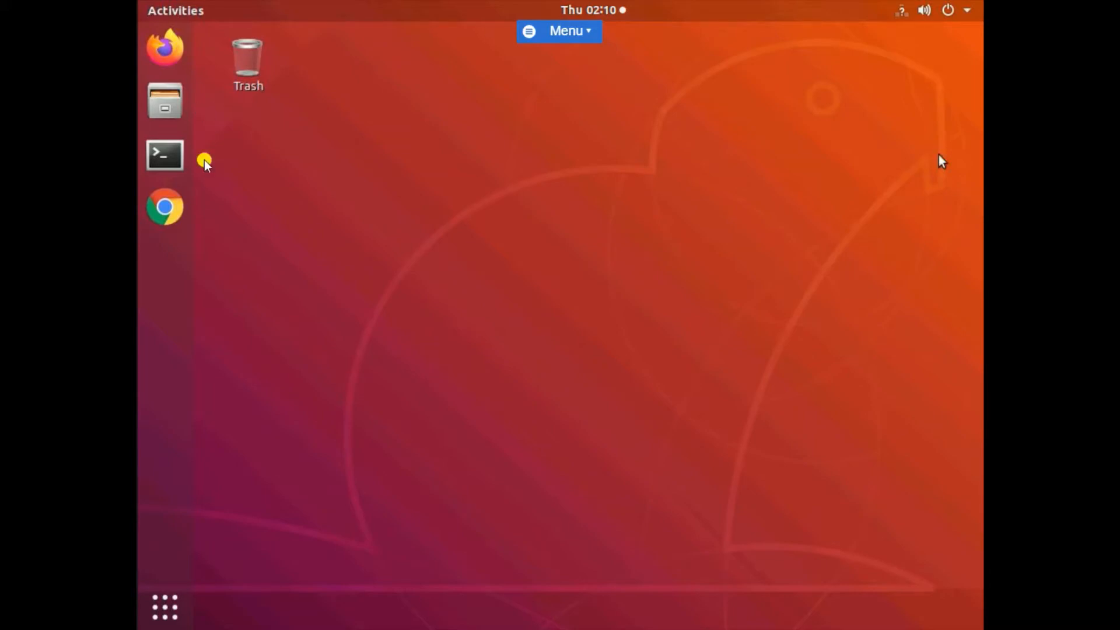
# - Launch a terminal window from the Ubuntu dock icon
pyautogui.click(165, 156)
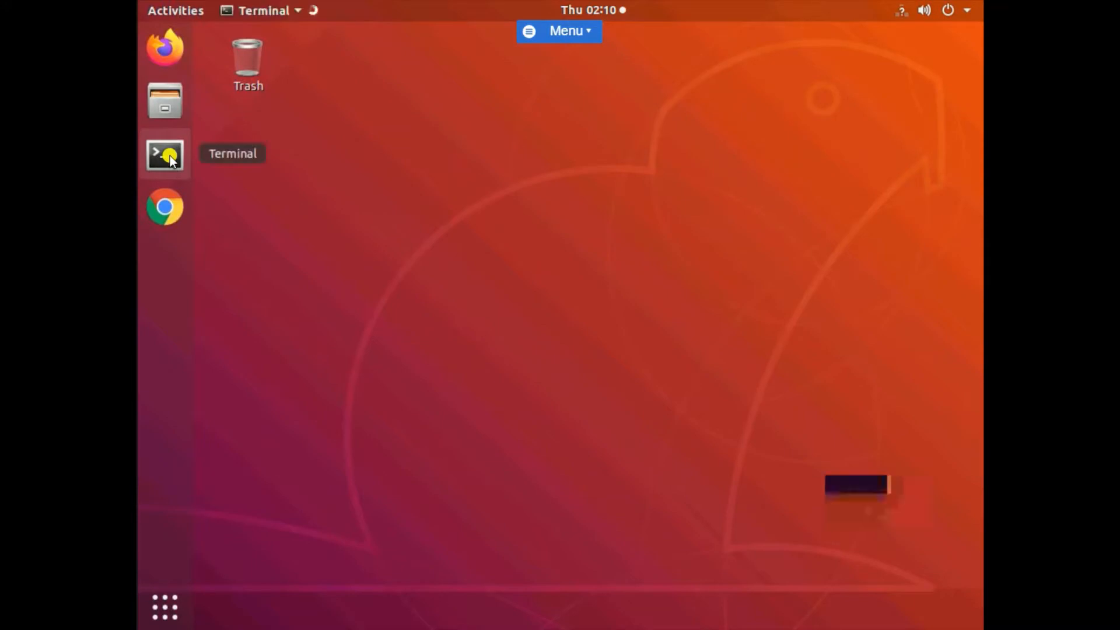
pyautogui.click(165, 154)
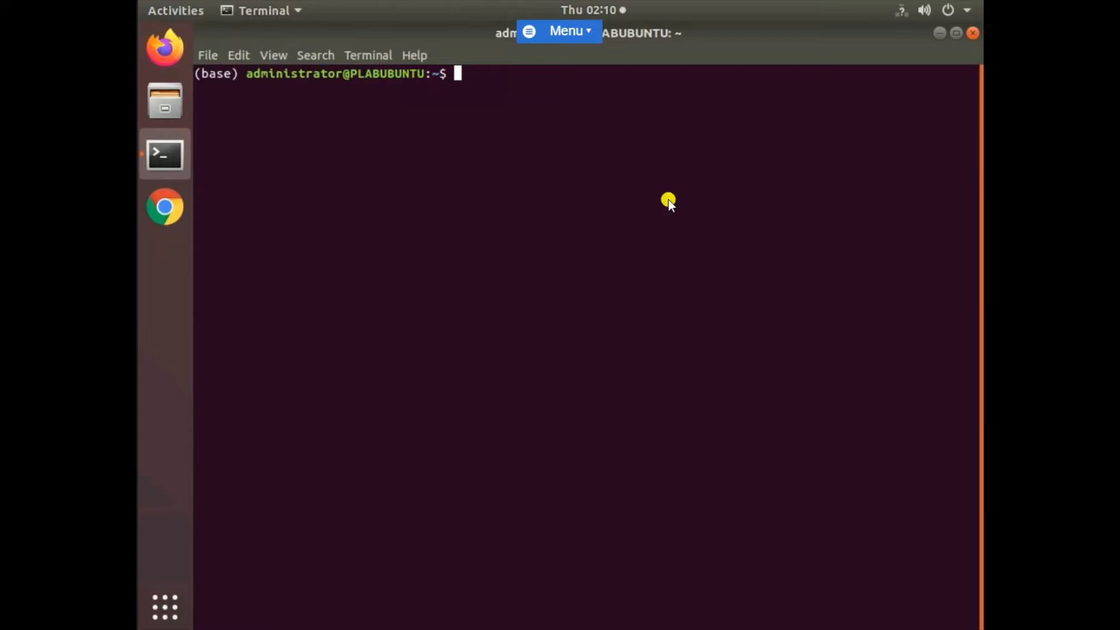
pyautogui.moveTo(520, 127)
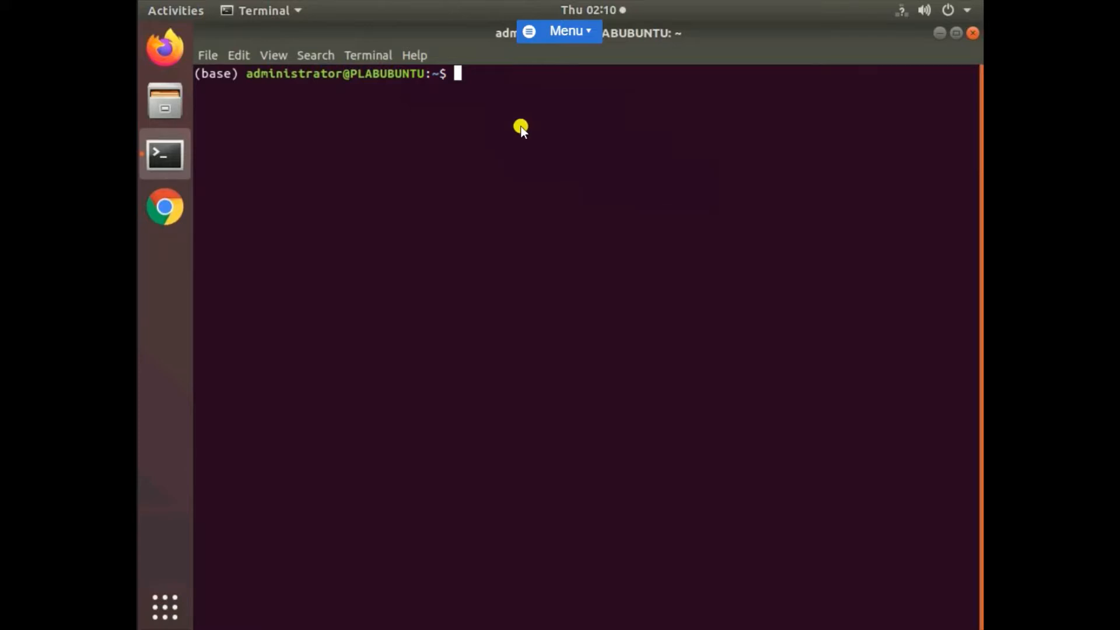
# - Become root with sudo su, move to /, and confirm Snort version 2.9.7.0
pyautogui.write('sudo su')
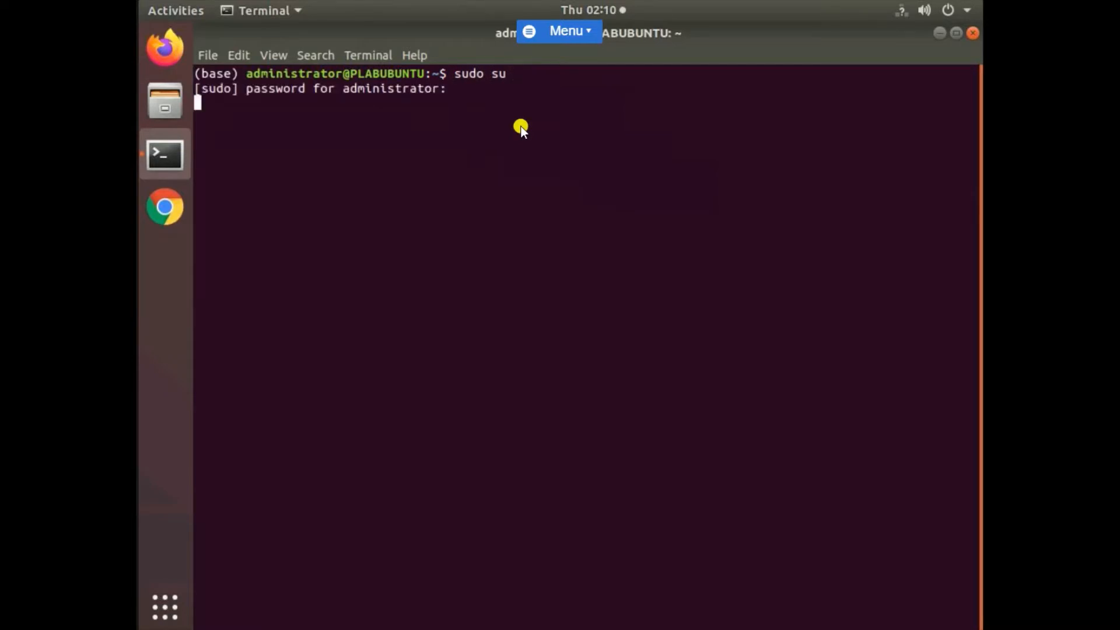
pyautogui.write('cd /')
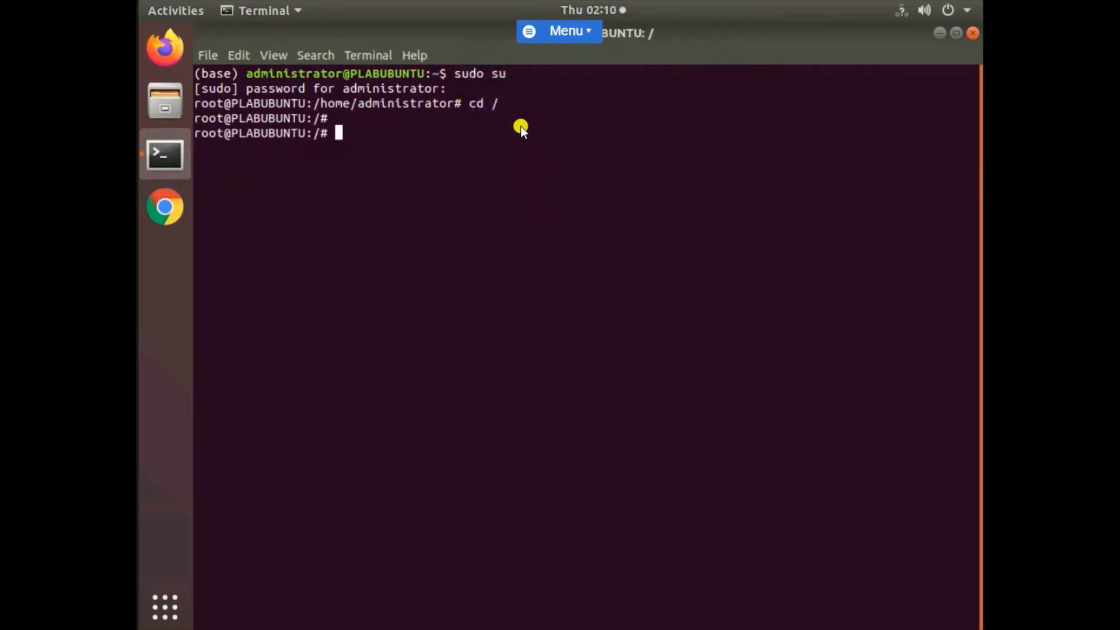
pyautogui.write('sort -V')
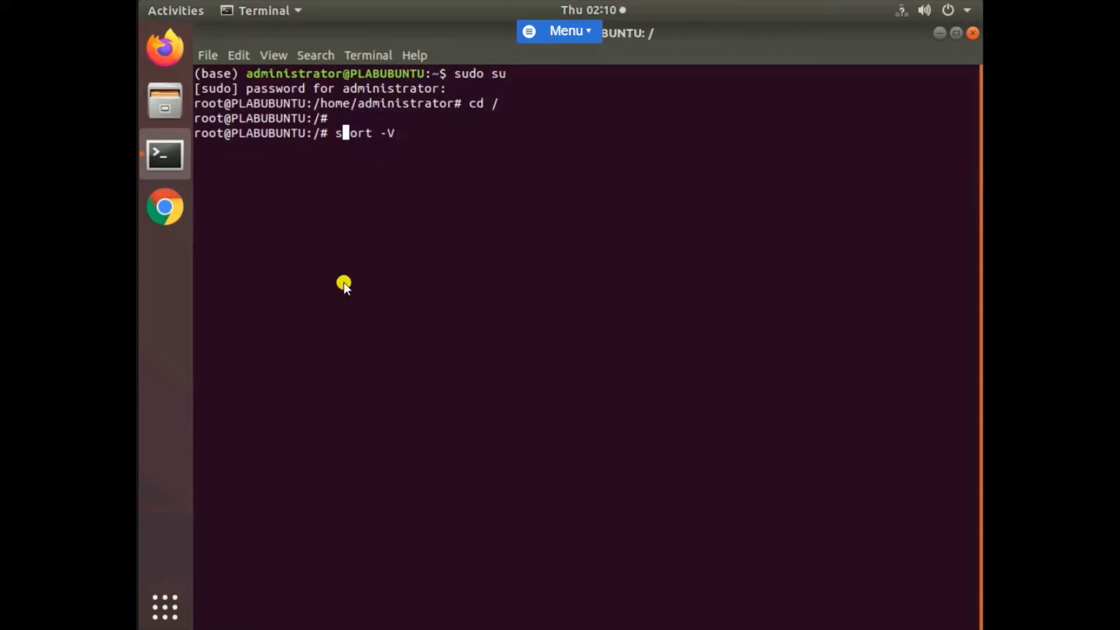
pyautogui.moveTo(547, 166)
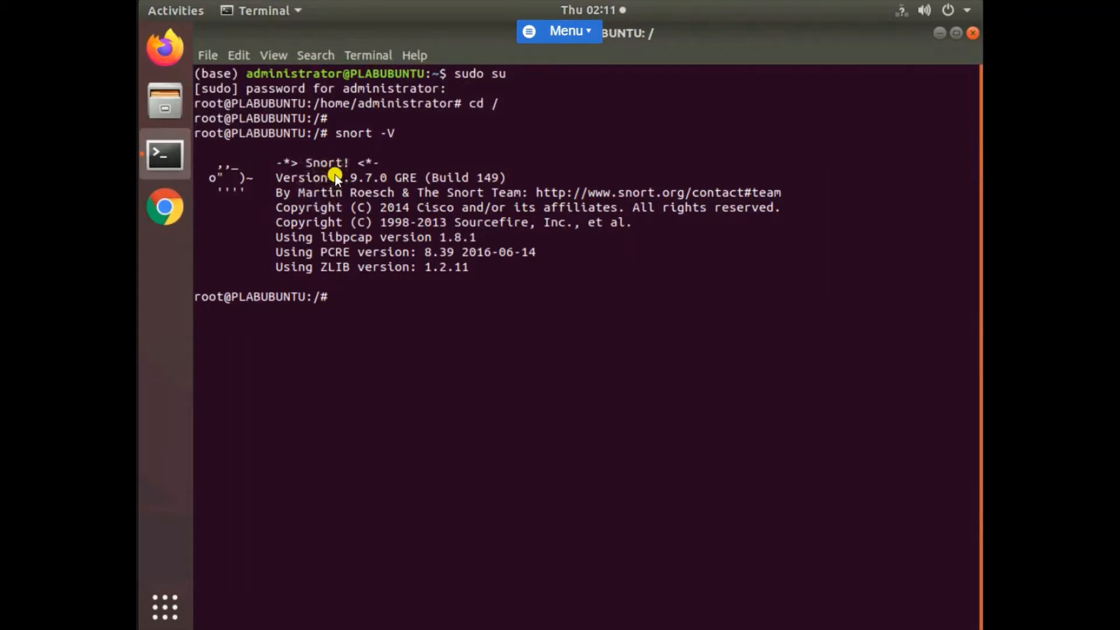
pyautogui.doubleClick(360, 177)
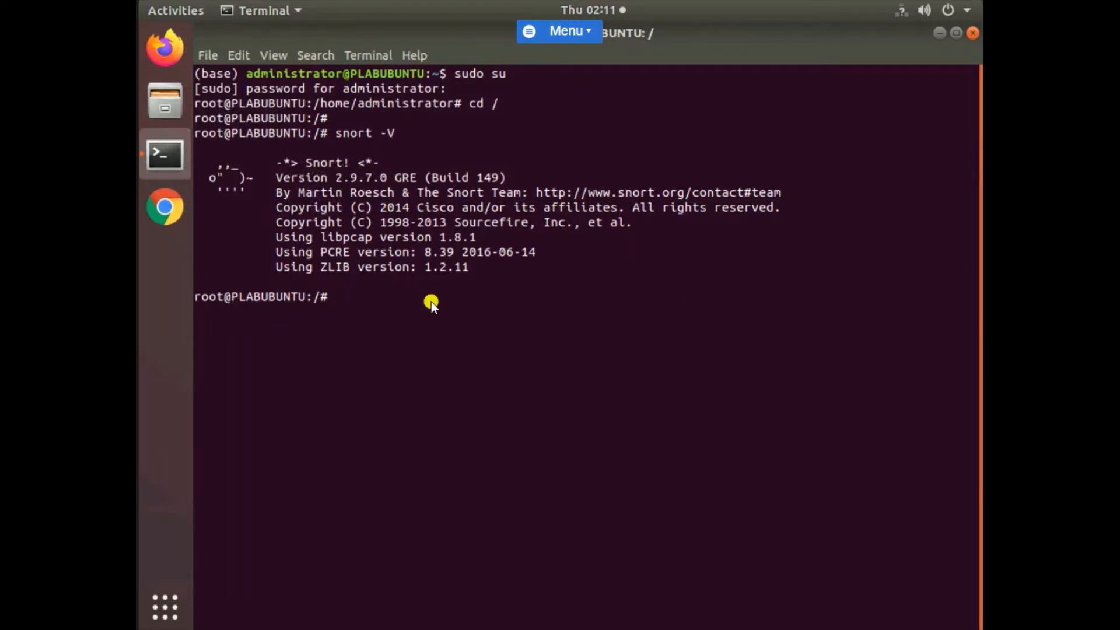
pyautogui.write('sudo')
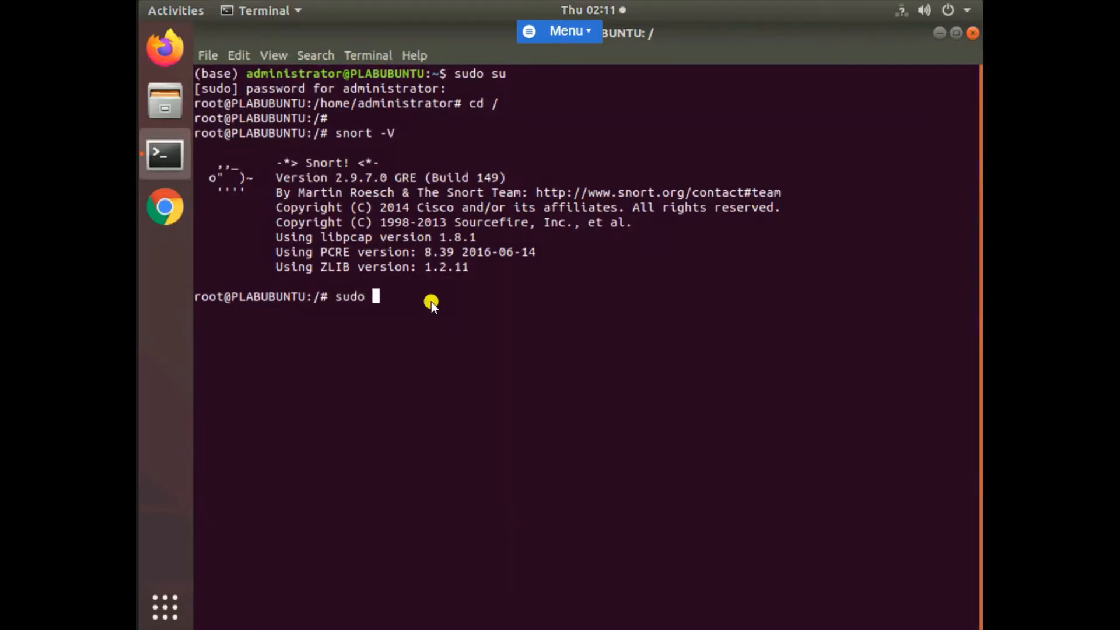
pyautogui.write('apt')
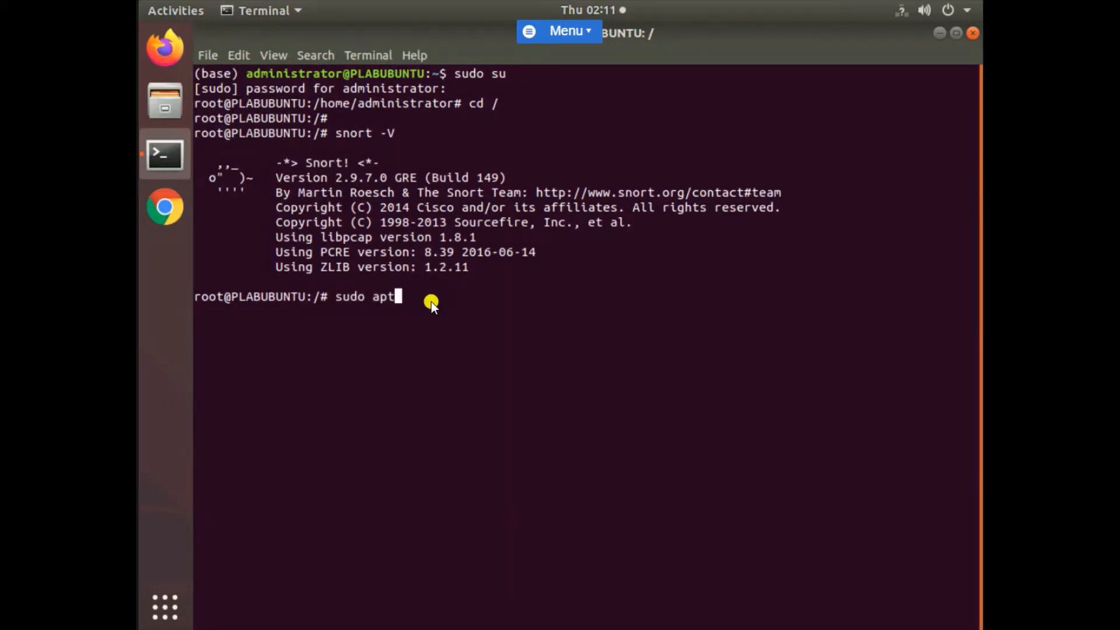
pyautogui.write('i')
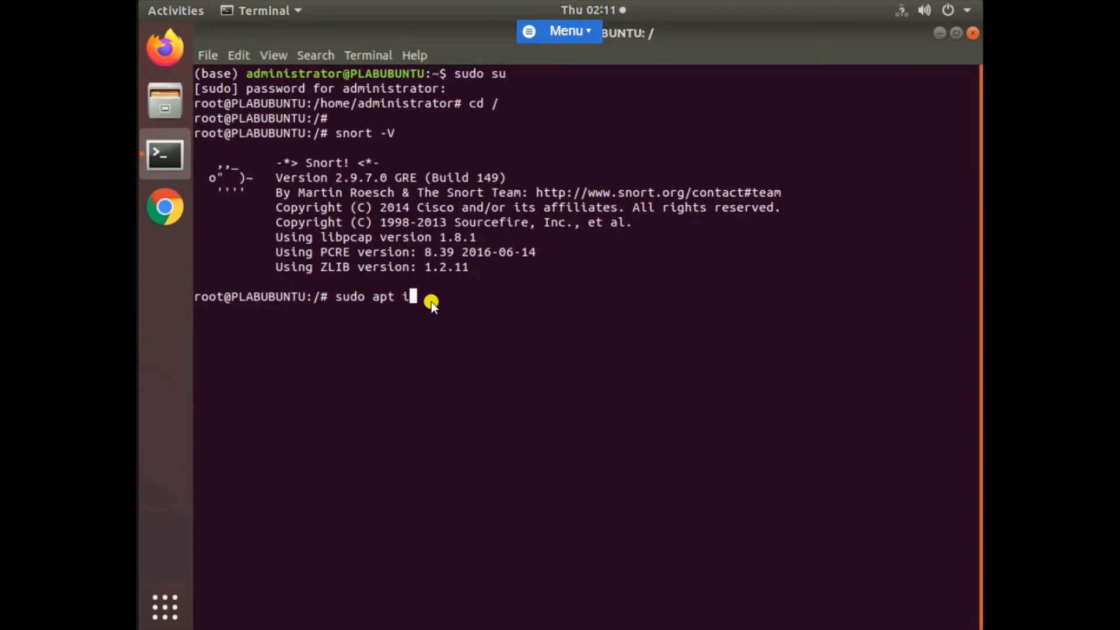
pyautogui.write('nstall snot')
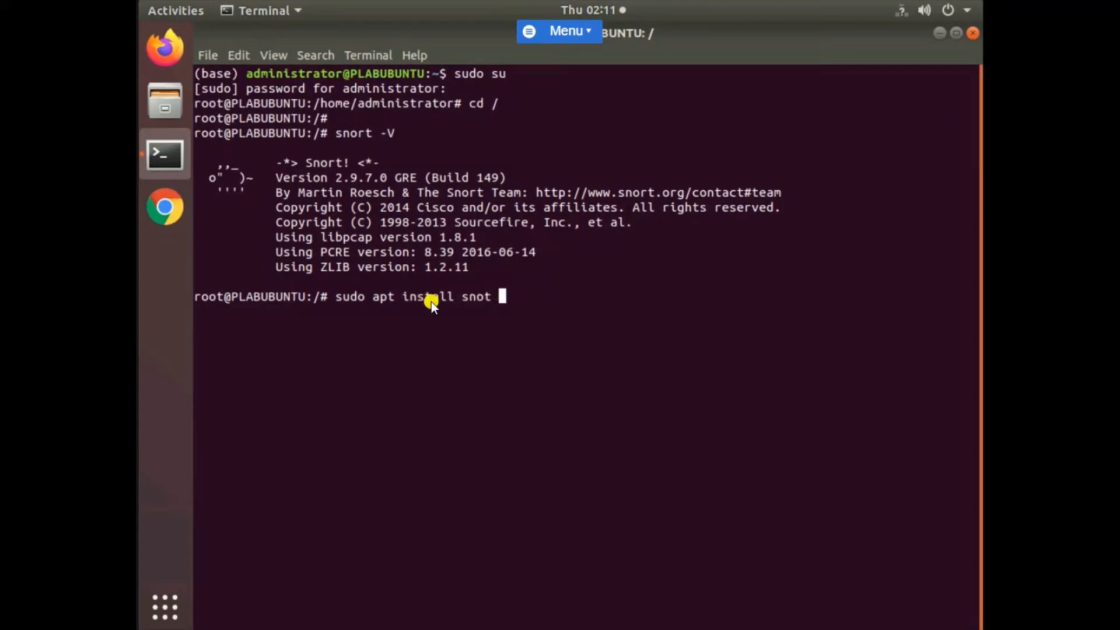
pyautogui.press('BackSpace')
pyautogui.write('sudp')
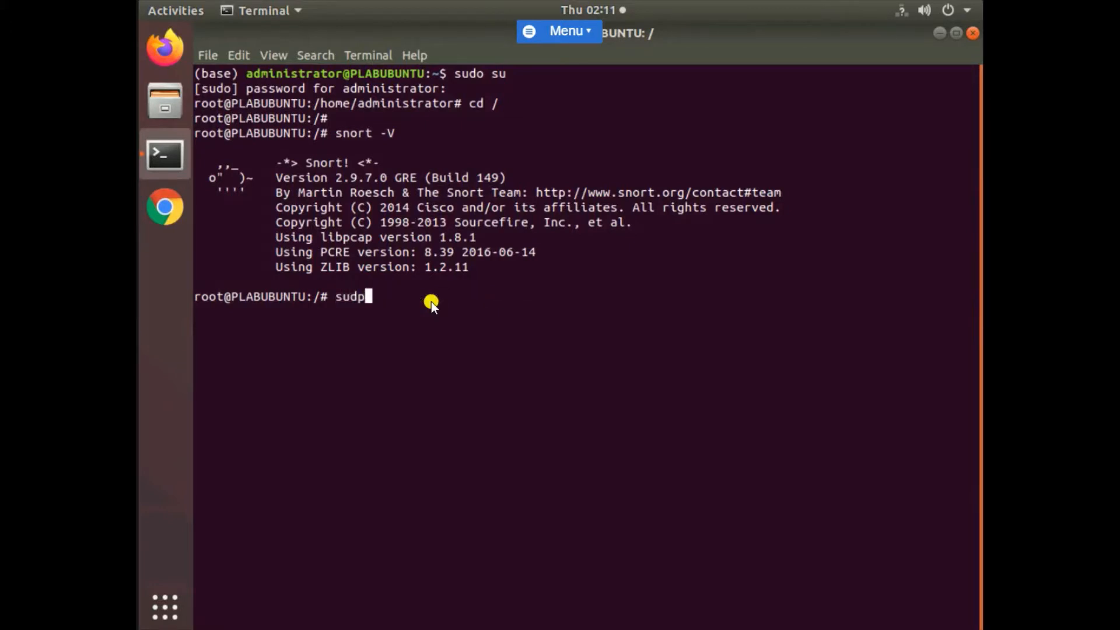
pyautogui.press('BackSpace')
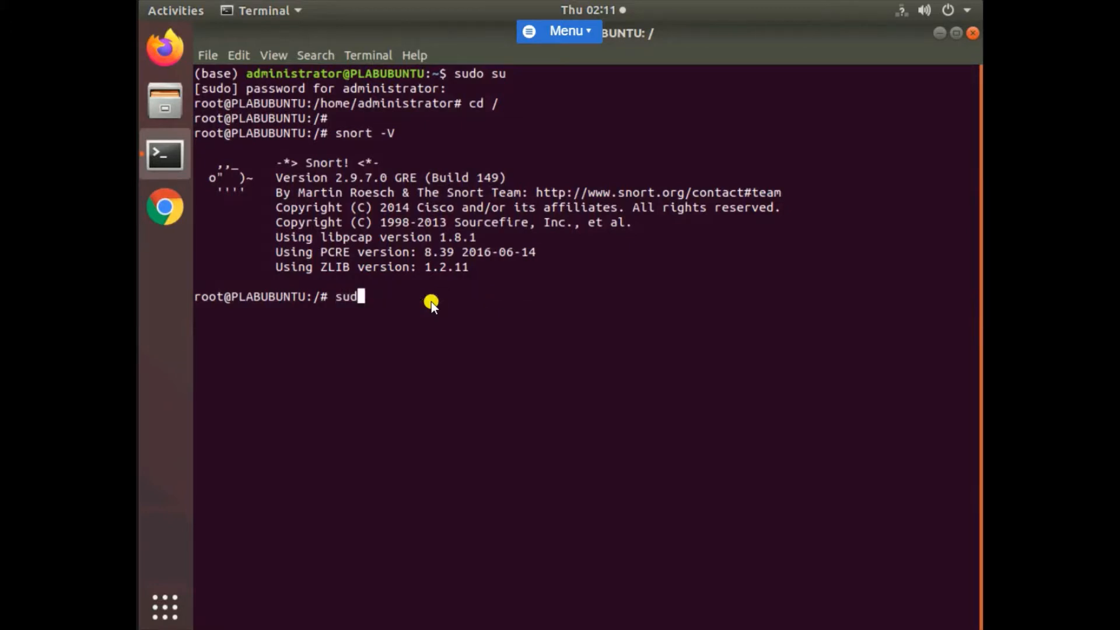
pyautogui.write('o apt update')
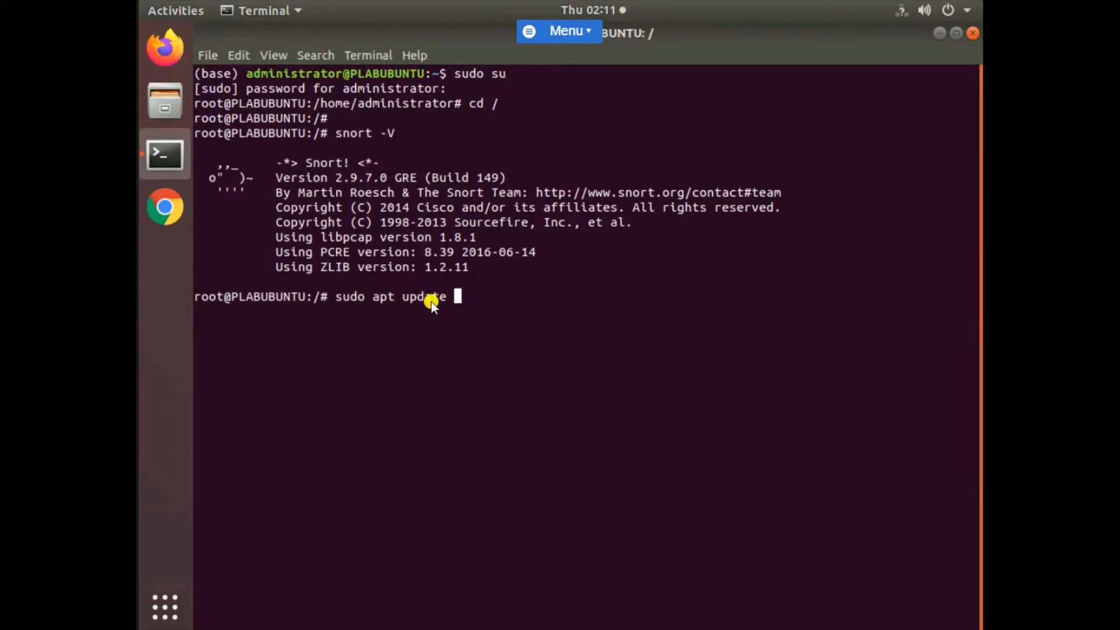
pyautogui.press('BackSpace')
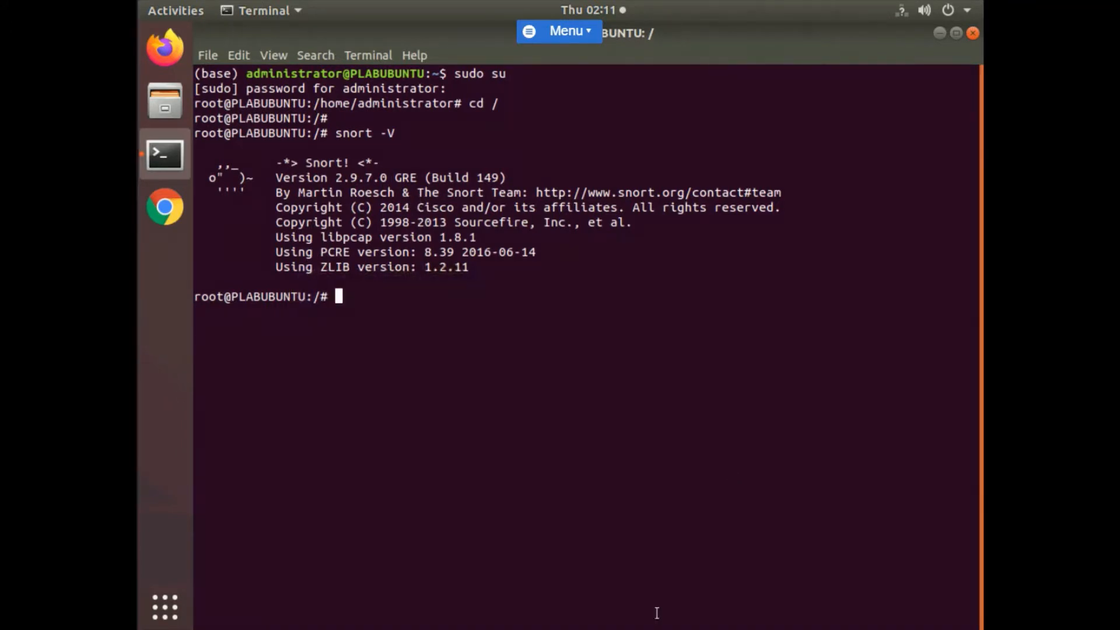
pyautogui.moveTo(367, 307)
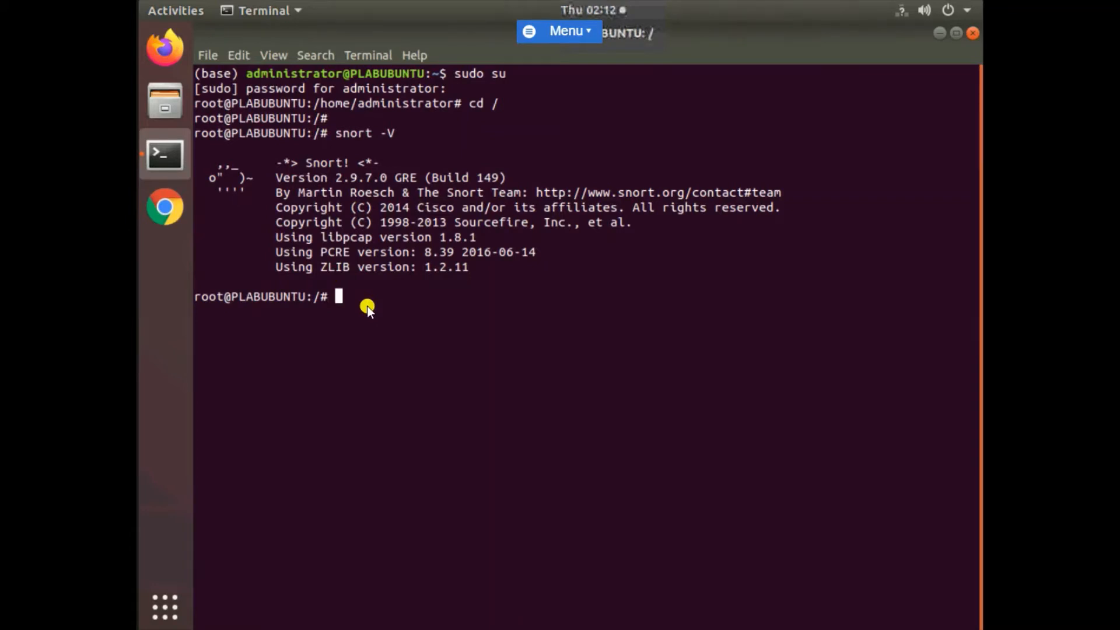
# - Run Snort in verbose packet dump mode on eth0, then interrupt it with Ctrl+C
pyautogui.write('snort')
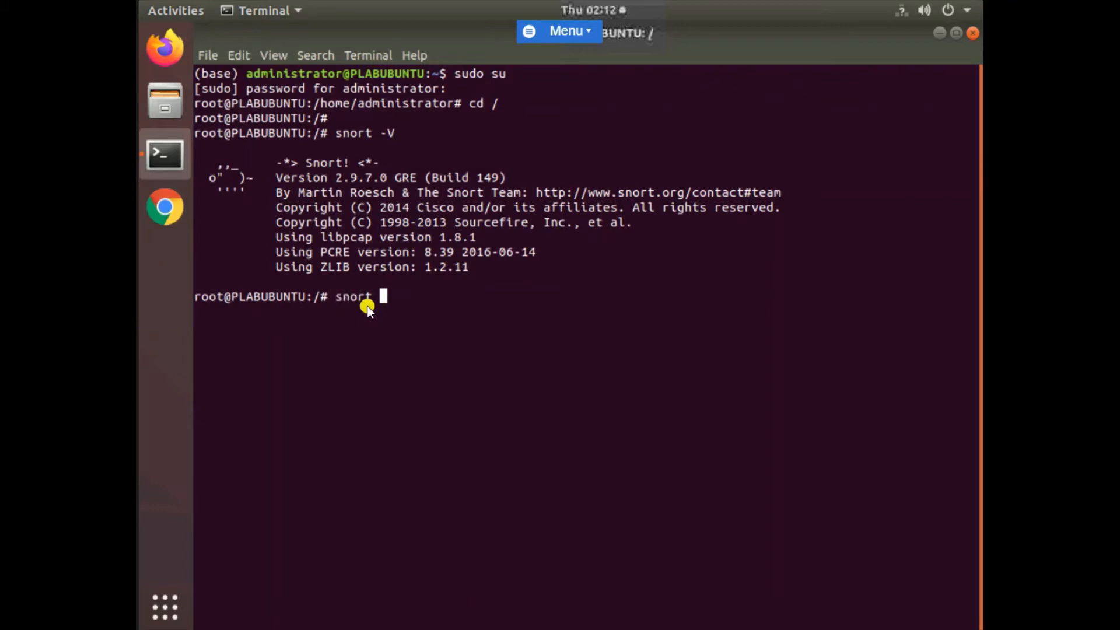
pyautogui.write('-vv')
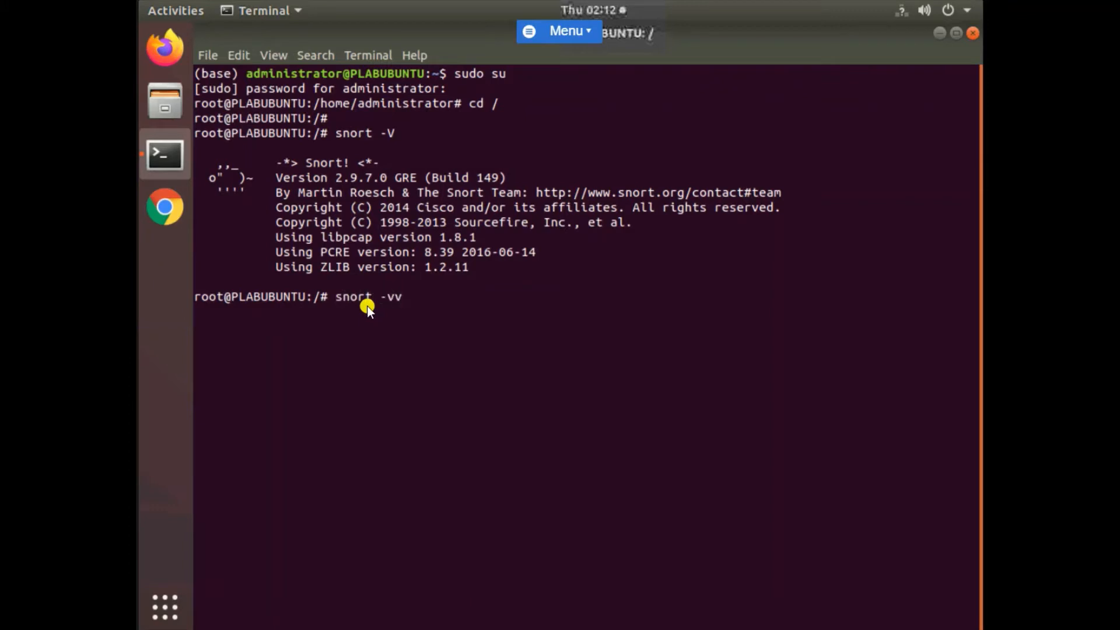
pyautogui.press('BackSpace')
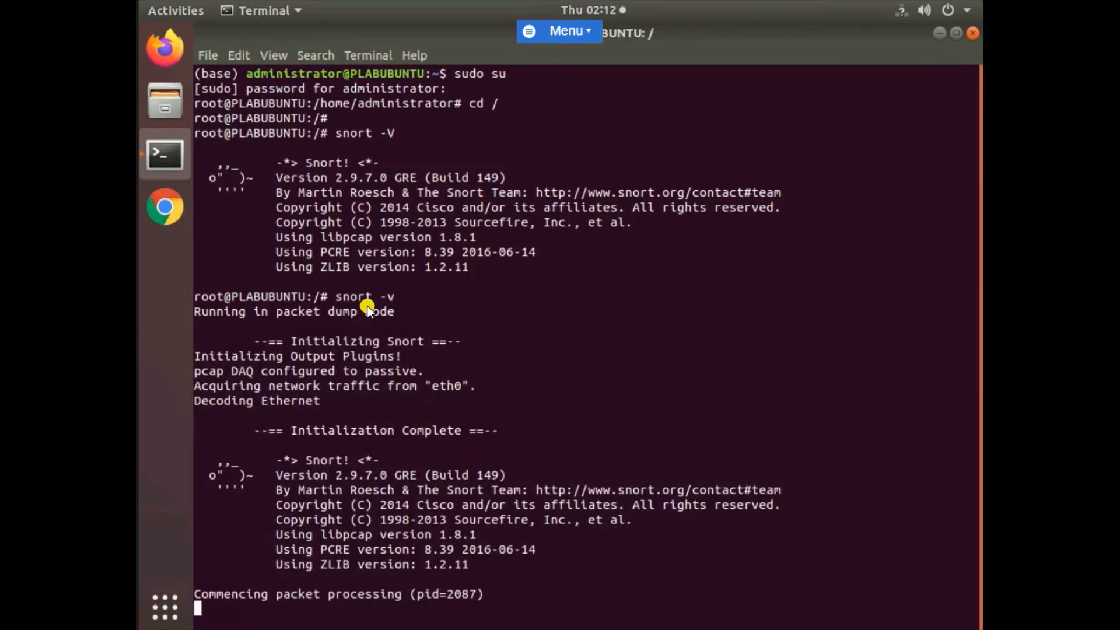
pyautogui.press('ctrl+c')
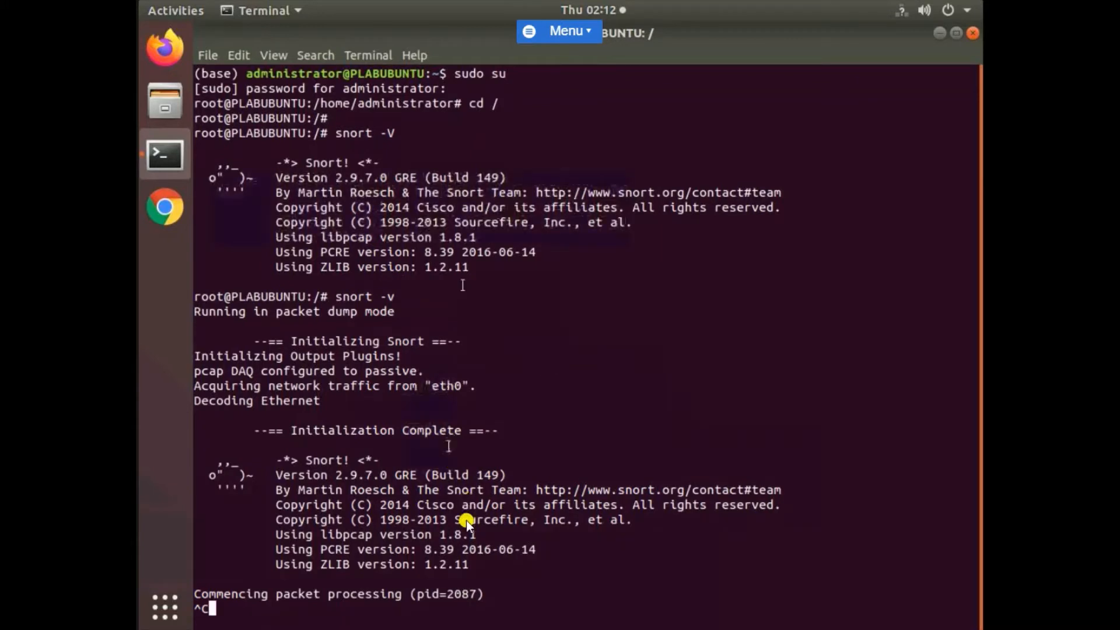
pyautogui.moveTo(618, 530)
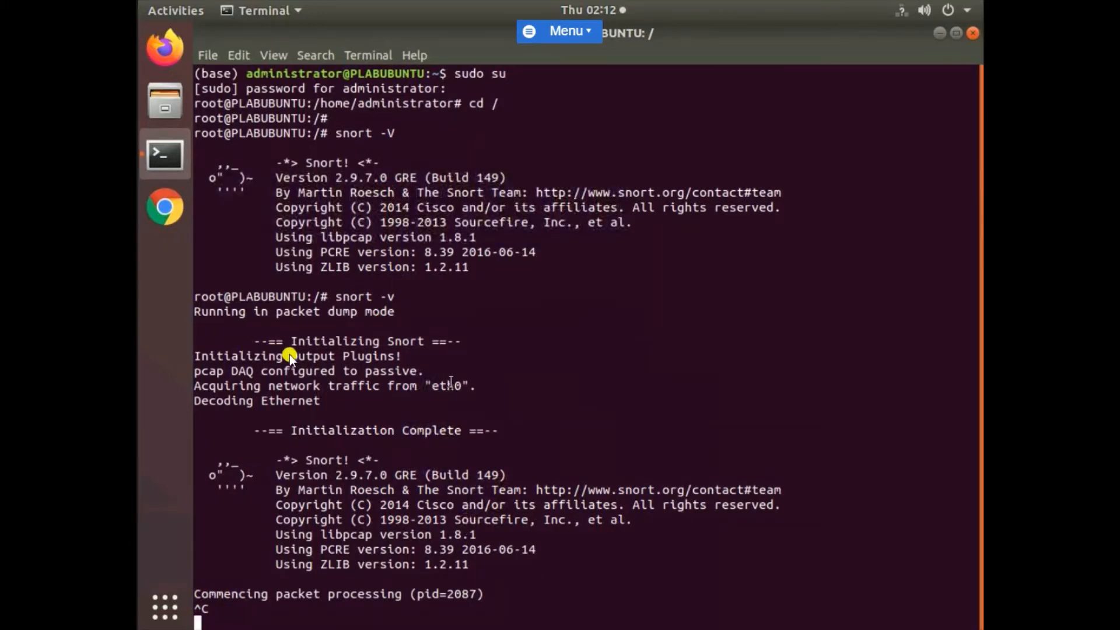
pyautogui.doubleClick(379, 312)
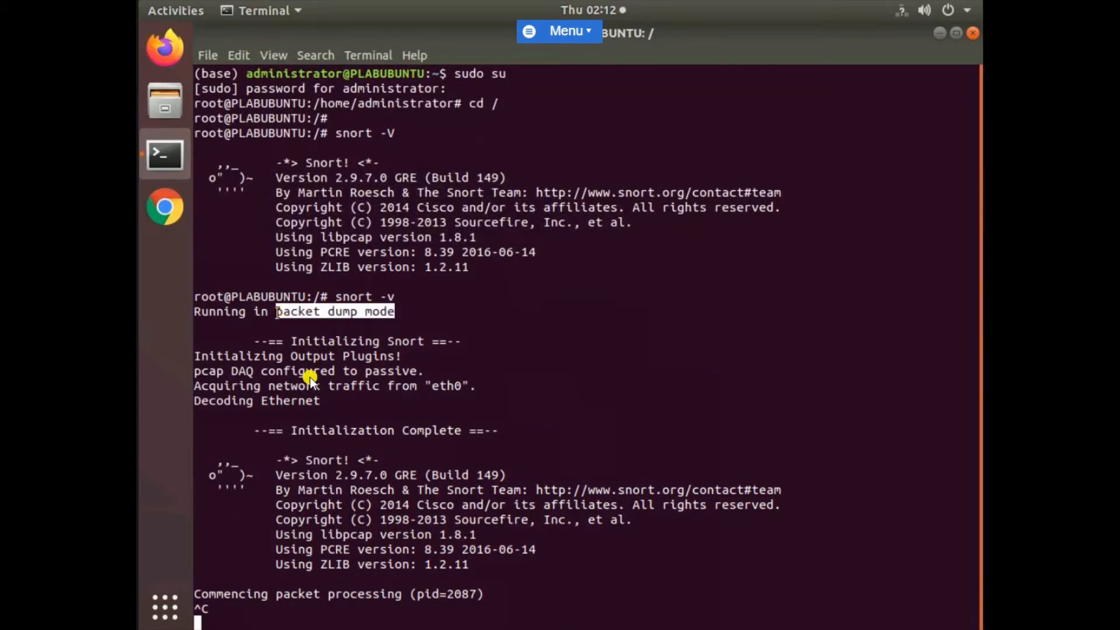
pyautogui.moveTo(468, 413)
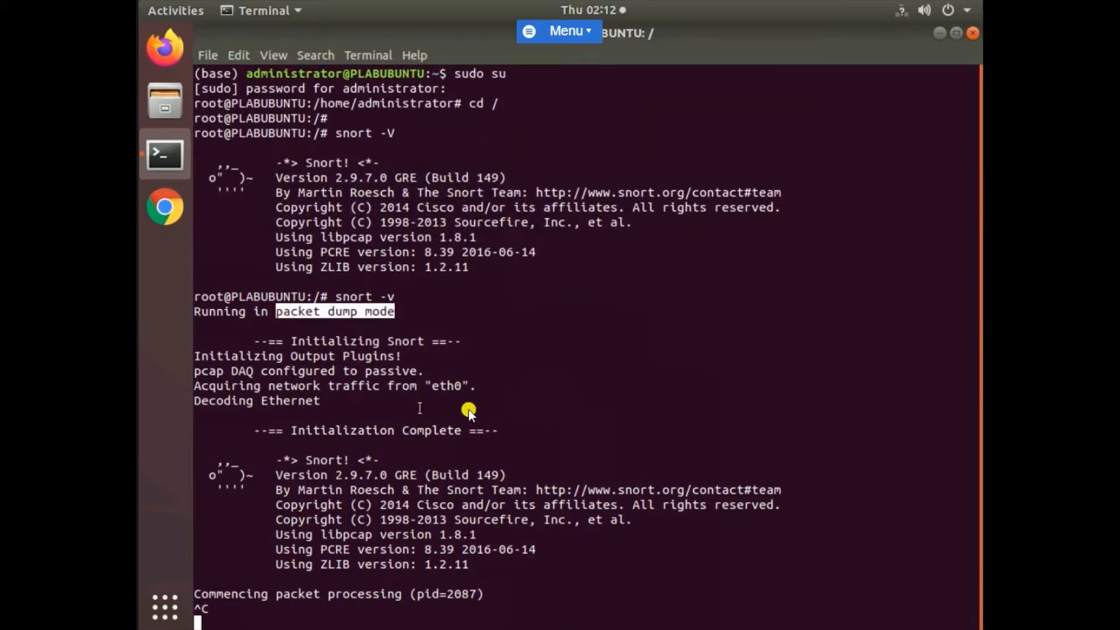
pyautogui.moveTo(401, 381)
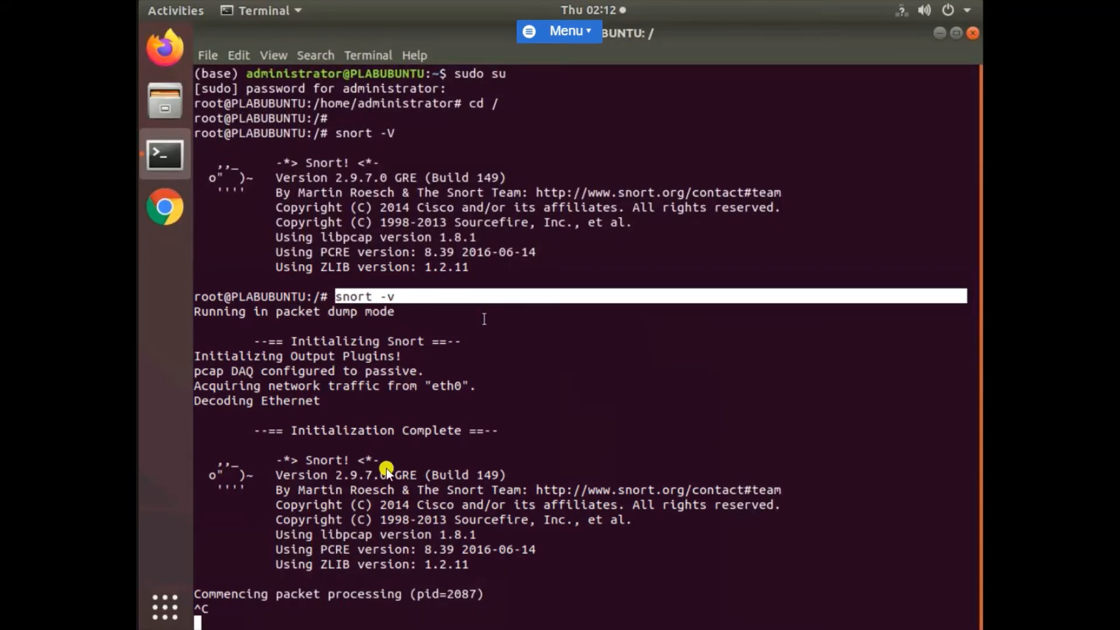
pyautogui.moveTo(395, 356)
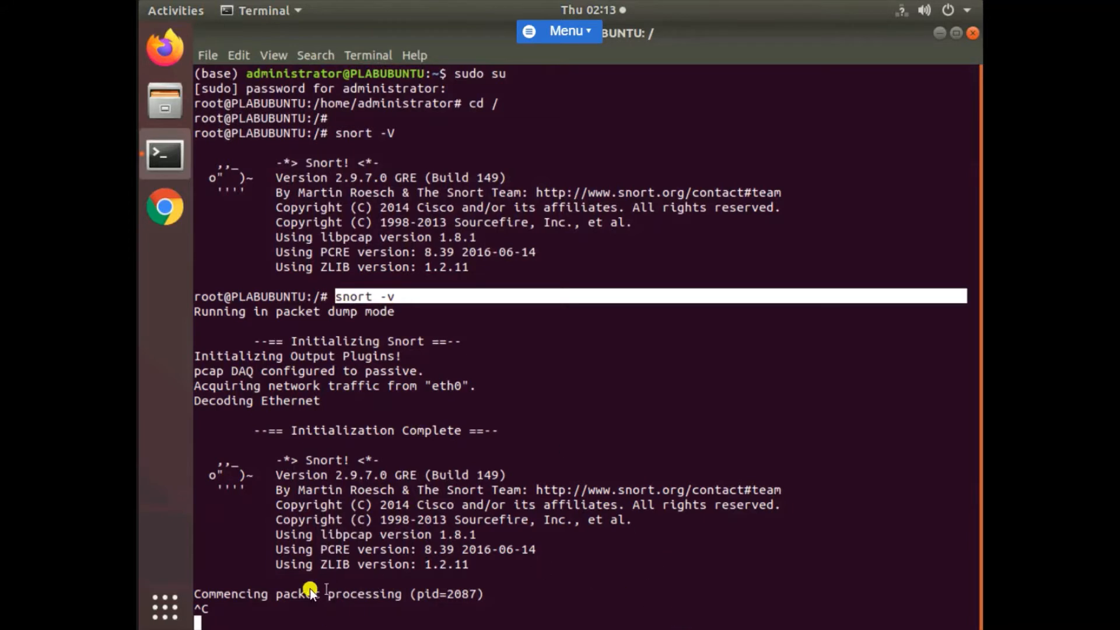
pyautogui.moveTo(340, 286)
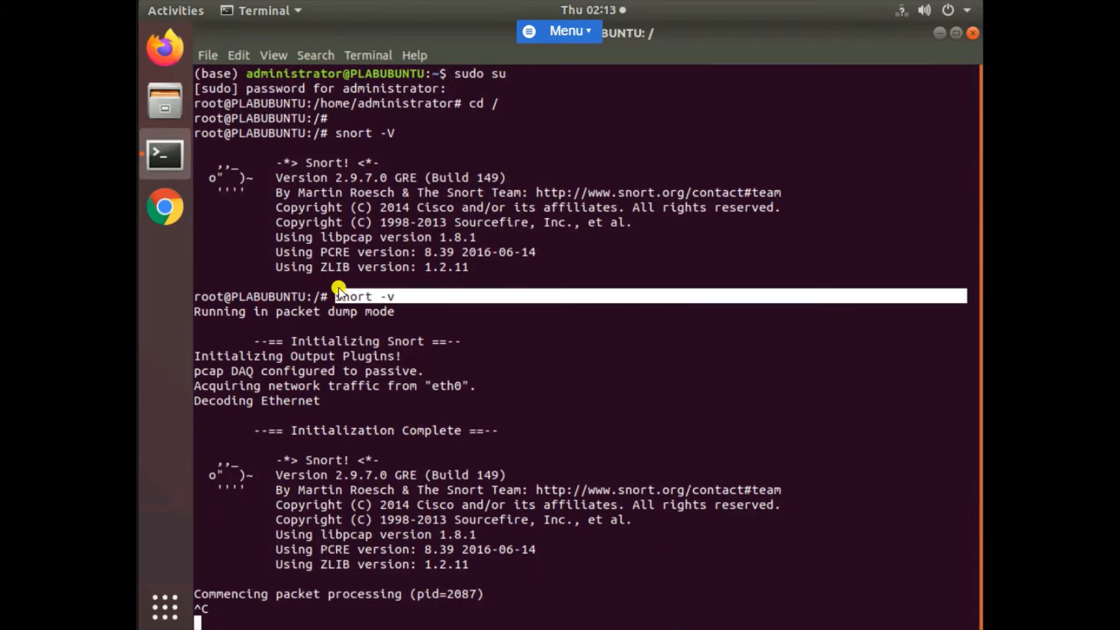
pyautogui.moveTo(707, 560)
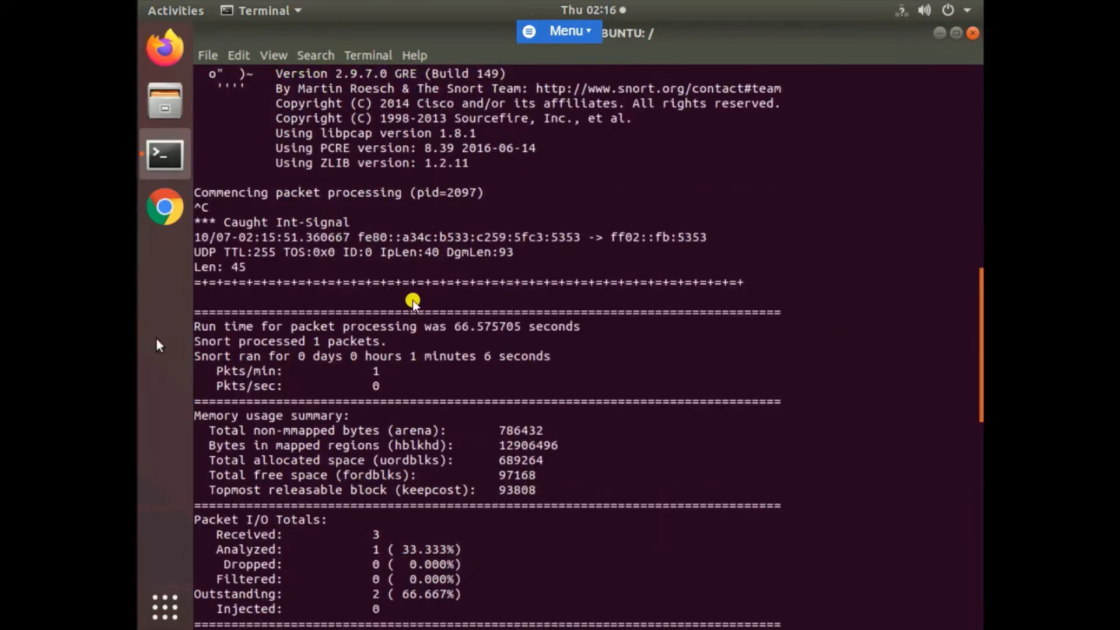
pyautogui.moveTo(629, 238)
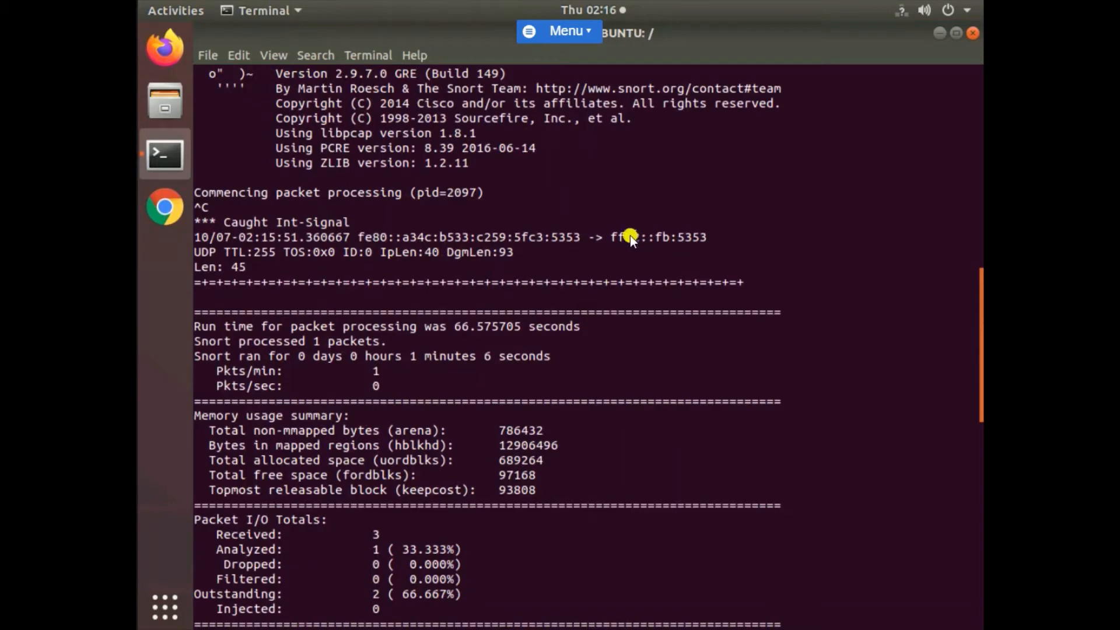
pyautogui.scroll(-3)
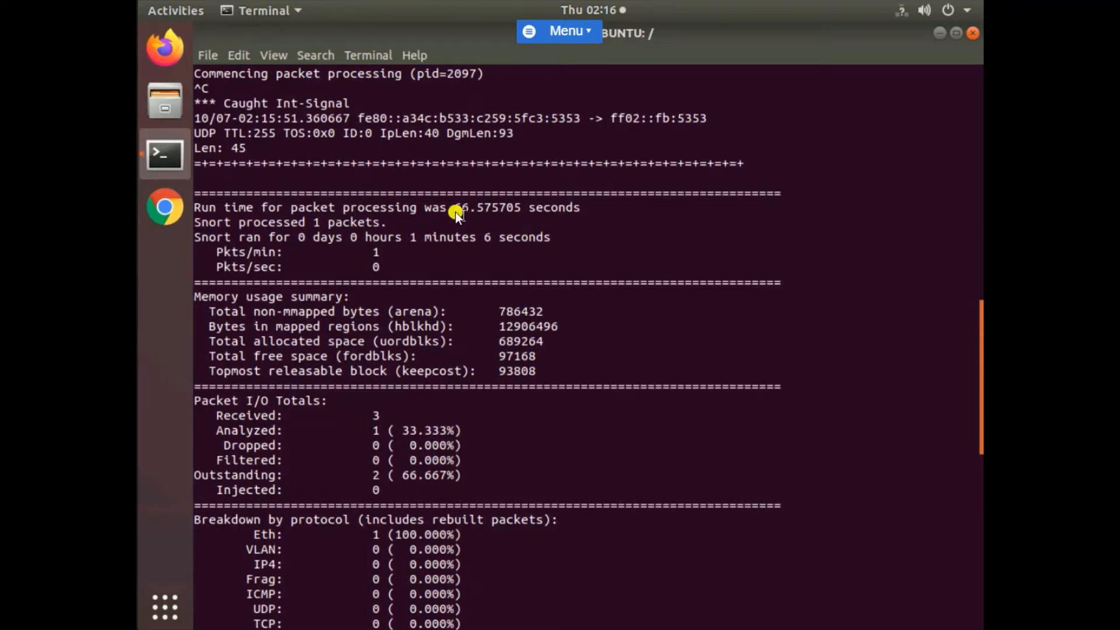
pyautogui.doubleClick(463, 207)
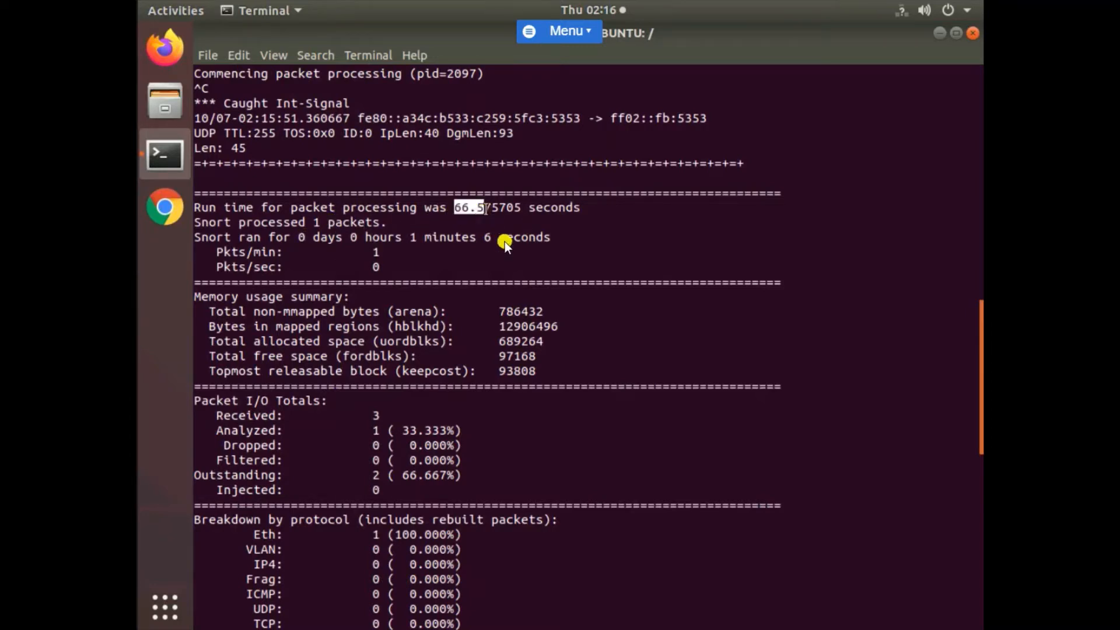
pyautogui.moveTo(464, 199)
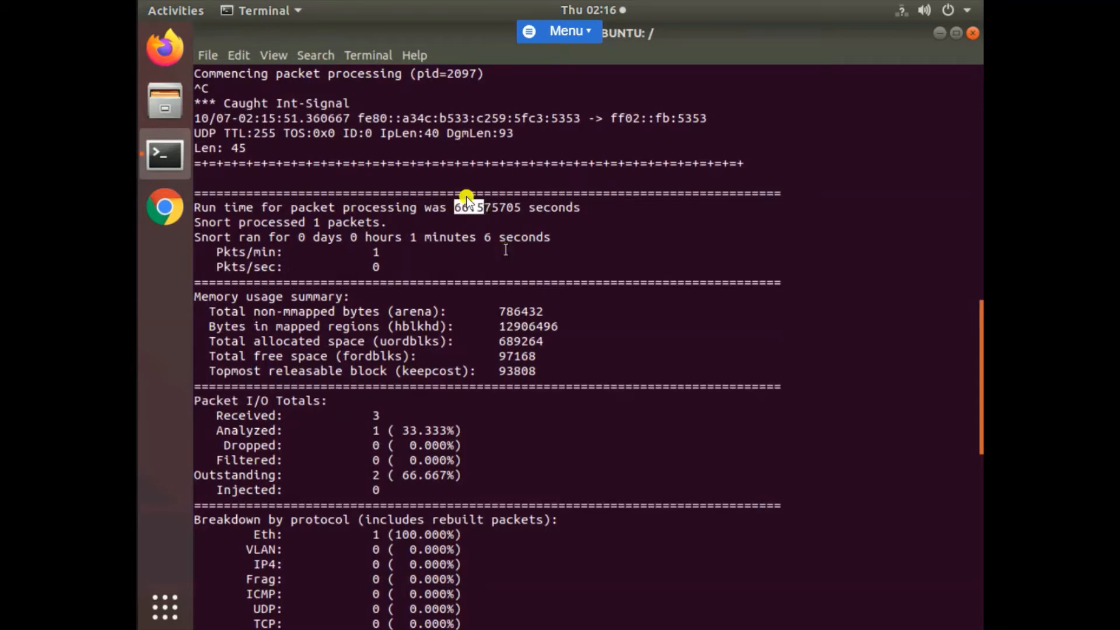
pyautogui.scroll(-3)
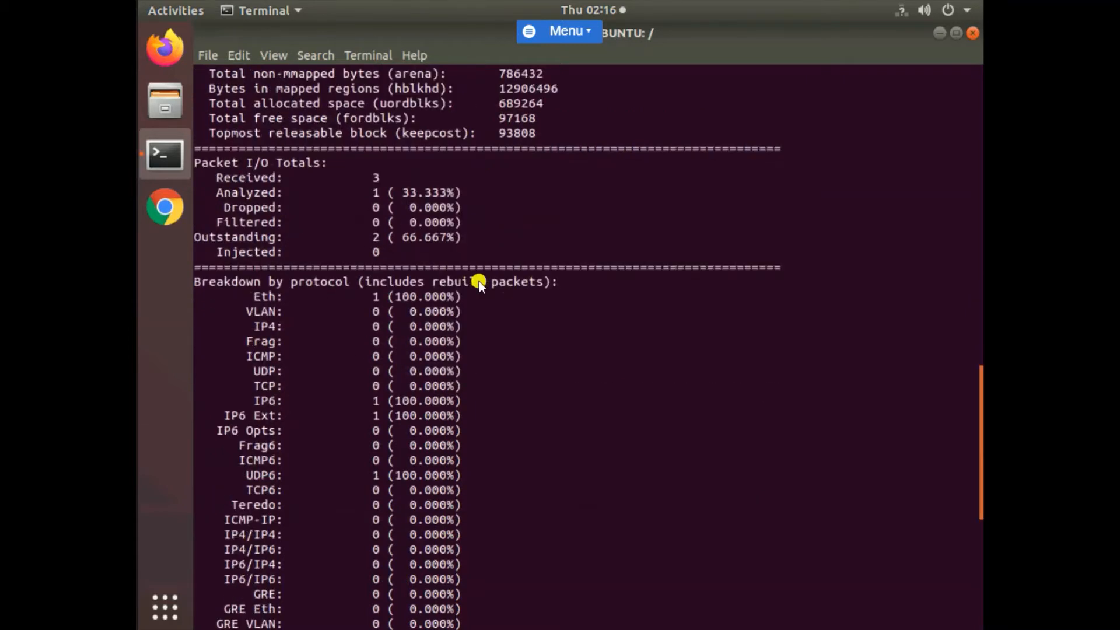
pyautogui.scroll(-3)
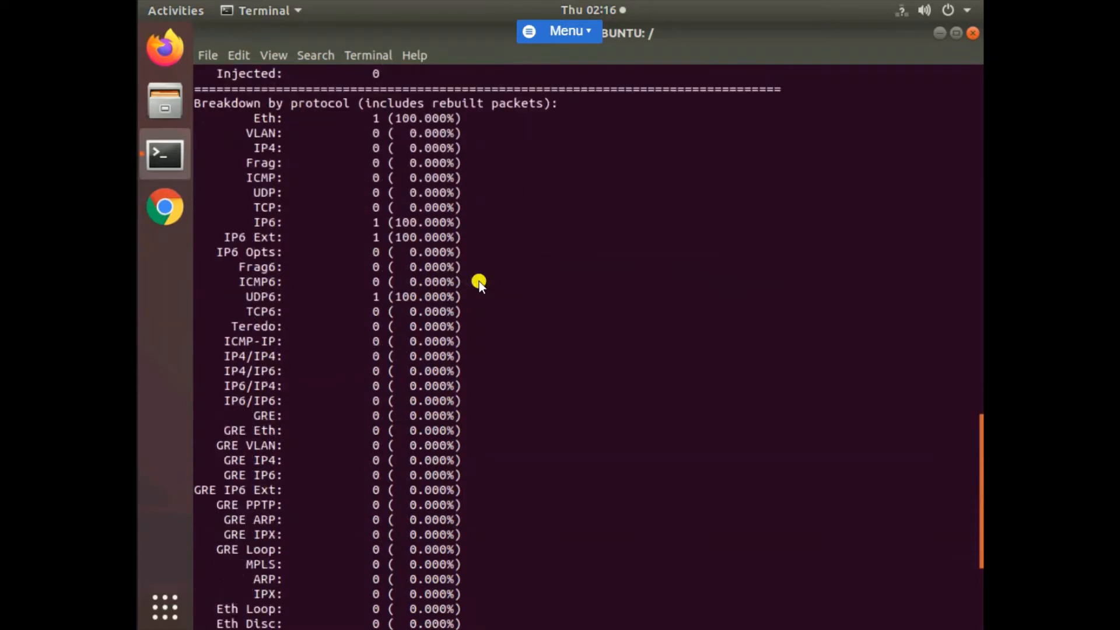
pyautogui.scroll(-3)
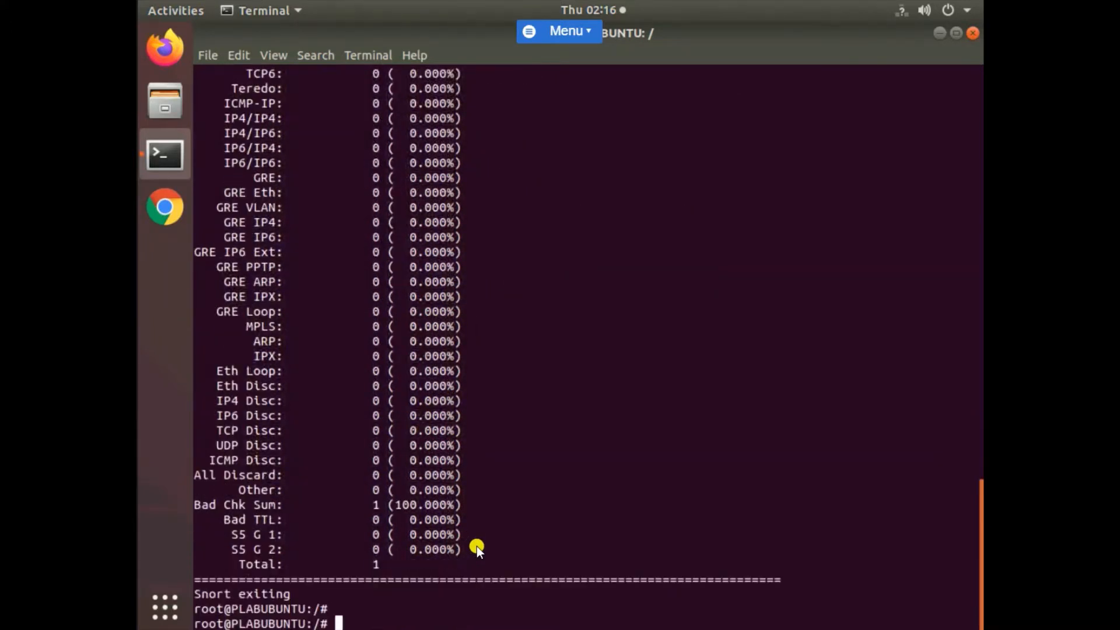
pyautogui.write('clear')
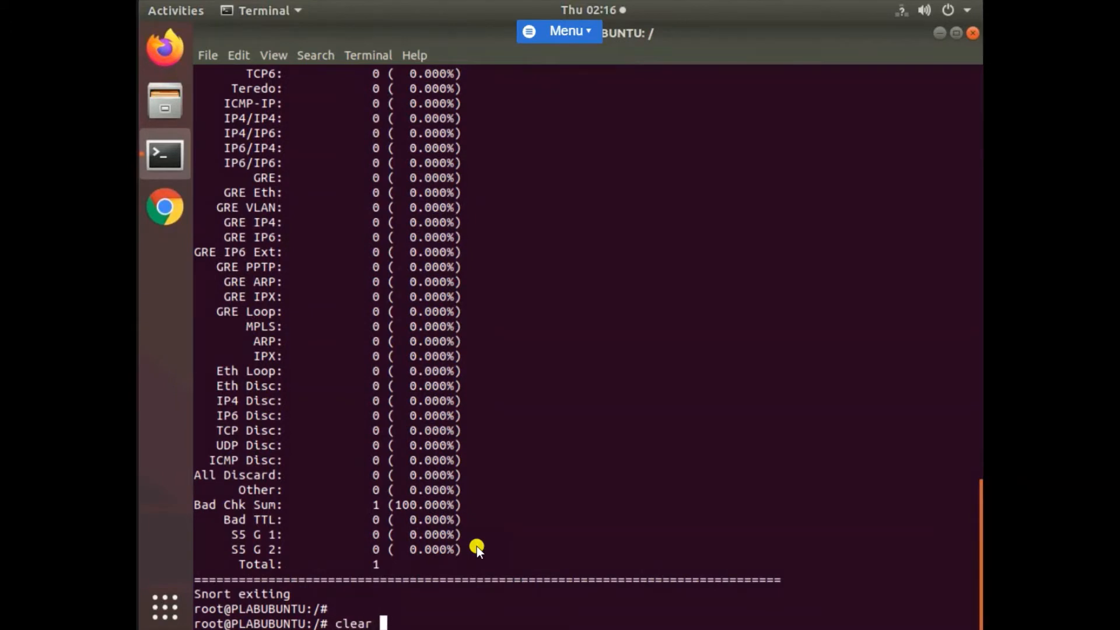
# - Clear the Snort statistics from the terminal screen
pyautogui.press('Return')
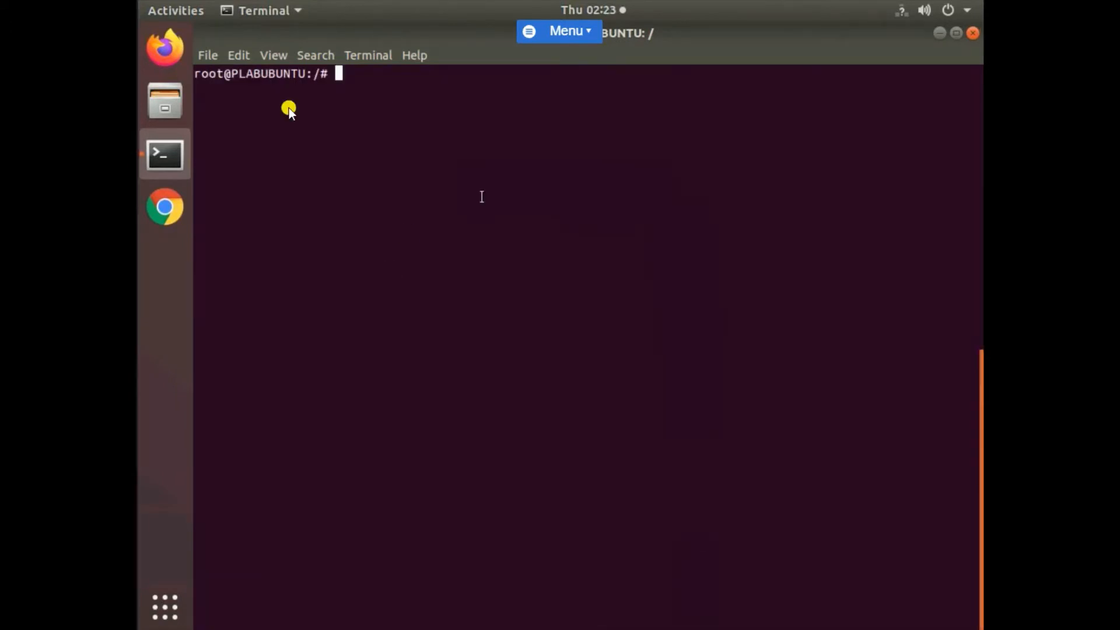
pyautogui.moveTo(372, 96)
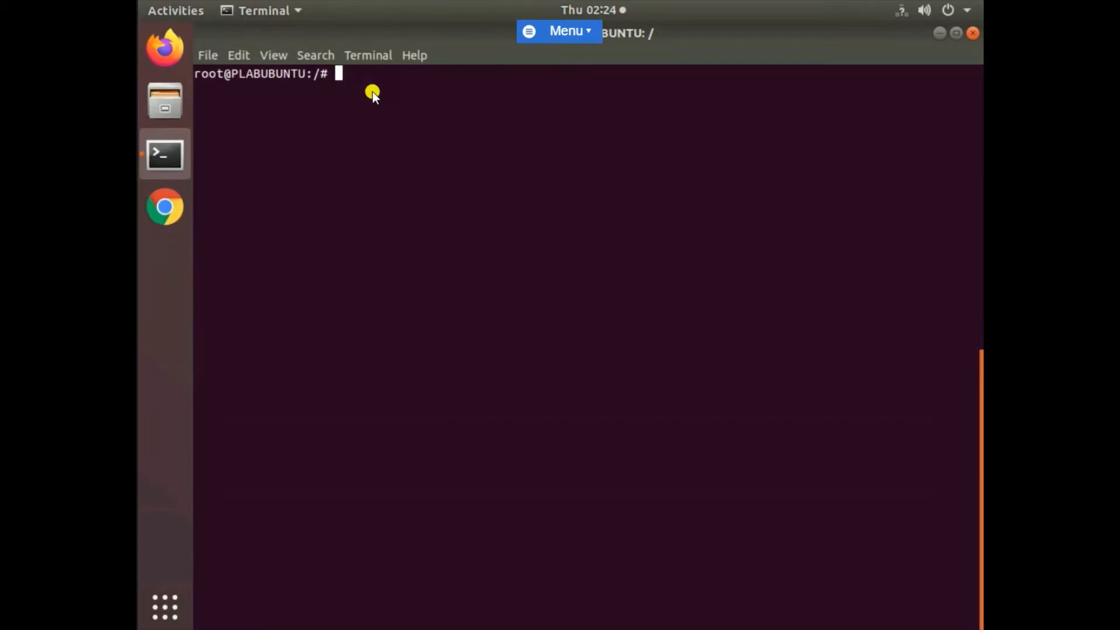
# - Show interface addresses with ip addr, revealing eth0 at 192.168.0.3/24
pyautogui.write('ip addr show')
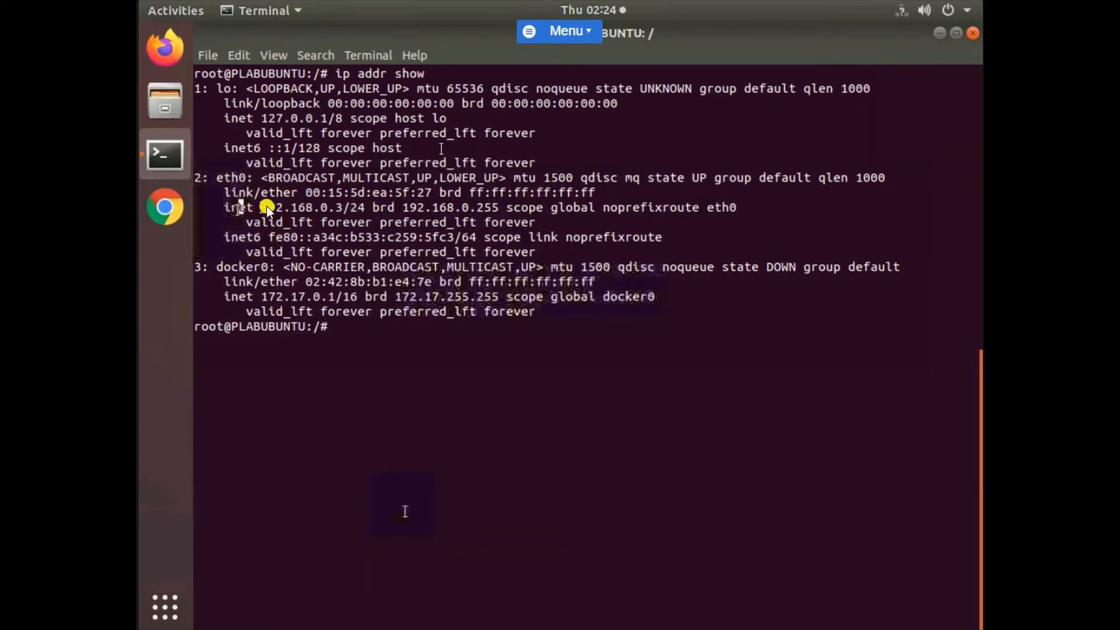
pyautogui.moveTo(364, 211)
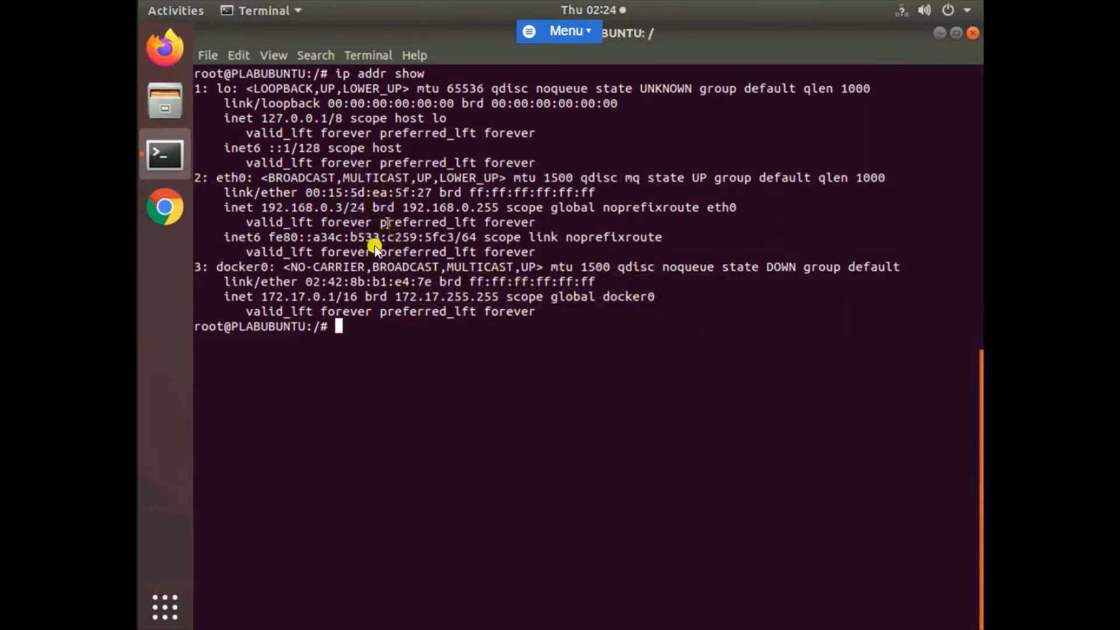
pyautogui.moveTo(258, 206)
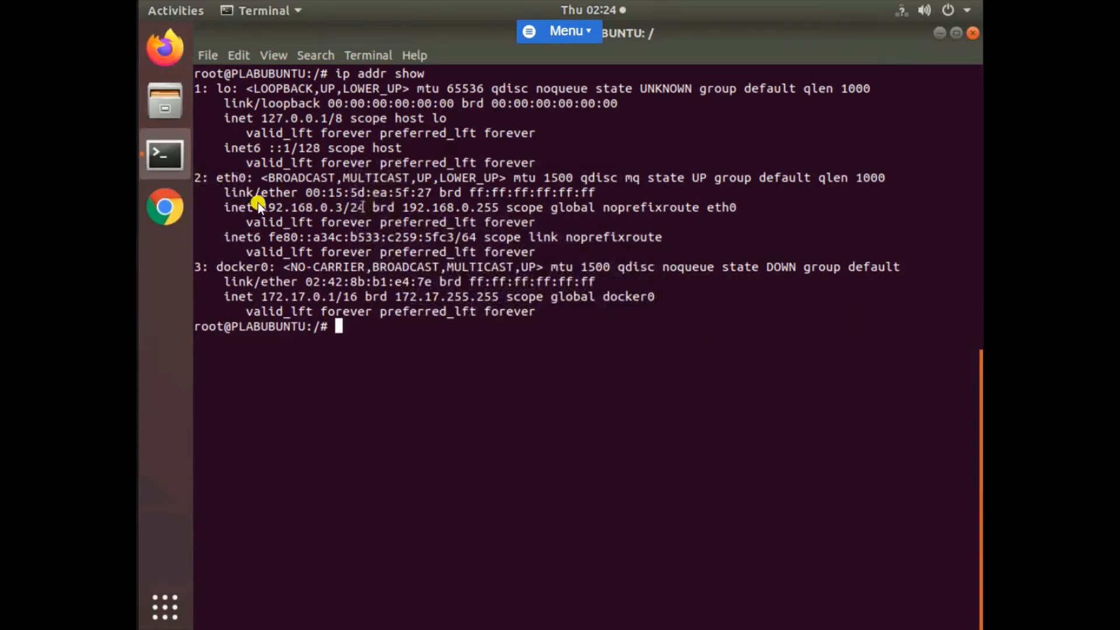
pyautogui.moveTo(375, 286)
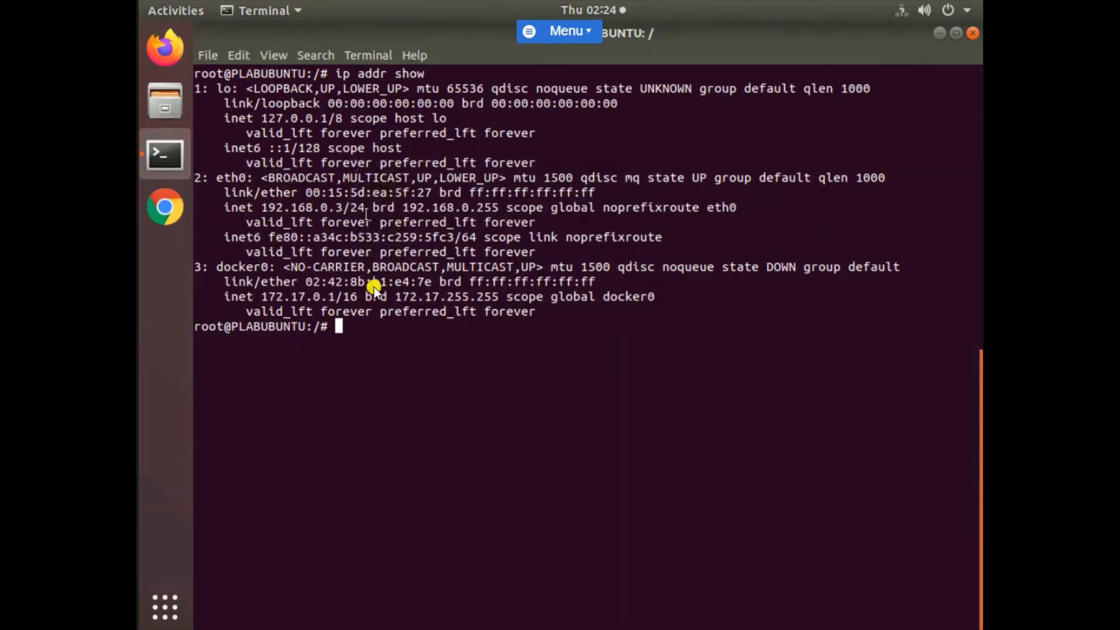
pyautogui.moveTo(397, 356)
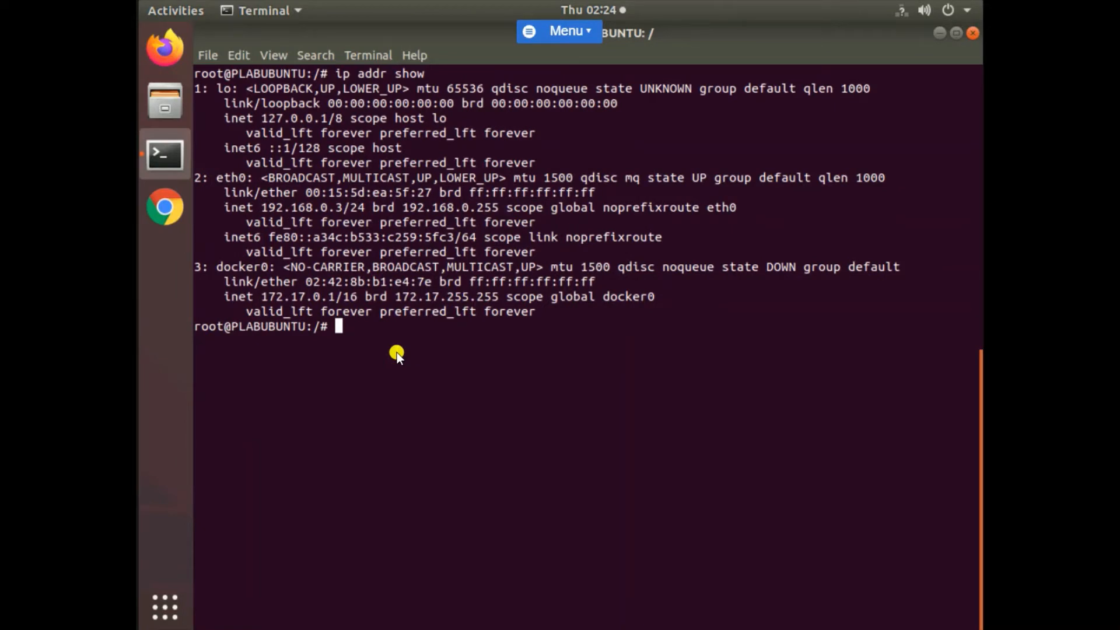
# - Enter the command sudo gedit /etc/snort/rules/local.rules
pyautogui.write('sudo')
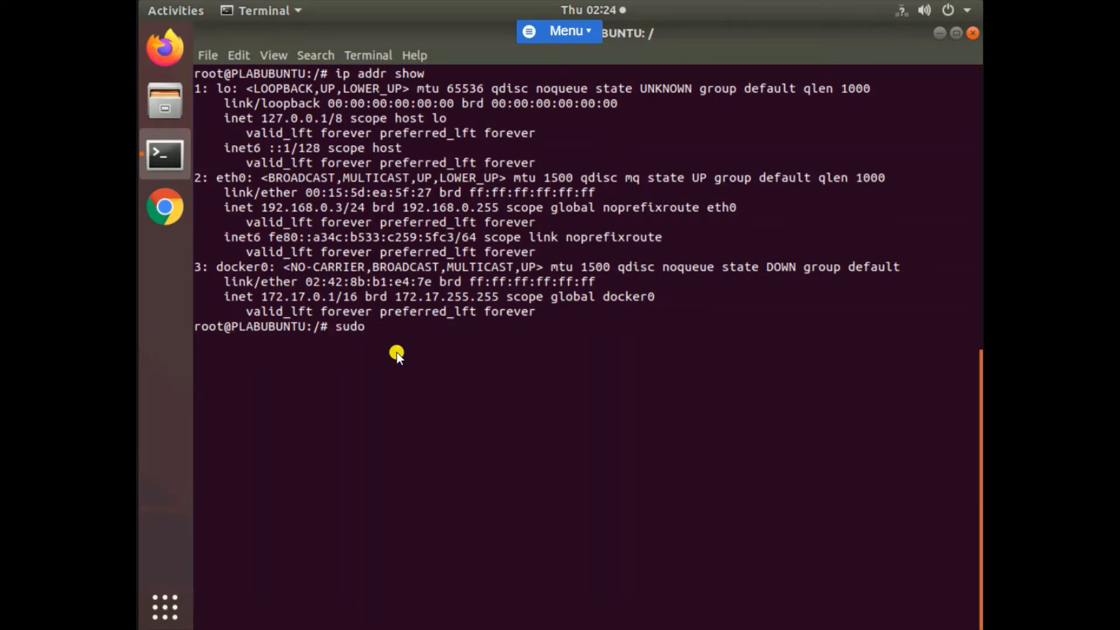
pyautogui.write('gedit')
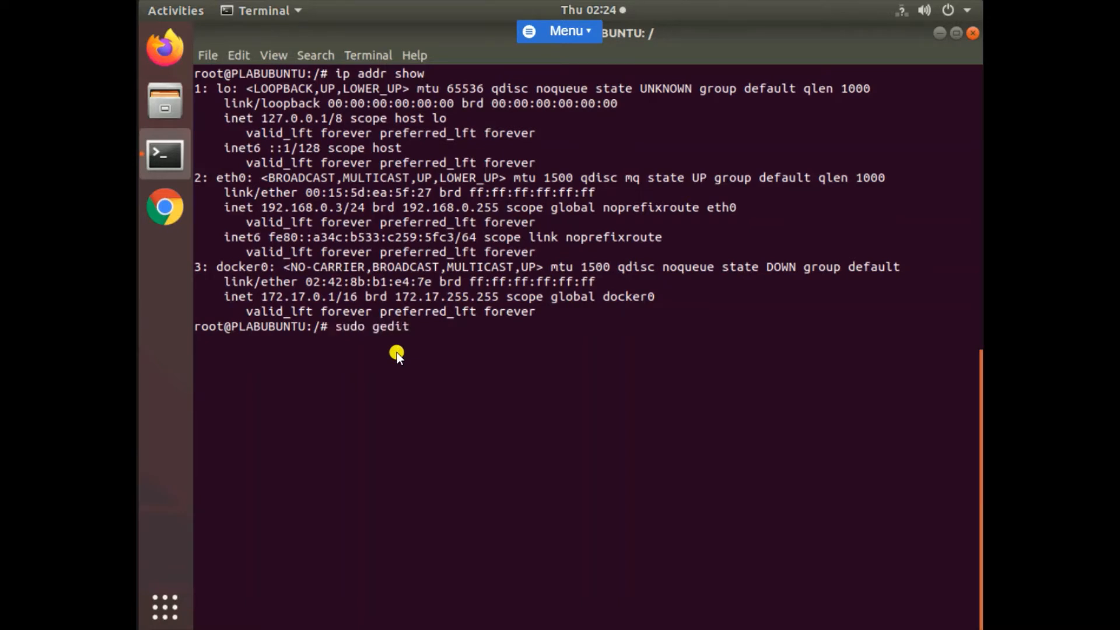
pyautogui.write('/etc/s')
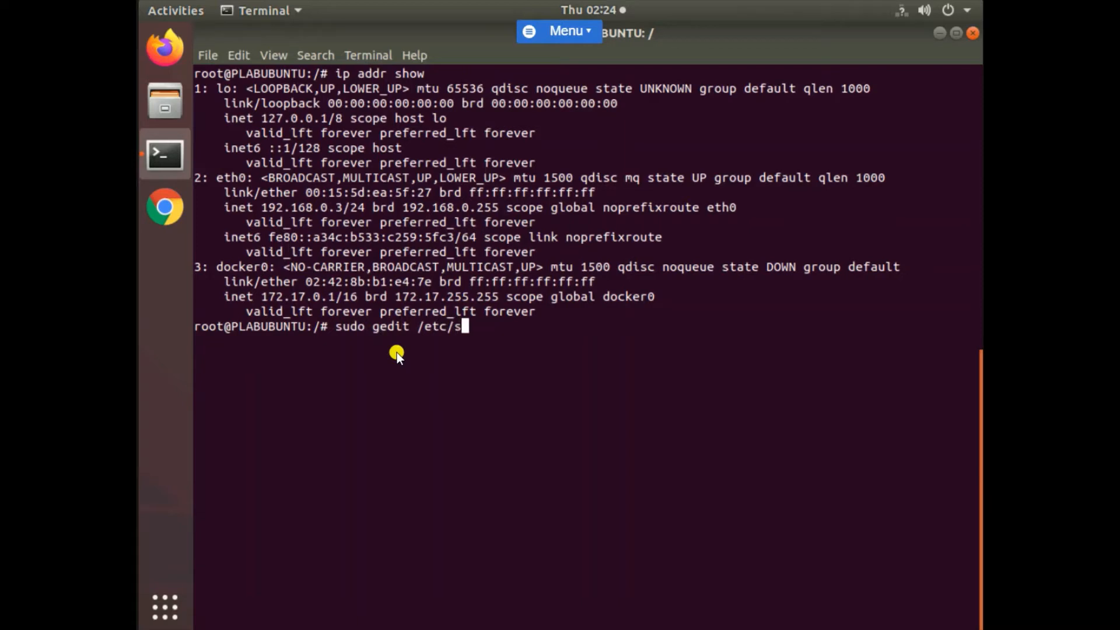
pyautogui.write('nort/r')
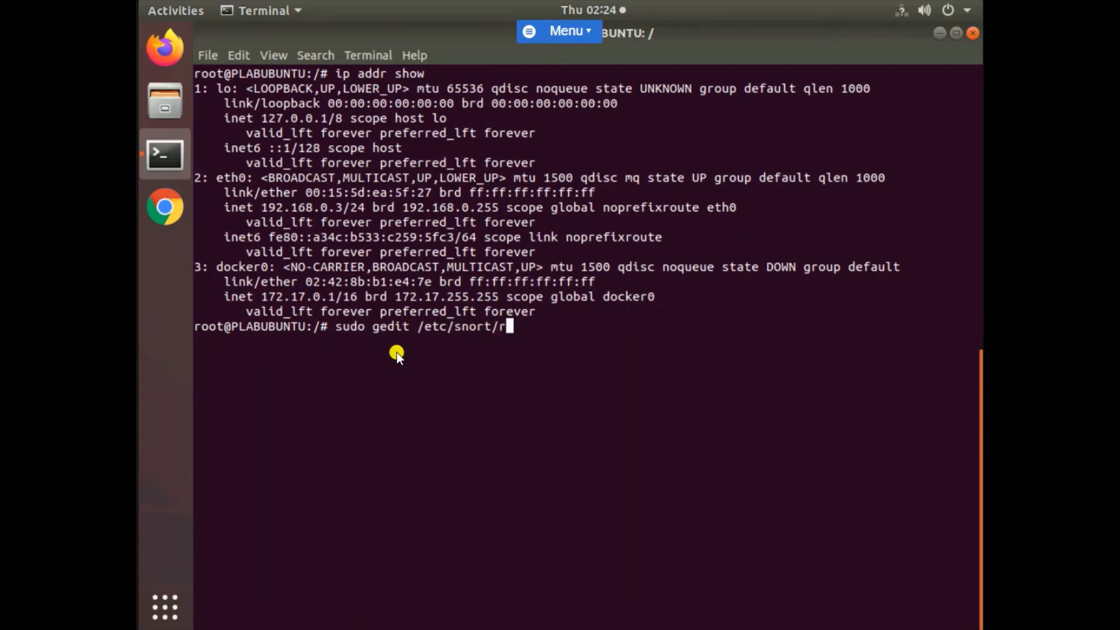
pyautogui.write('ules/')
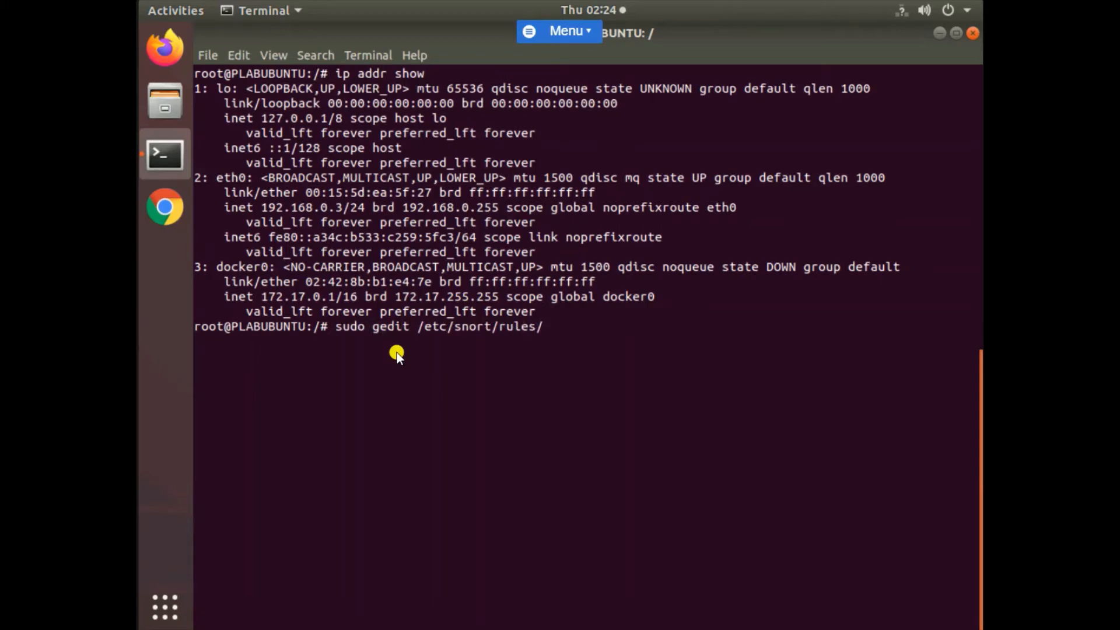
pyautogui.write('local.rules')
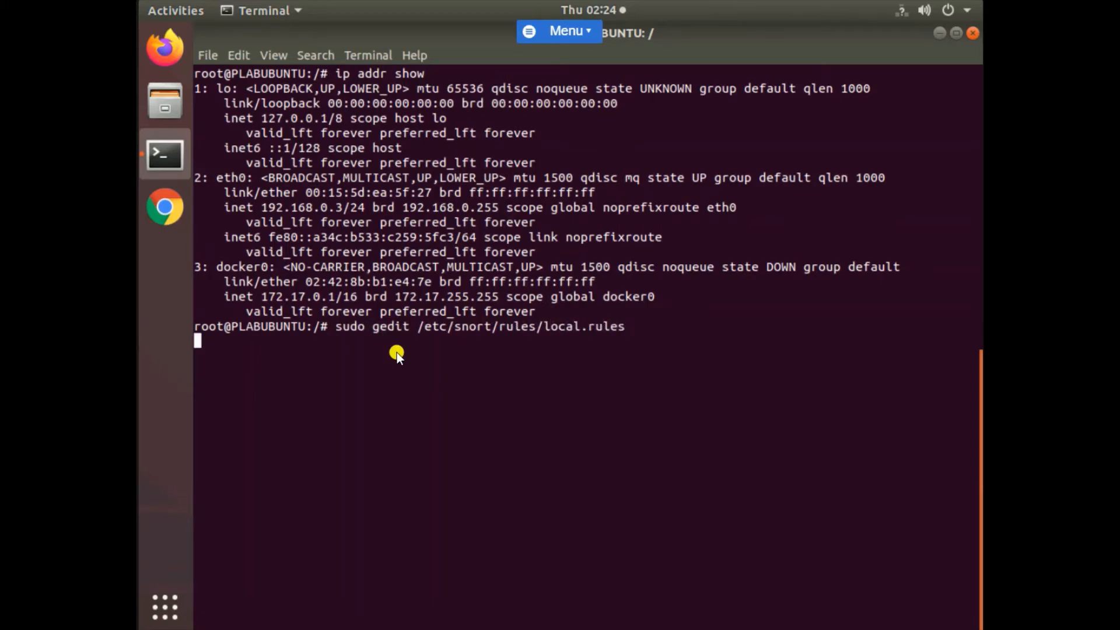
# - Open local.rules in gedit as root and start a new line below the header
pyautogui.press('Return')
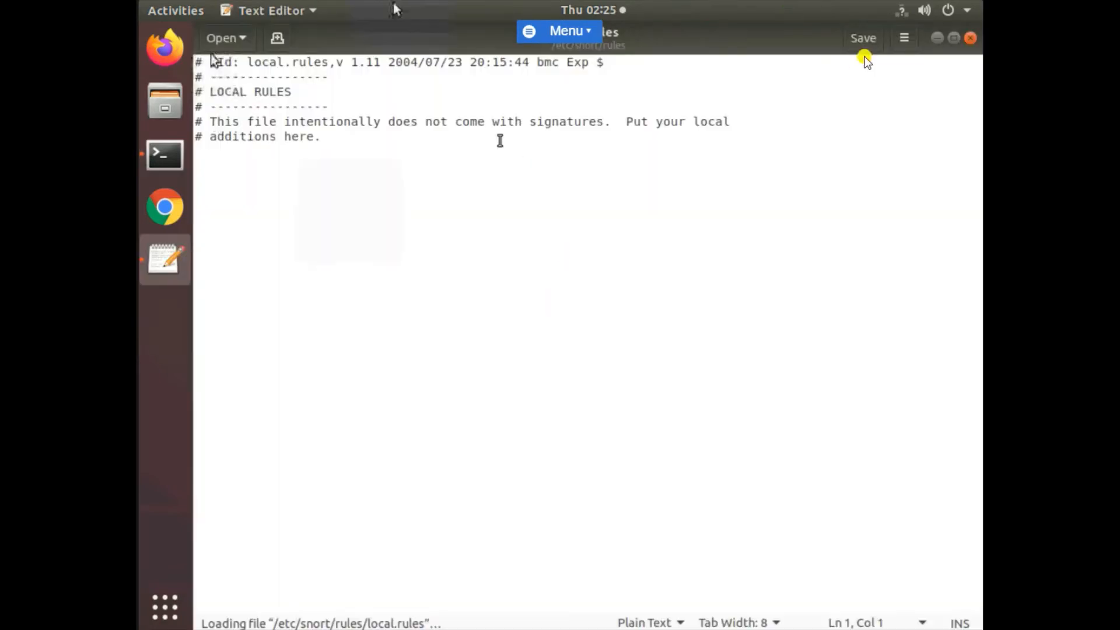
pyautogui.click(904, 38)
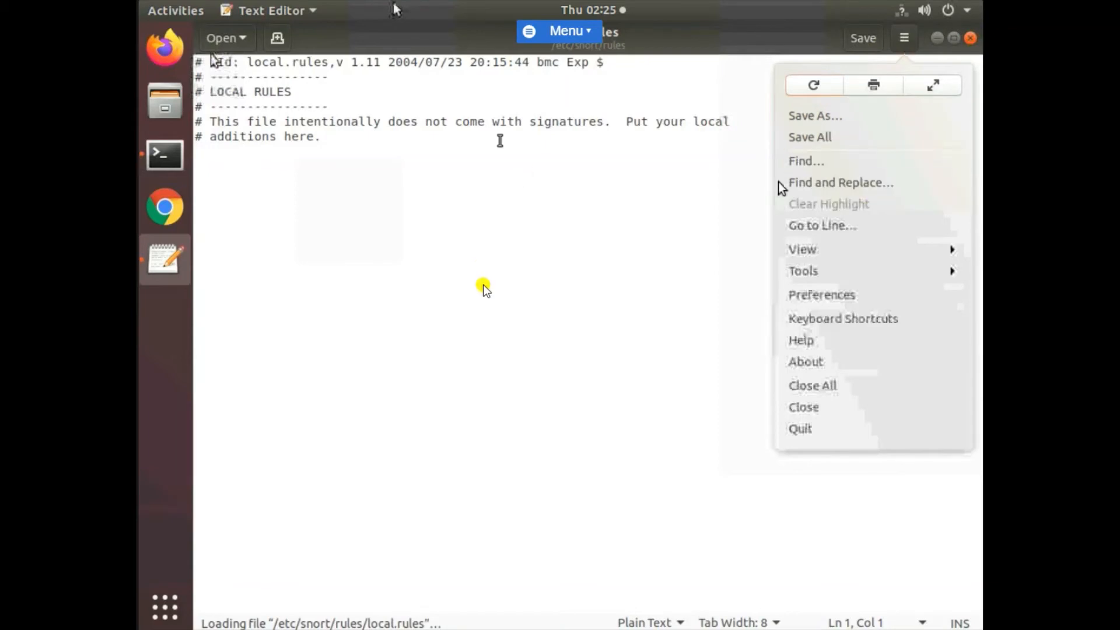
pyautogui.click(345, 140)
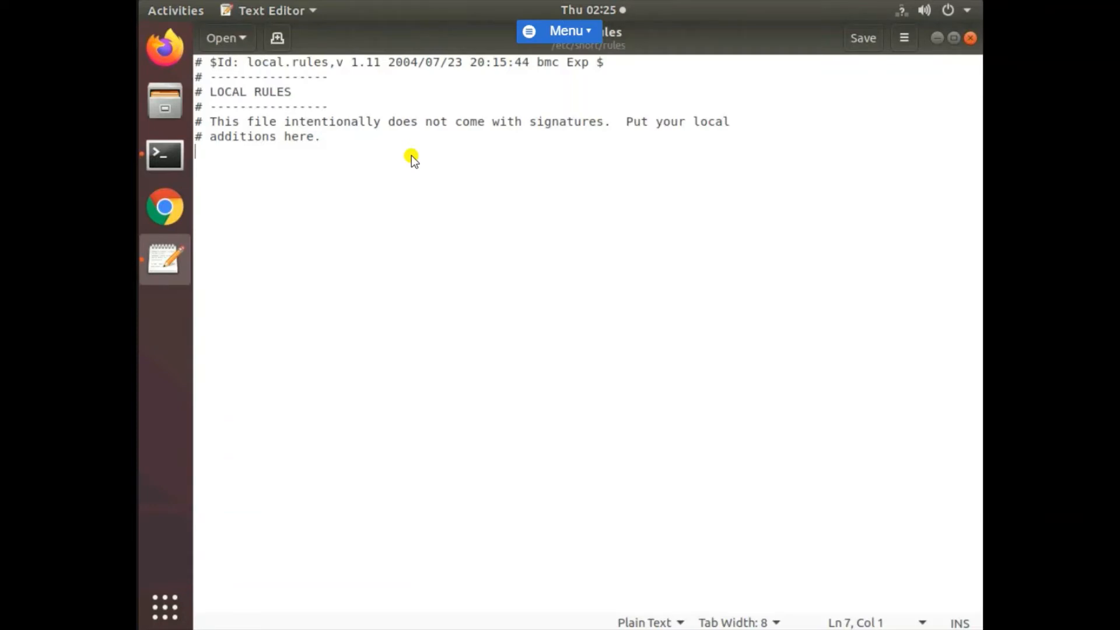
pyautogui.moveTo(311, 175)
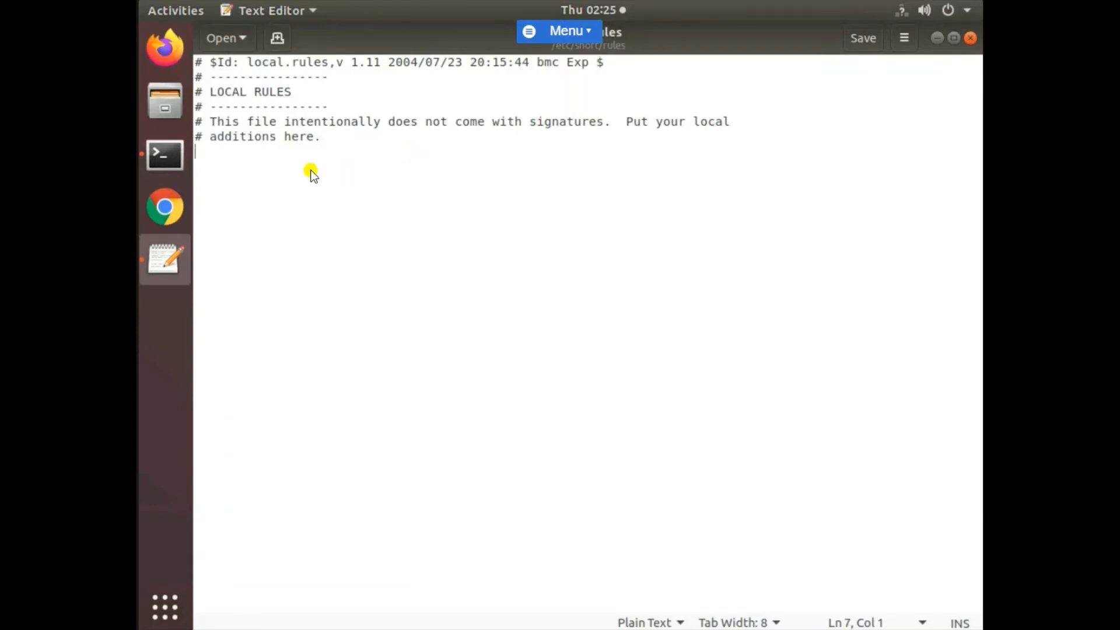
# - Type the rule start 'alert icmp any any -> 192.168.0.', fixing stray dots
pyautogui.write('alert')
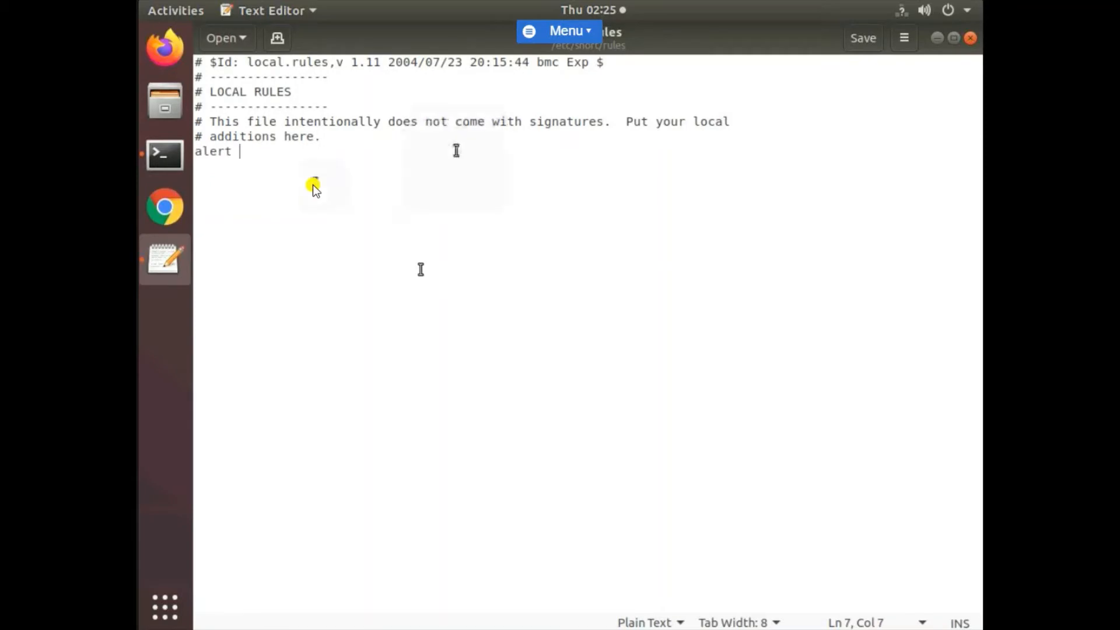
pyautogui.moveTo(245, 153)
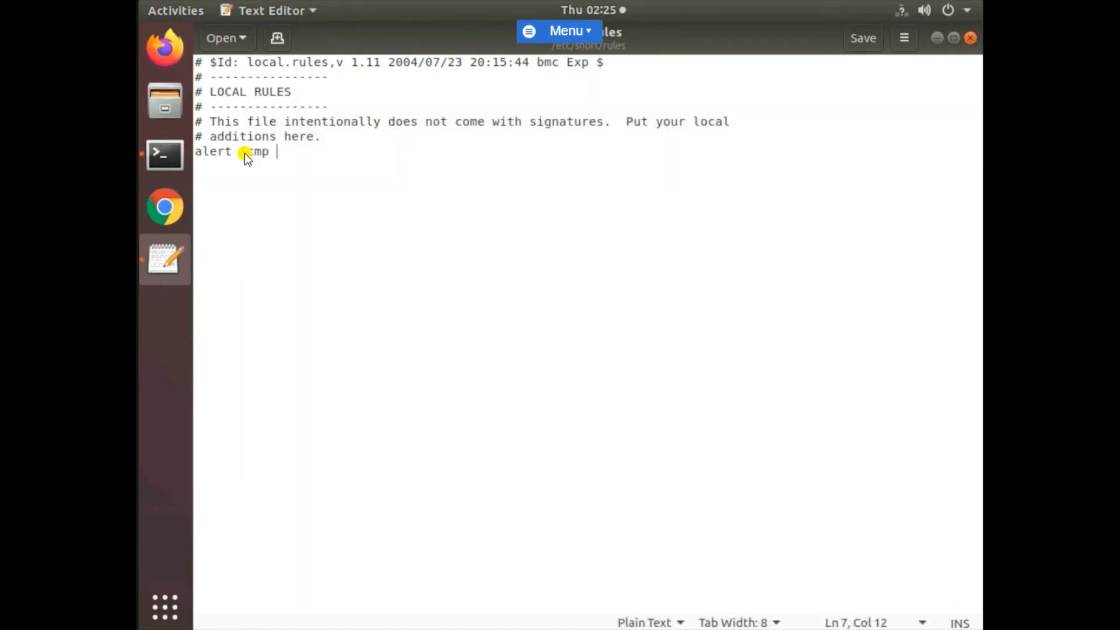
pyautogui.write('any')
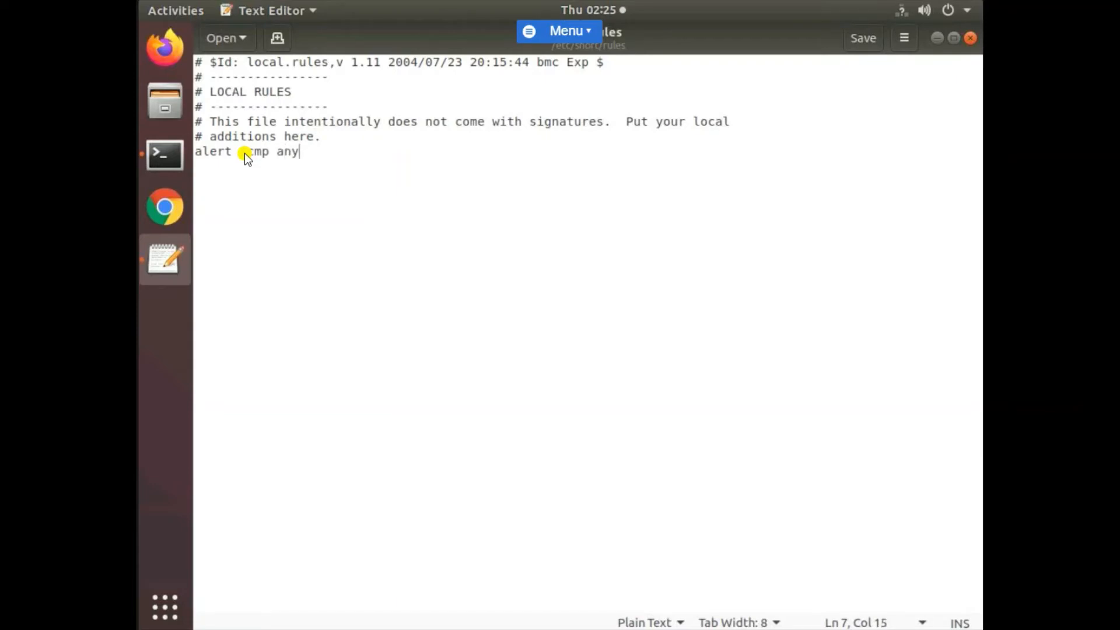
pyautogui.write('" any "')
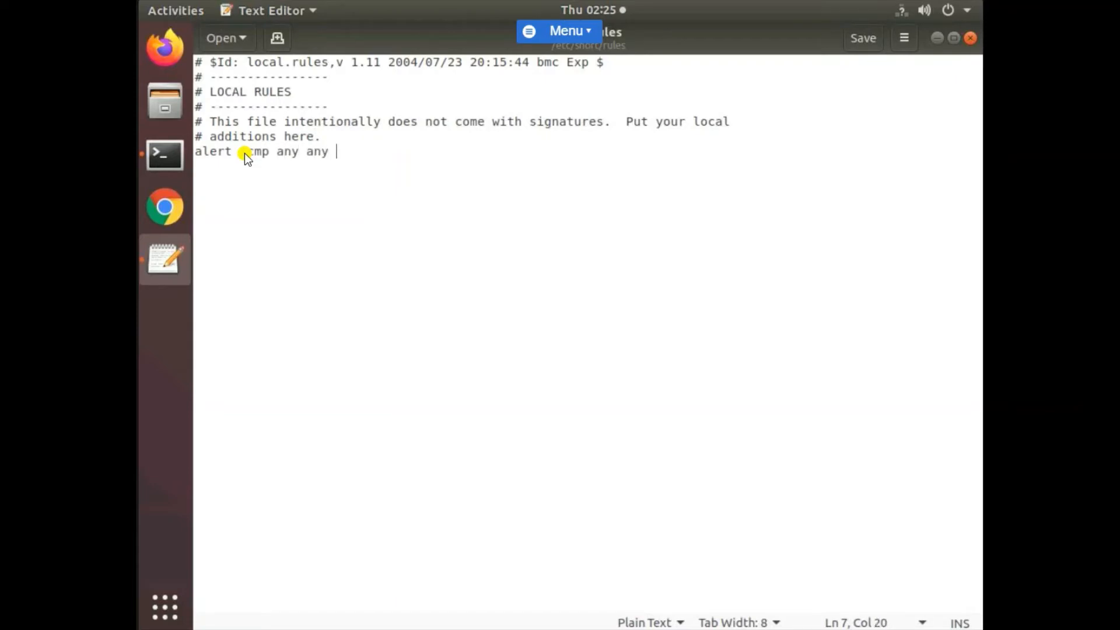
pyautogui.write('-')
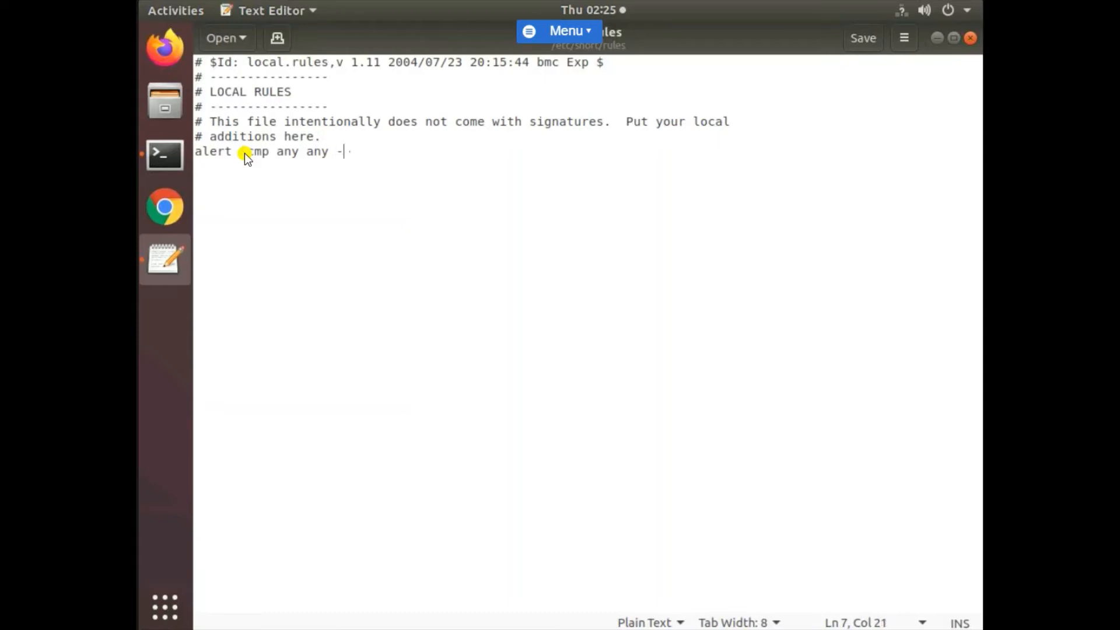
pyautogui.write('>')
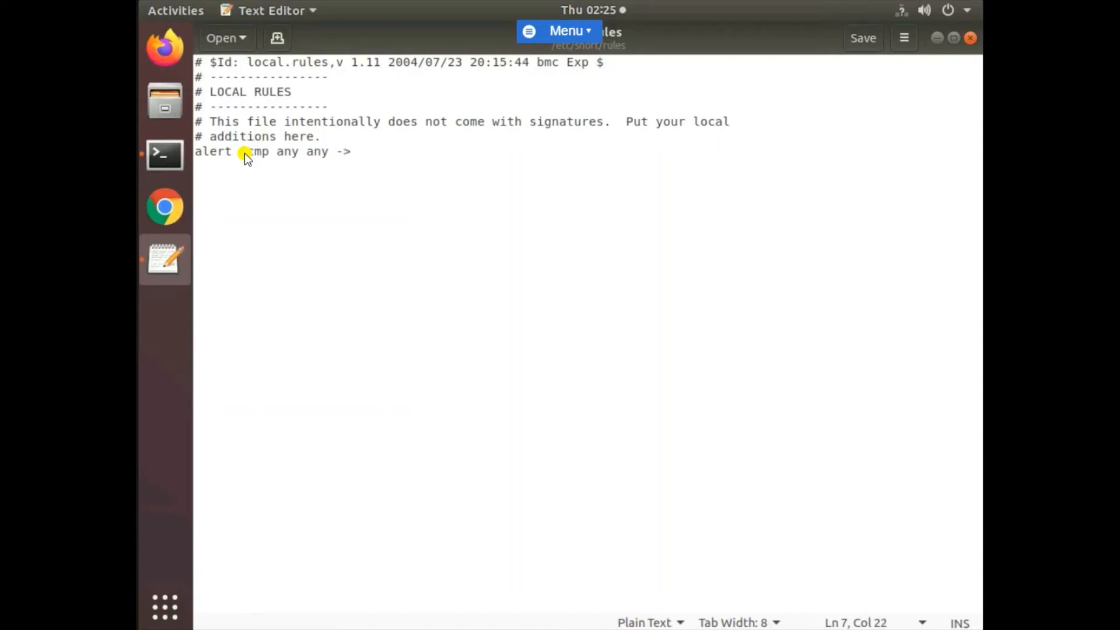
pyautogui.write('192.....1')
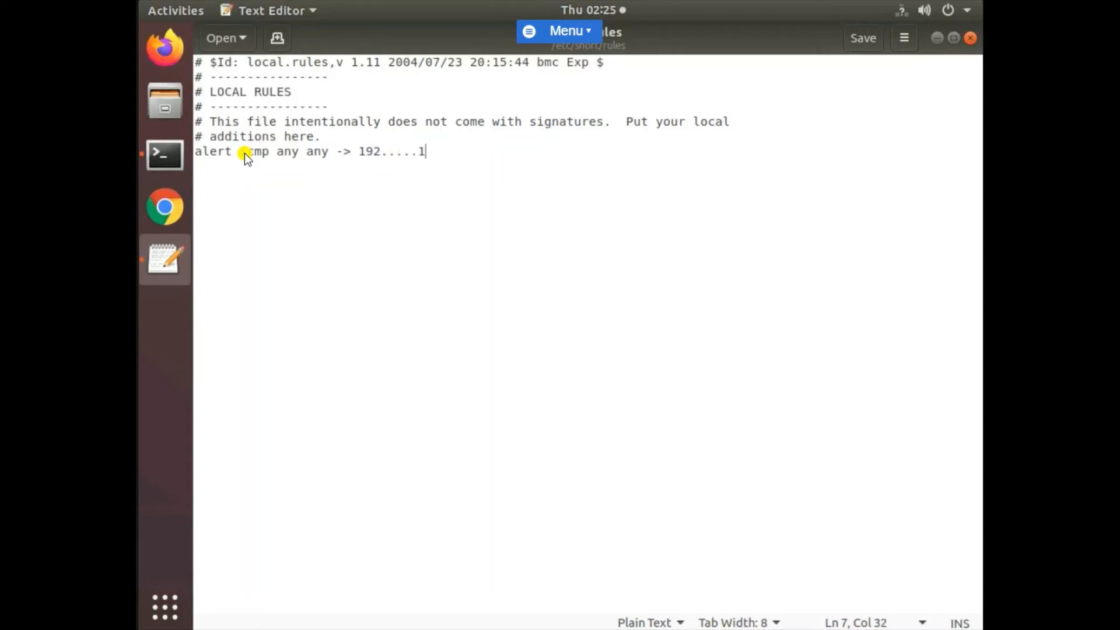
pyautogui.press('BackSpace')
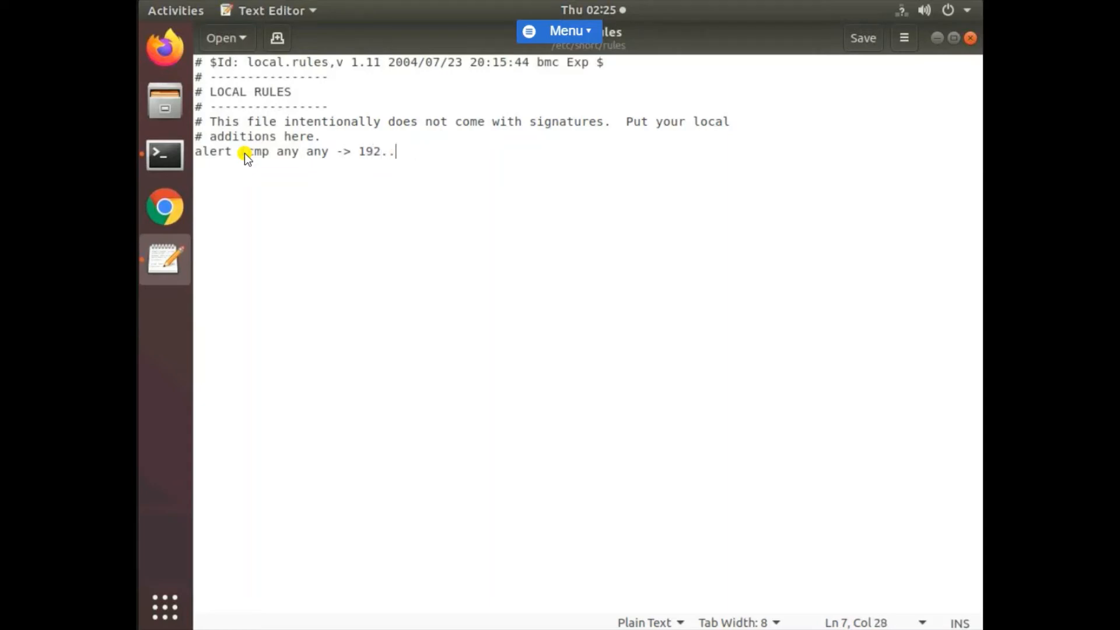
pyautogui.press('BackSpace')
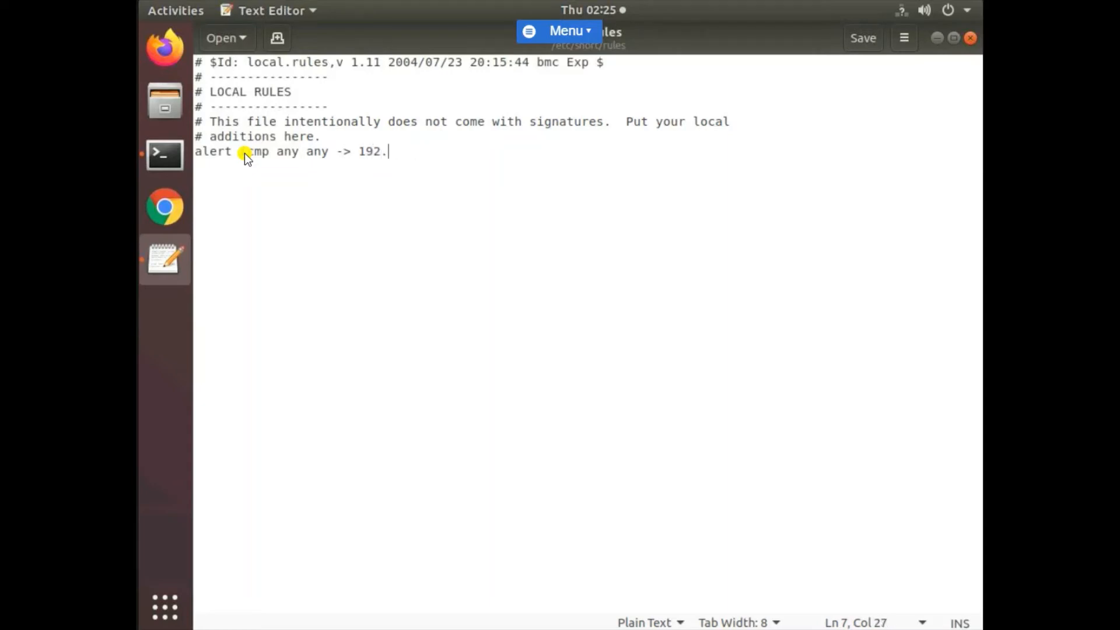
pyautogui.write('1')
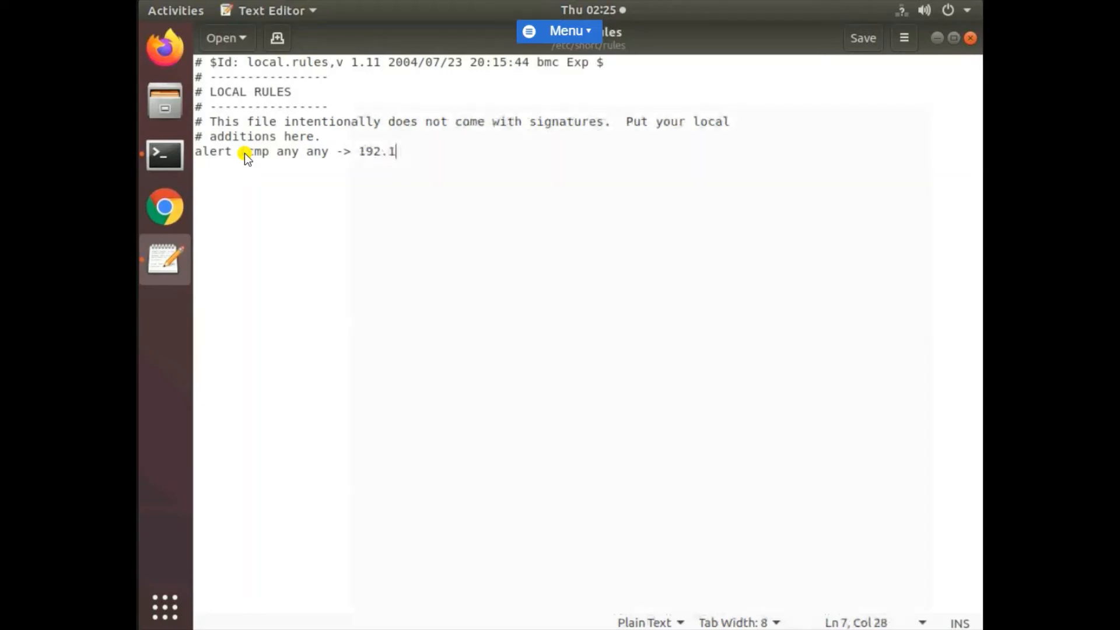
pyautogui.write('68.')
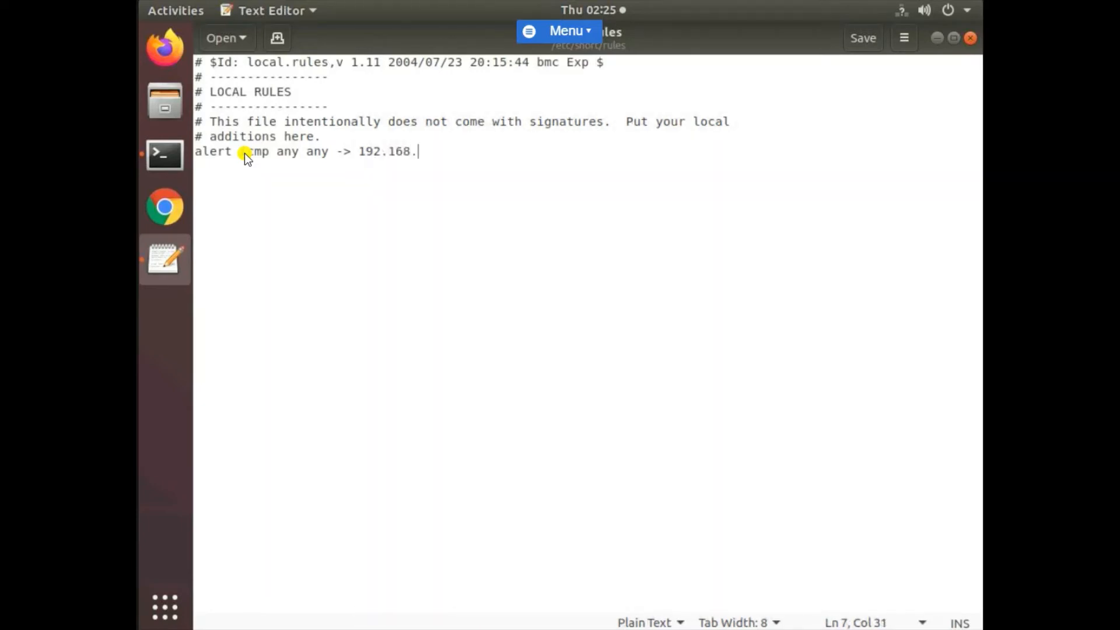
pyautogui.write('0.')
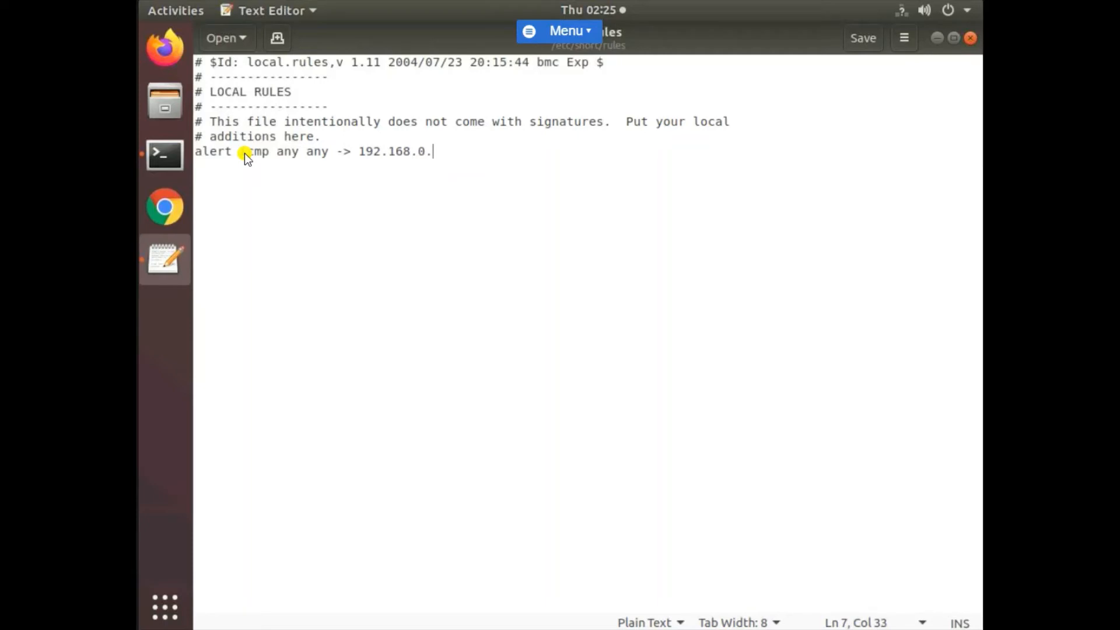
pyautogui.moveTo(164, 154)
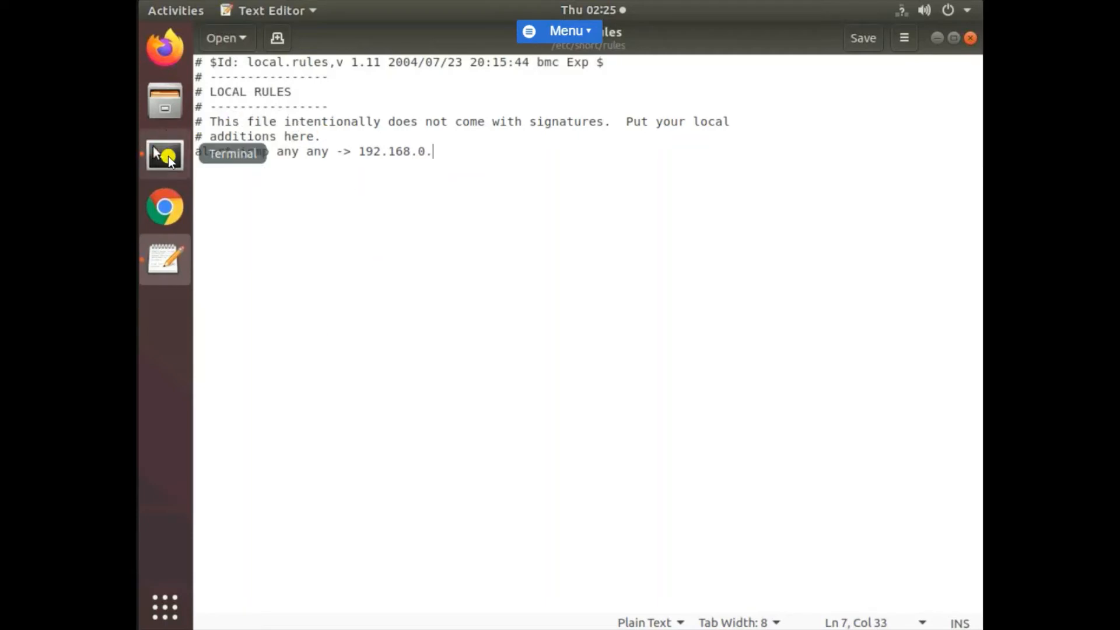
pyautogui.click(164, 154)
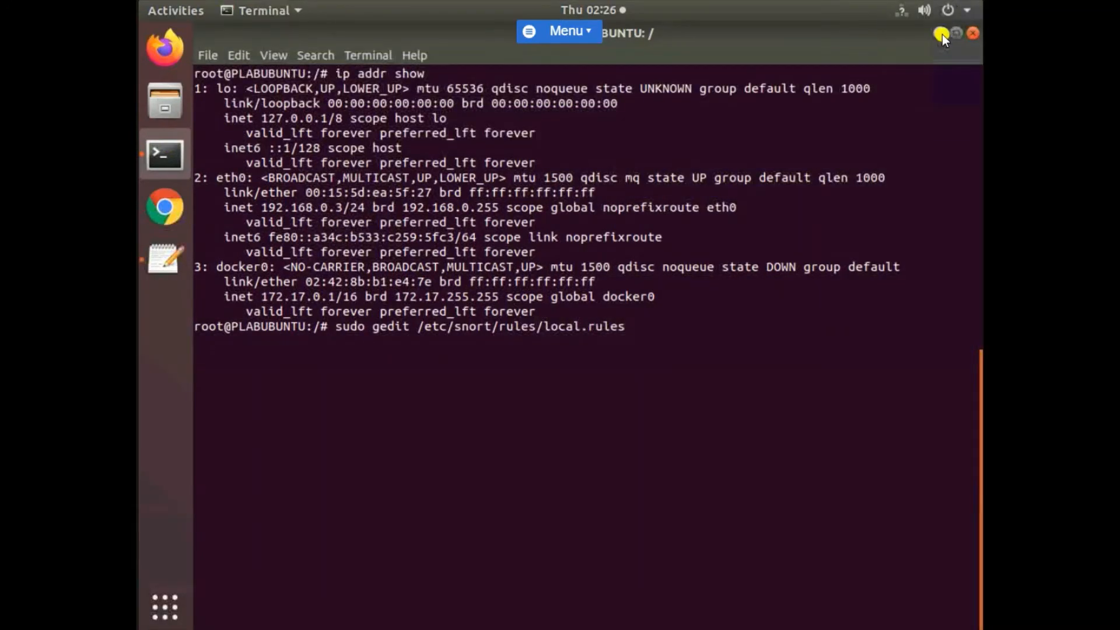
pyautogui.press('Return')
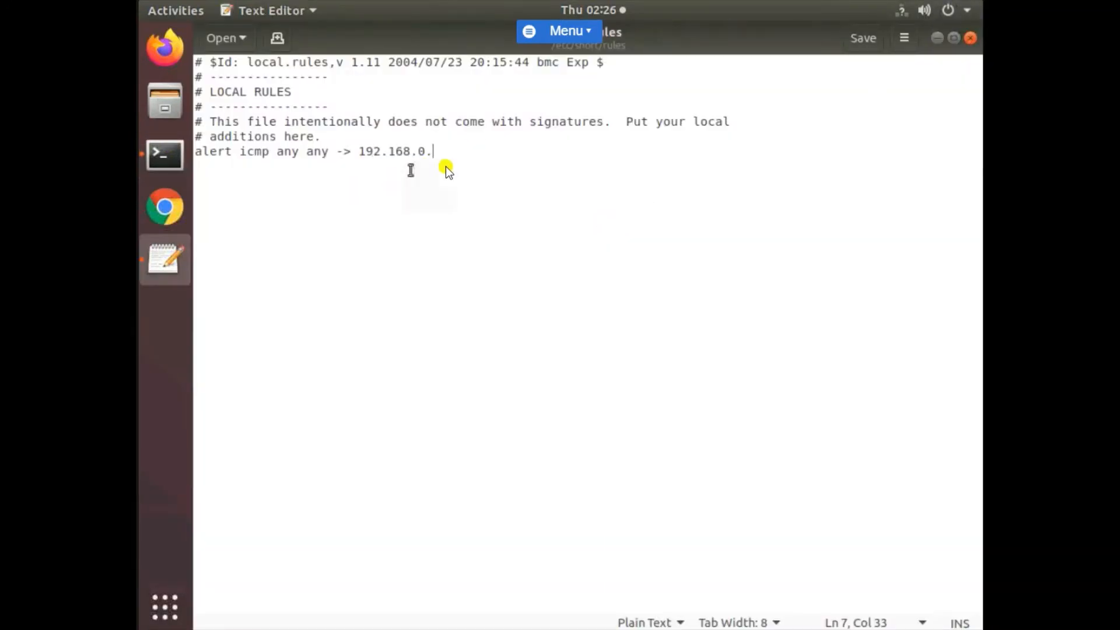
# - Complete the destination '3/24 any' and add the option msg: "ICMP event";
pyautogui.write('3/24')
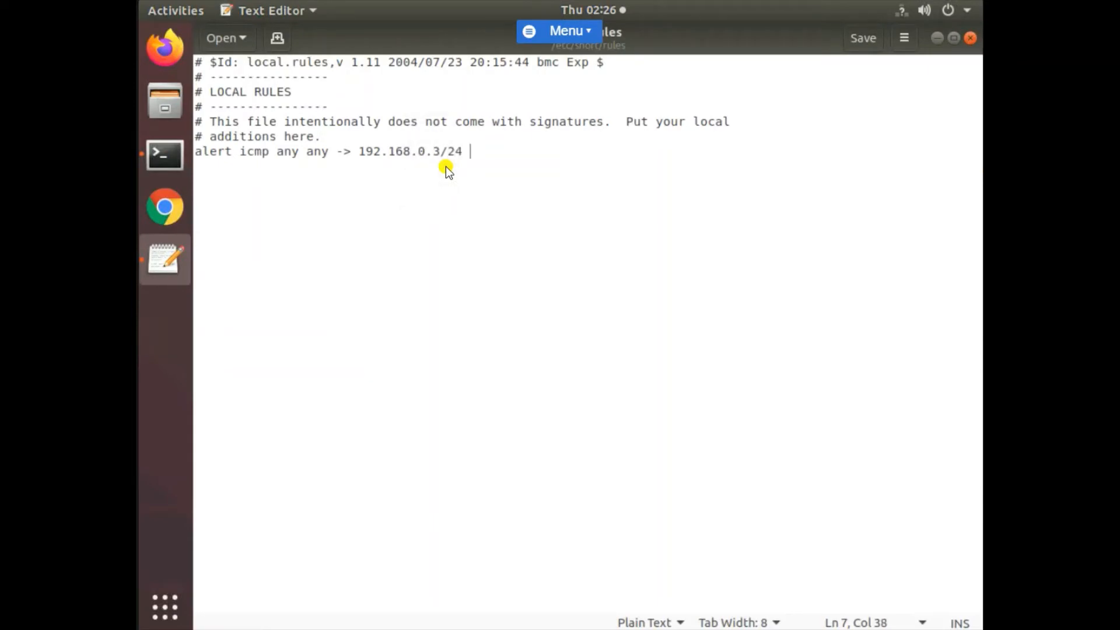
pyautogui.write('any')
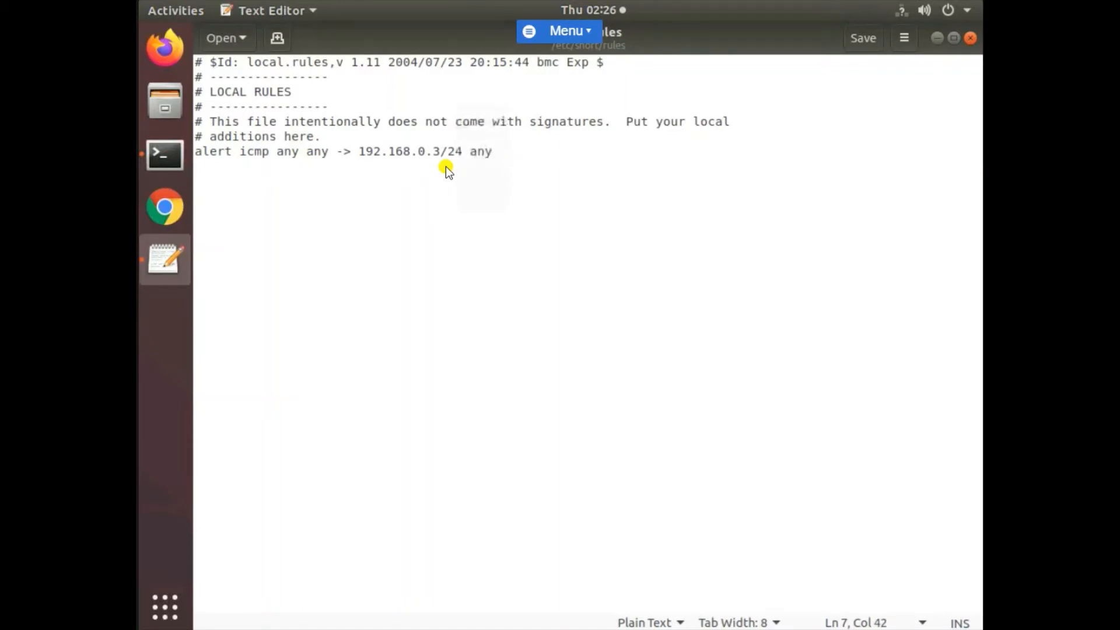
pyautogui.write('(')
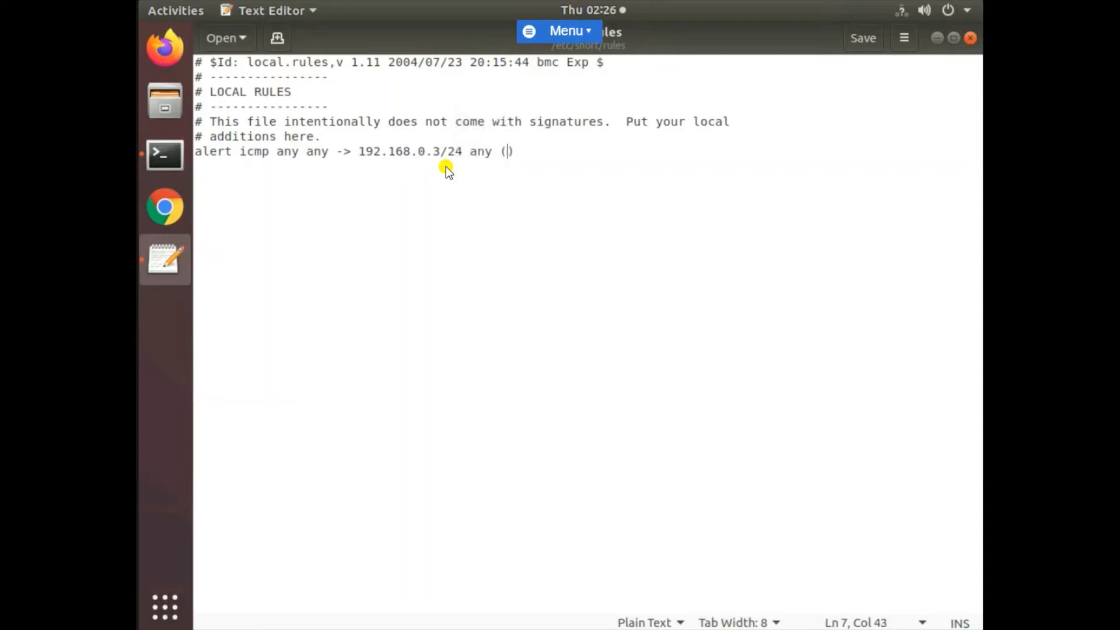
pyautogui.write('ms')
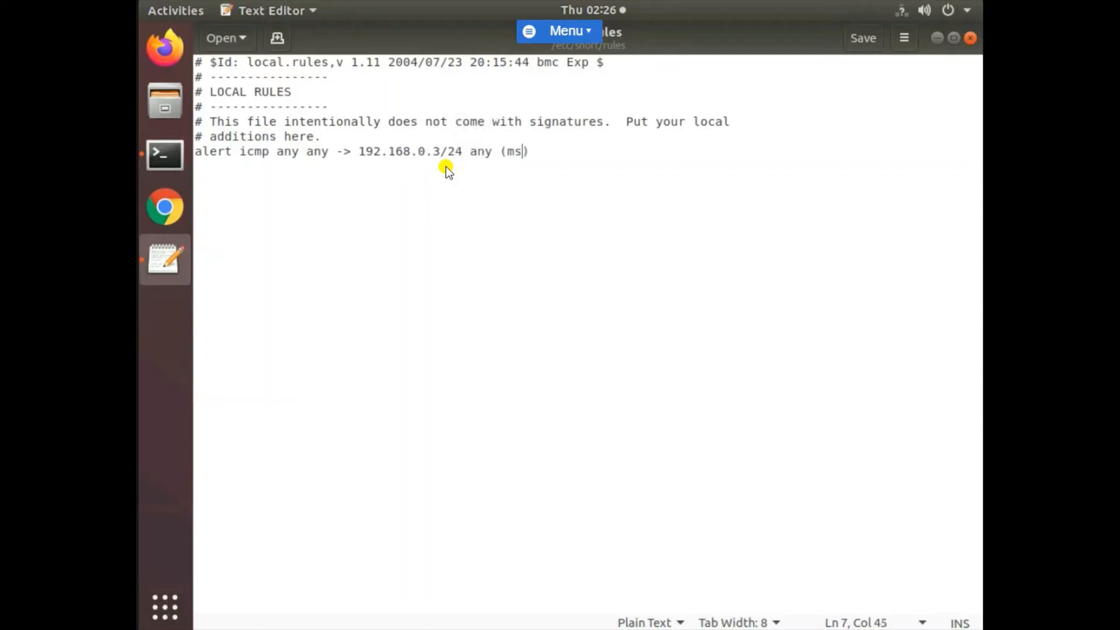
pyautogui.write('g:')
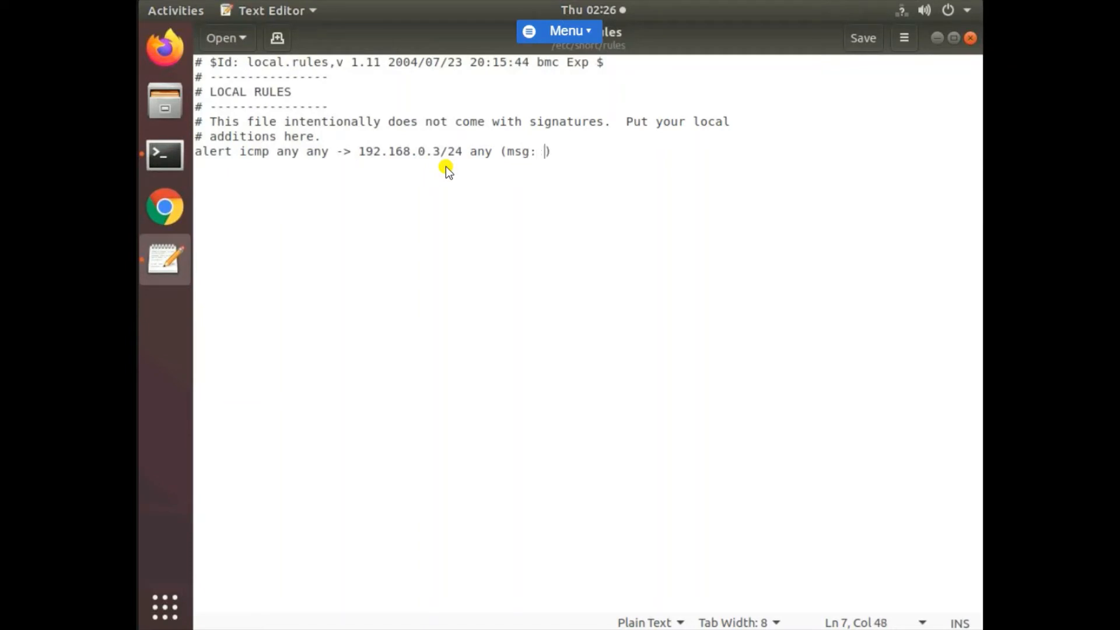
pyautogui.write('"I')
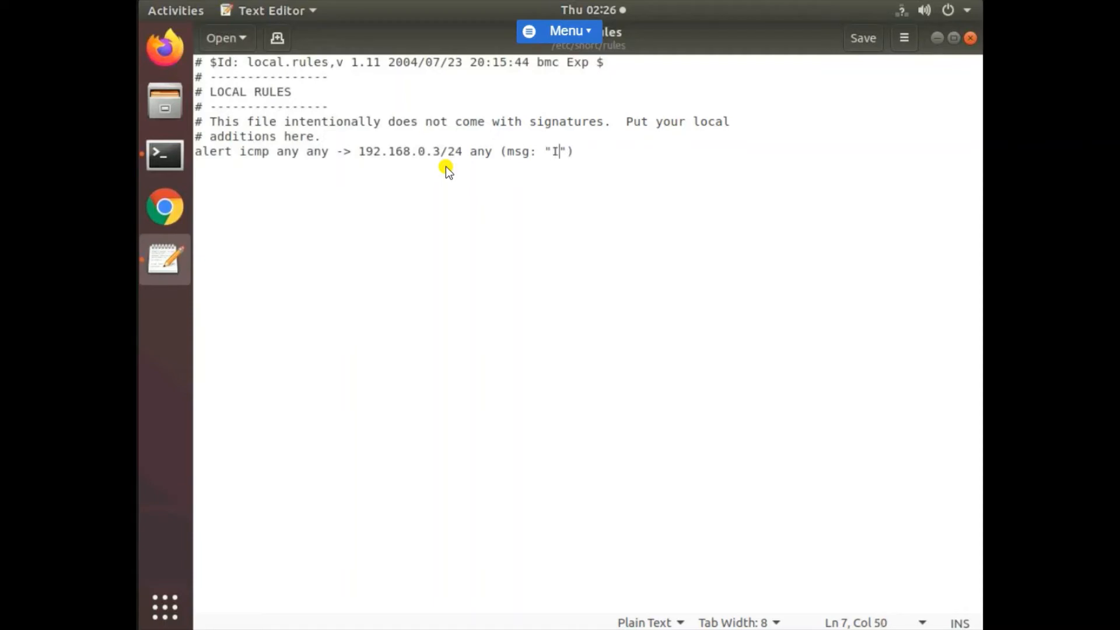
pyautogui.write('CMP')
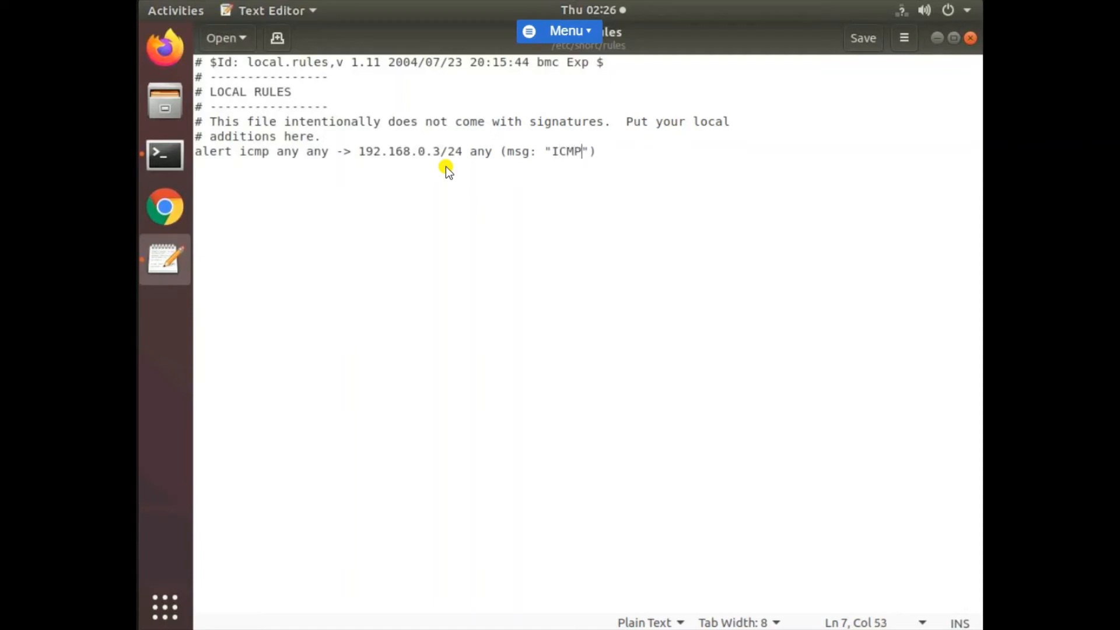
pyautogui.write('event')
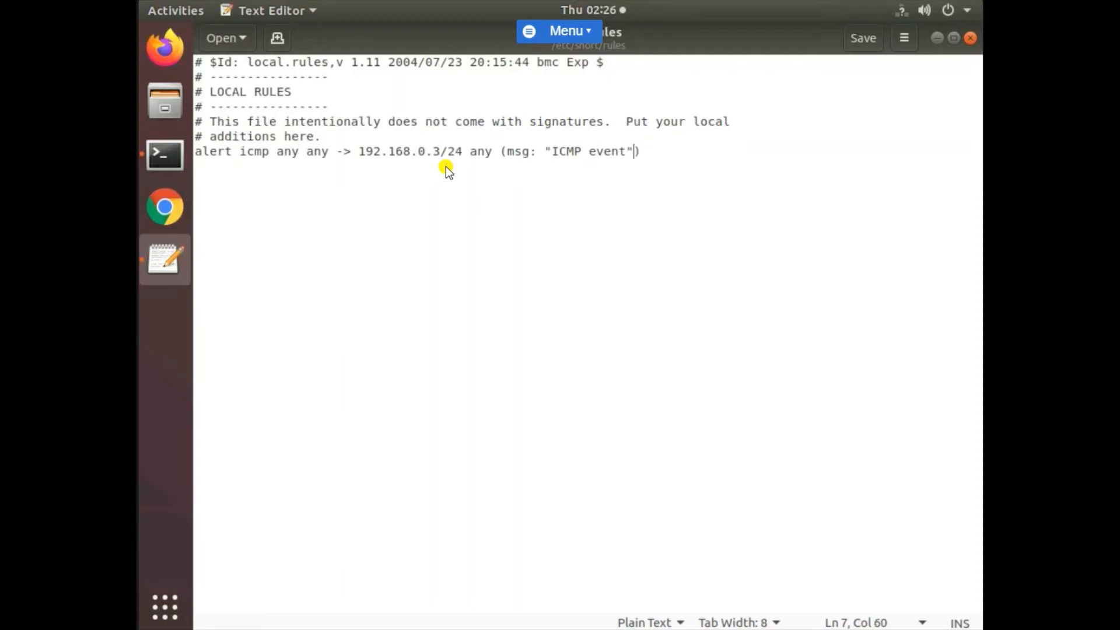
pyautogui.write(';')
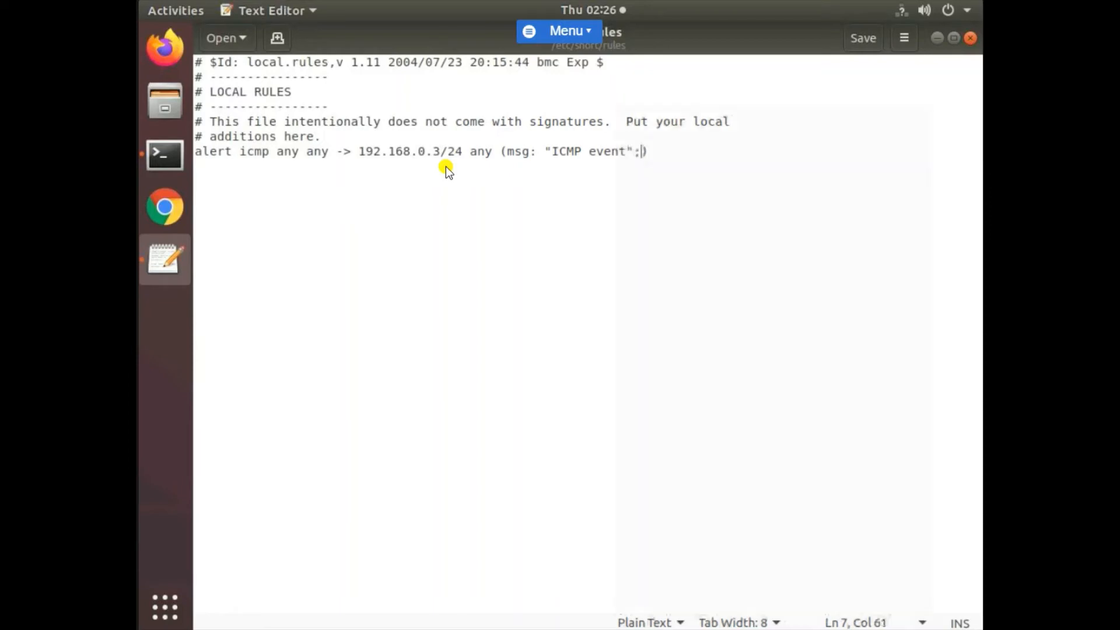
# - Remove the stray $ and add 'sid 100009;' to finish the rule
pyautogui.write('$')
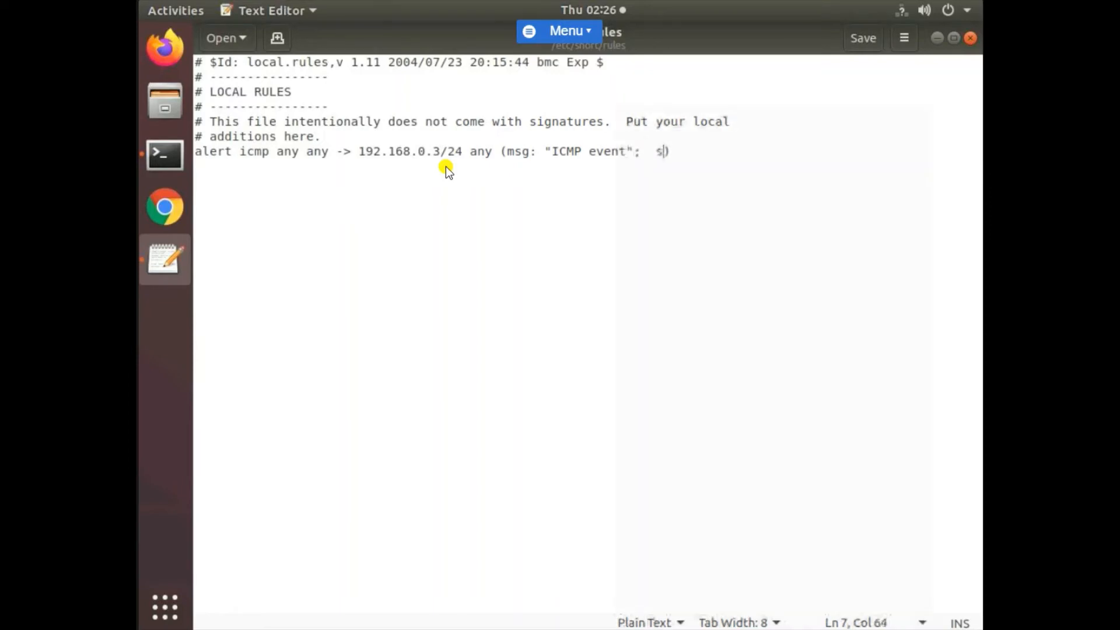
pyautogui.press('BackSpace')
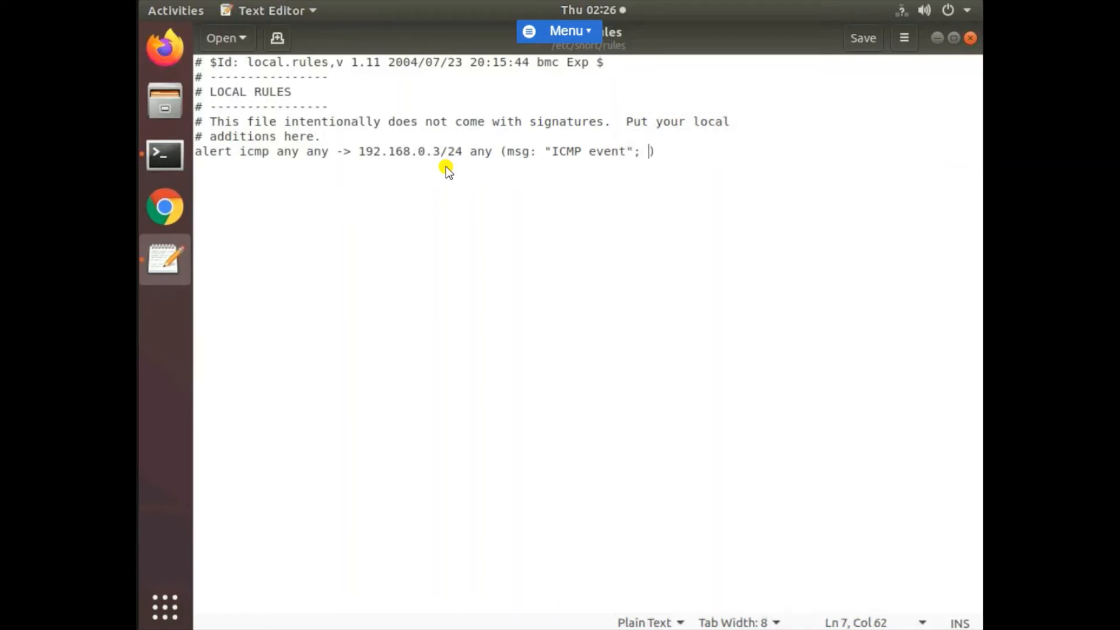
pyautogui.write('sid')
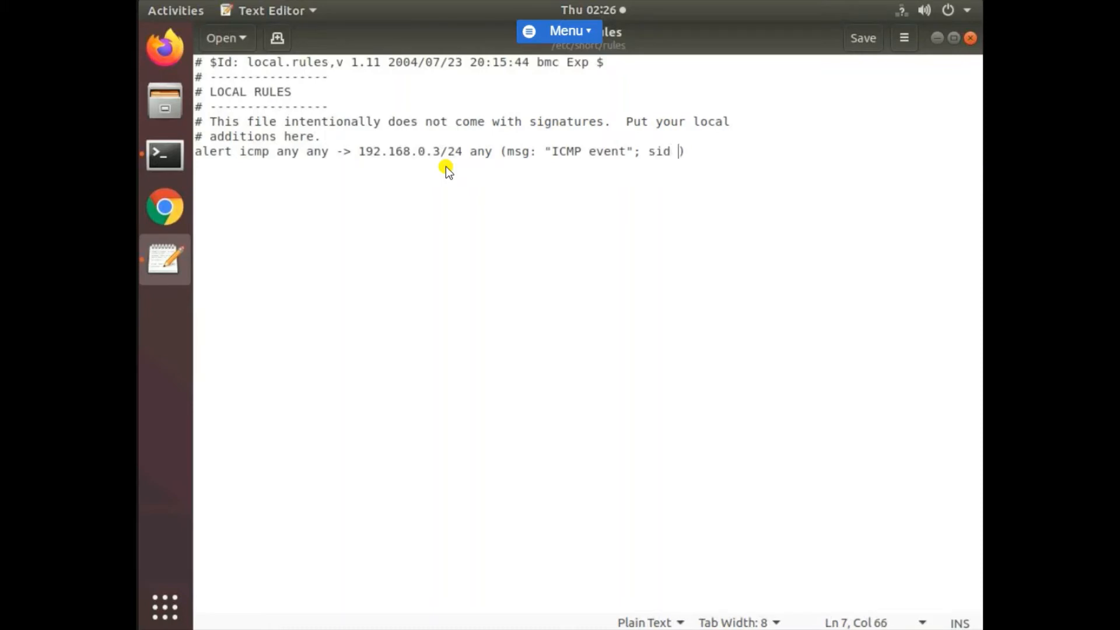
pyautogui.write('1000')
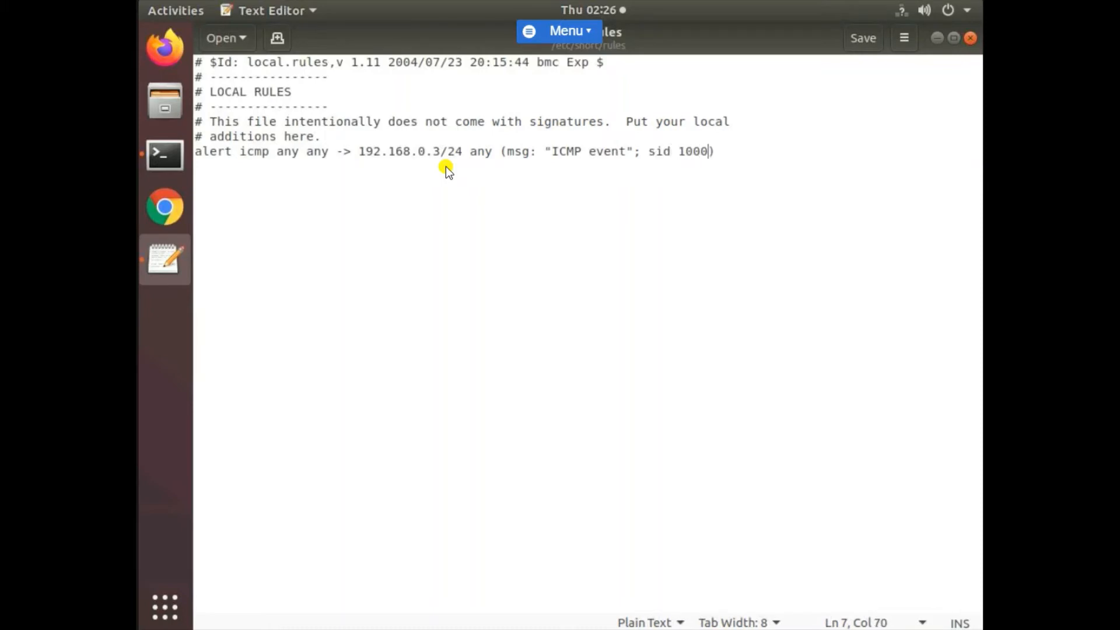
pyautogui.write('09')
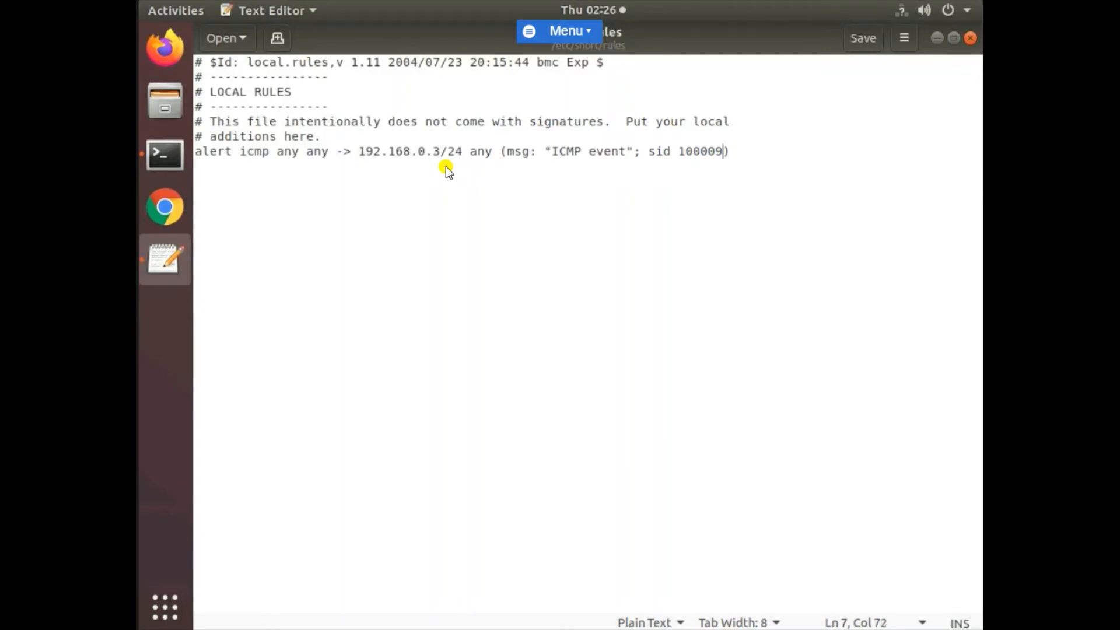
pyautogui.write(';')
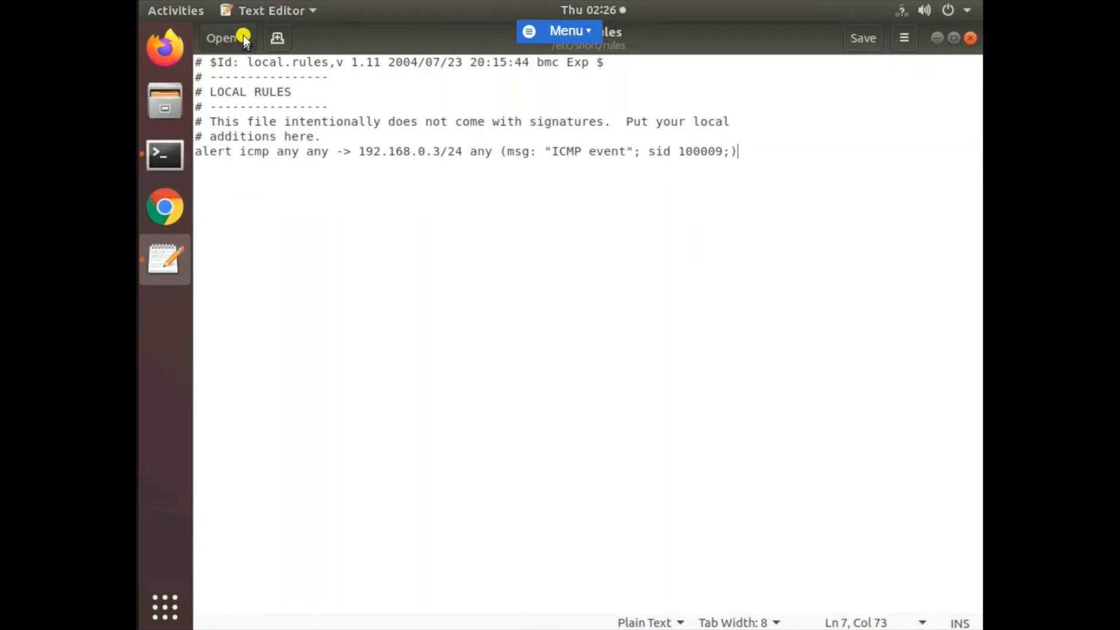
# - Save local.rules with the completed ICMP alert rule
pyautogui.click(222, 38)
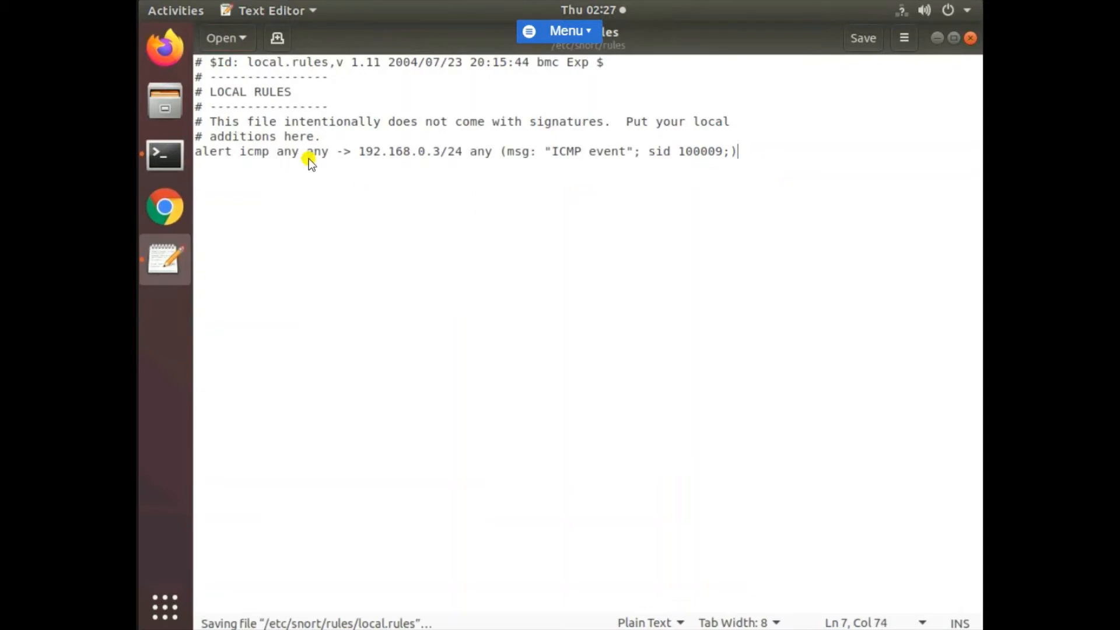
pyautogui.moveTo(439, 156)
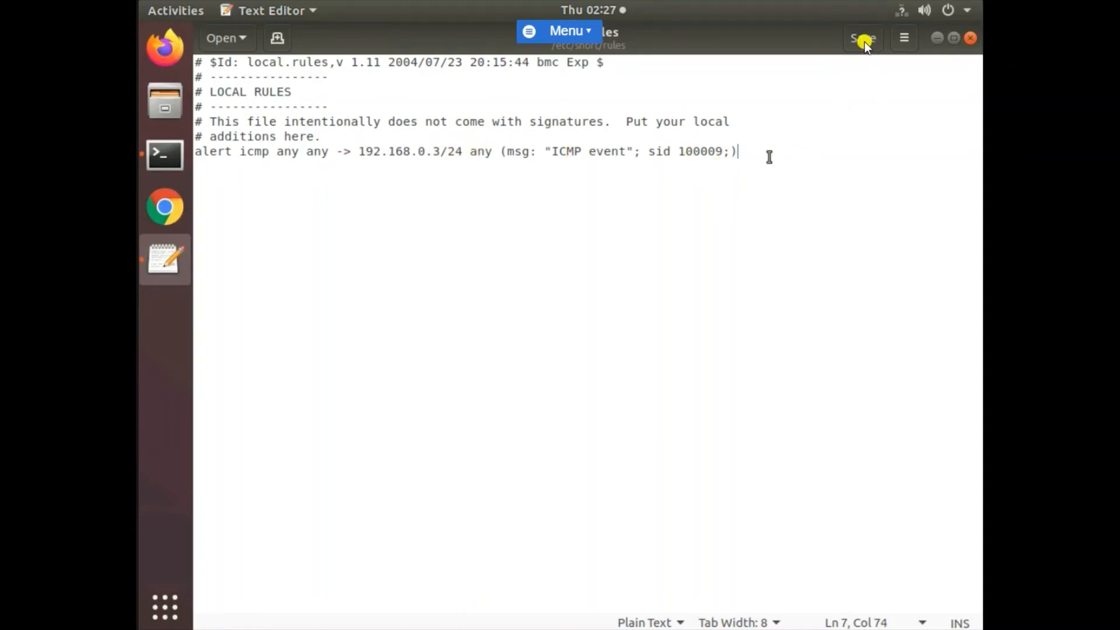
pyautogui.click(861, 38)
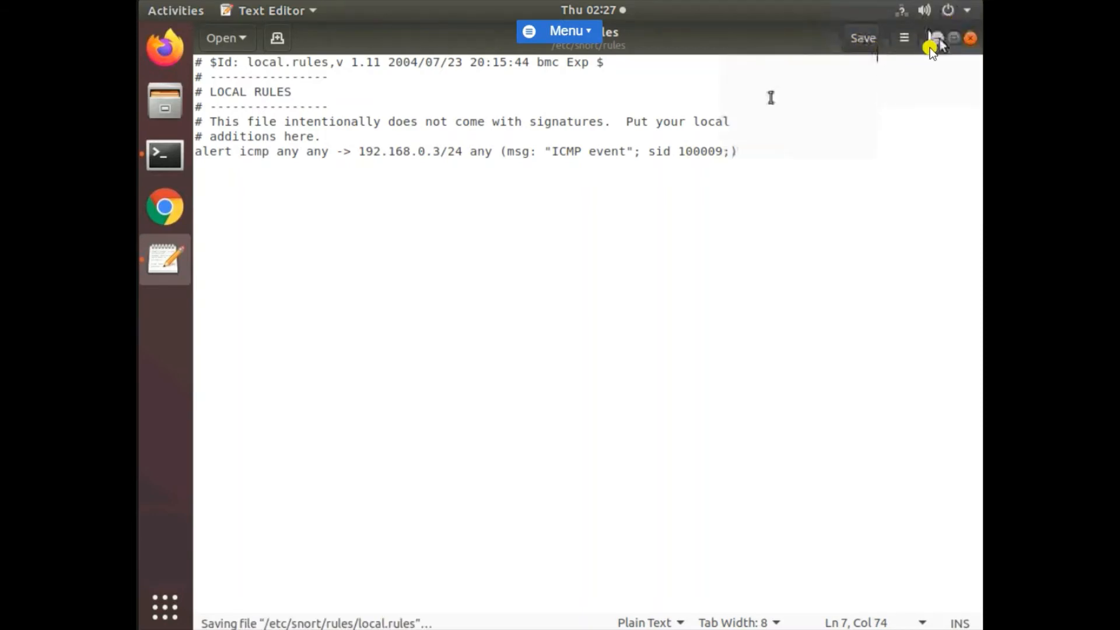
# - Hide gedit, return to Terminal, and interrupt the gedit process with Ctrl+C
pyautogui.click(936, 38)
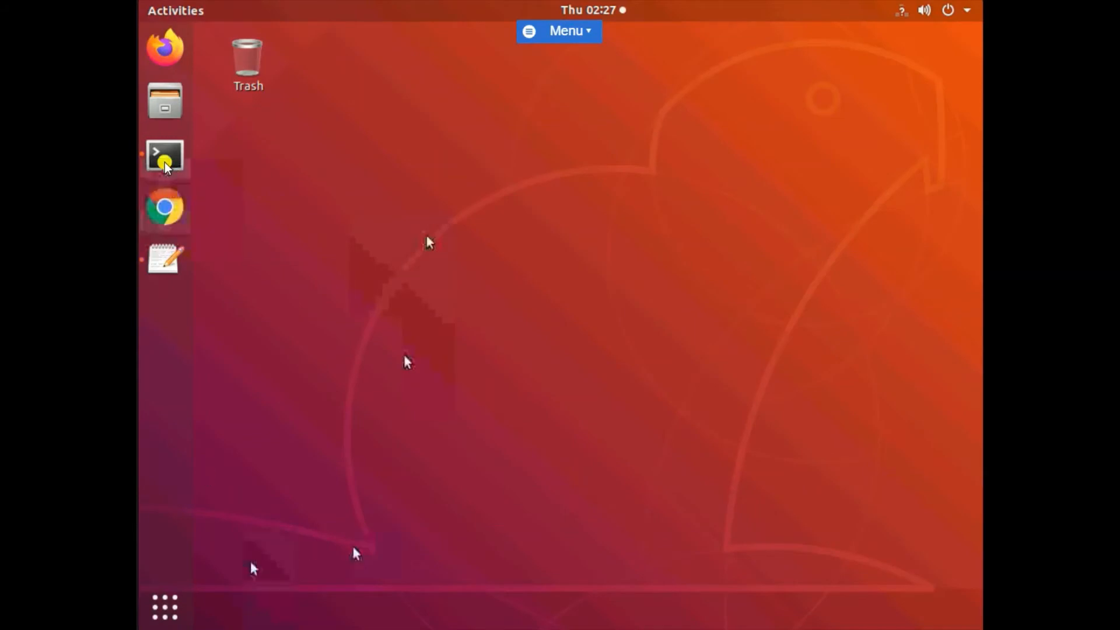
pyautogui.click(165, 156)
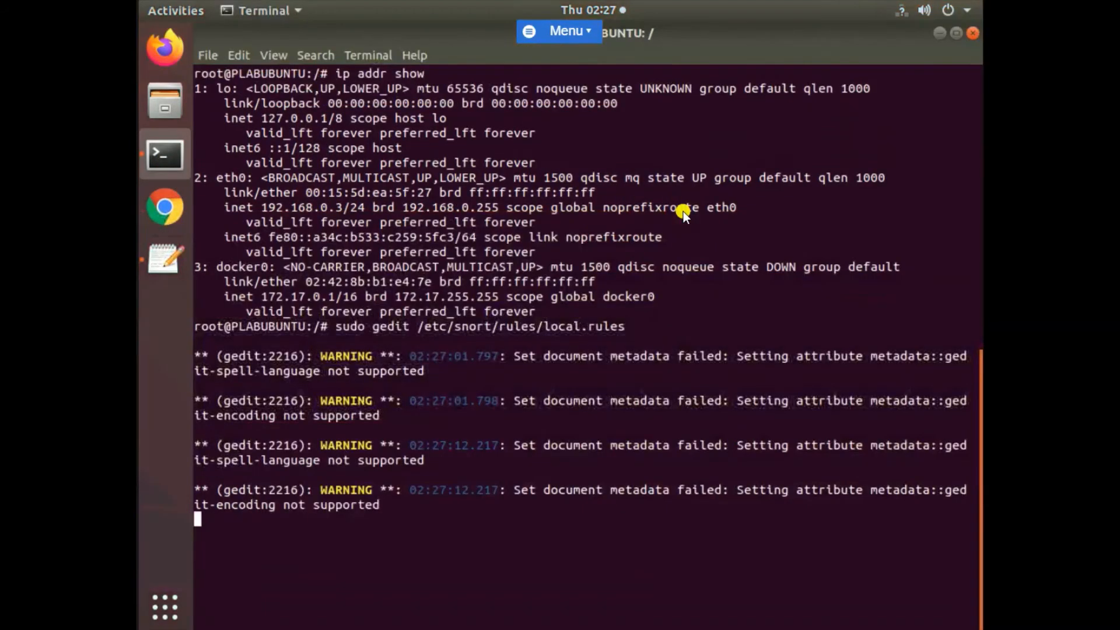
pyautogui.moveTo(446, 531)
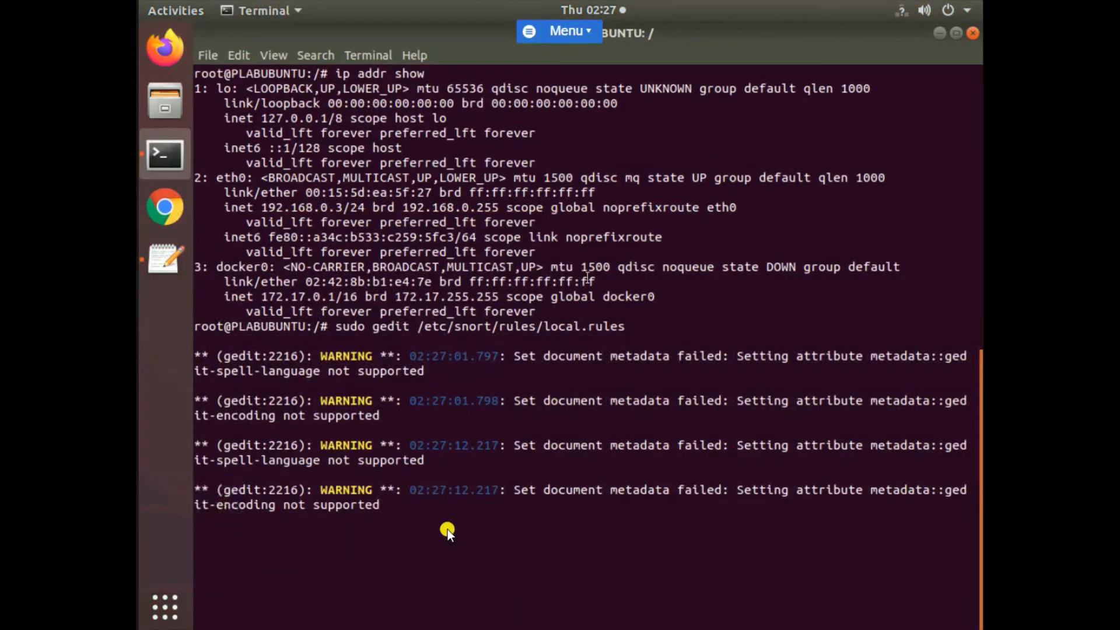
pyautogui.press('ctrl+c')
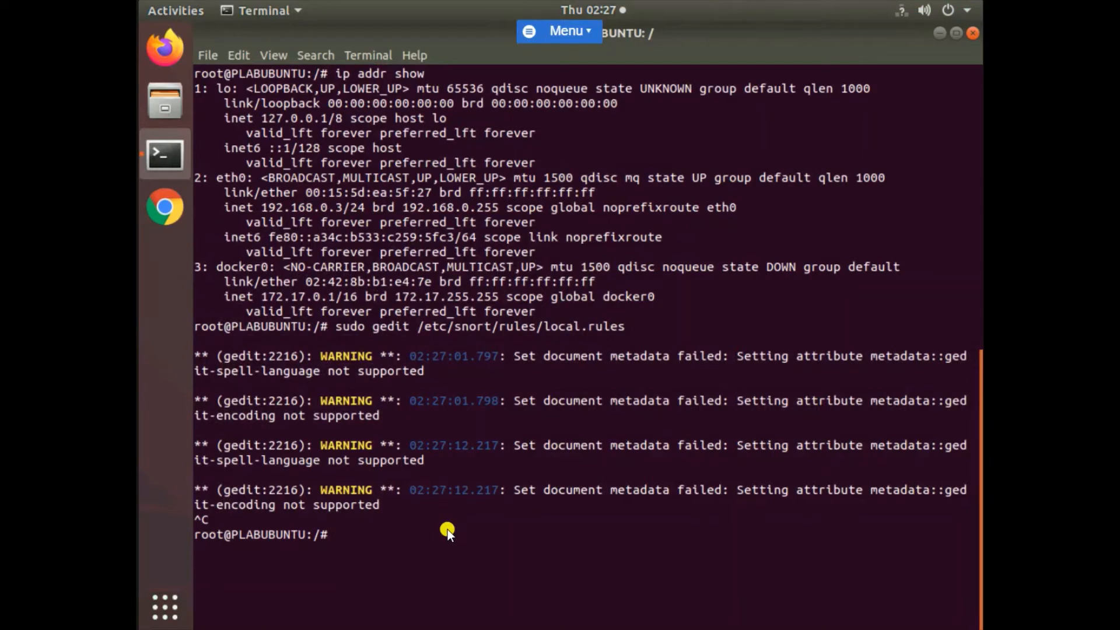
pyautogui.moveTo(357, 502)
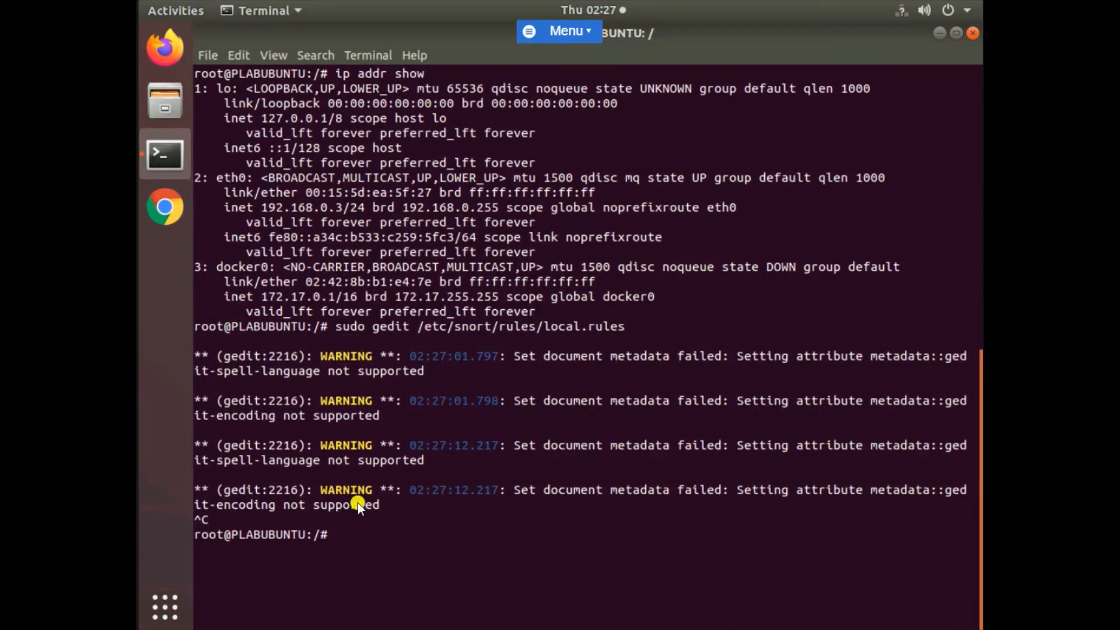
pyautogui.moveTo(379, 542)
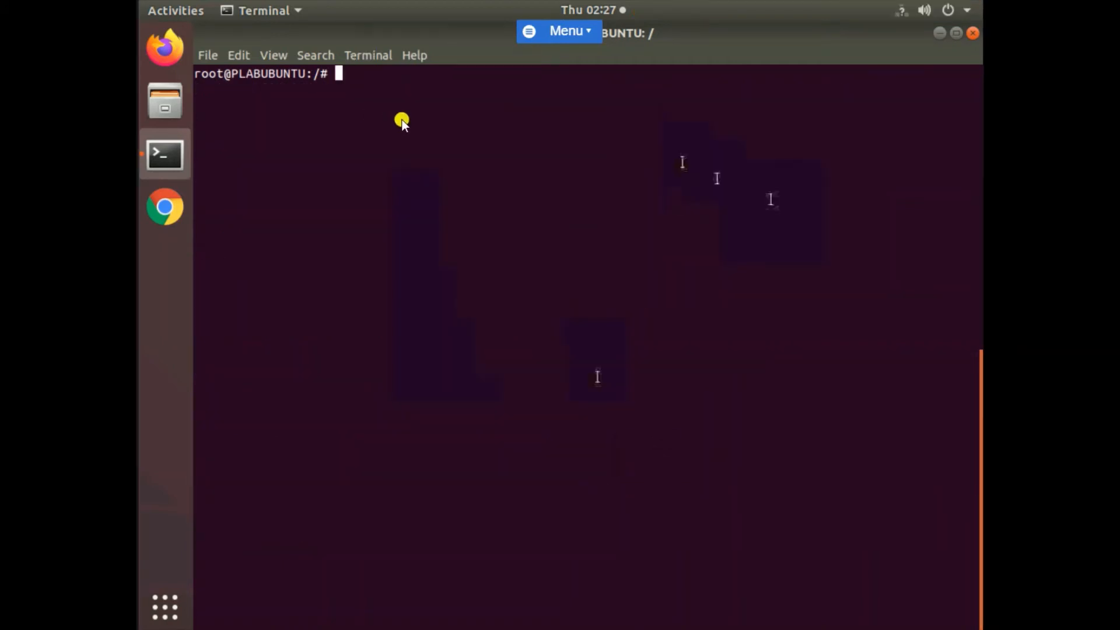
# - Type 'sudo snort -T -c /etc/snort/rules/local.rules' at the prompt, correcting typos
pyautogui.write('snot')
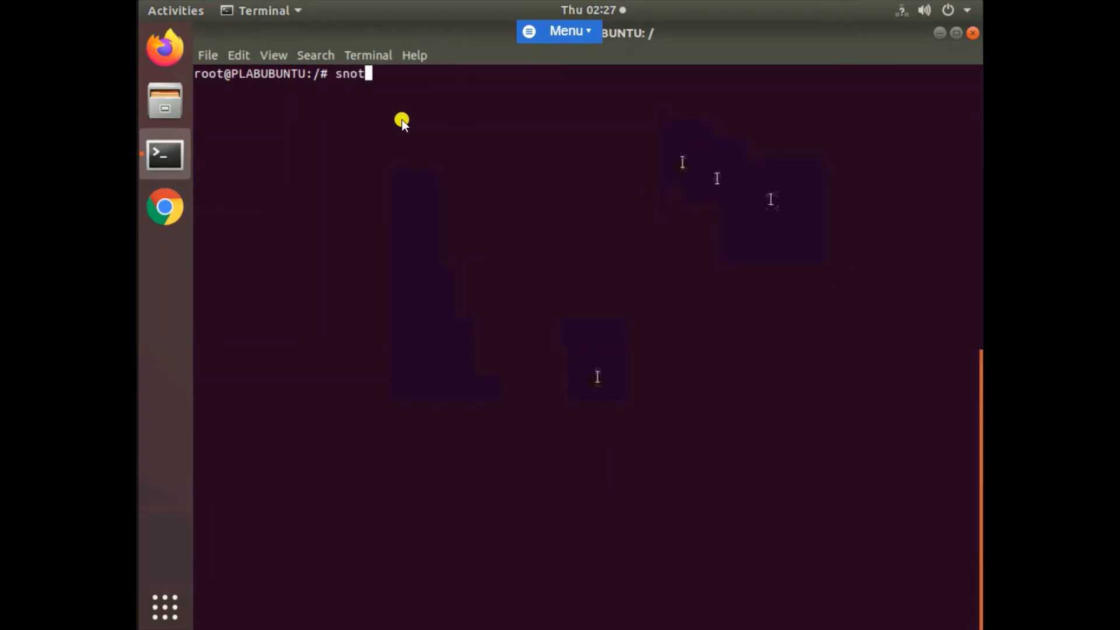
pyautogui.press('BackSpace')
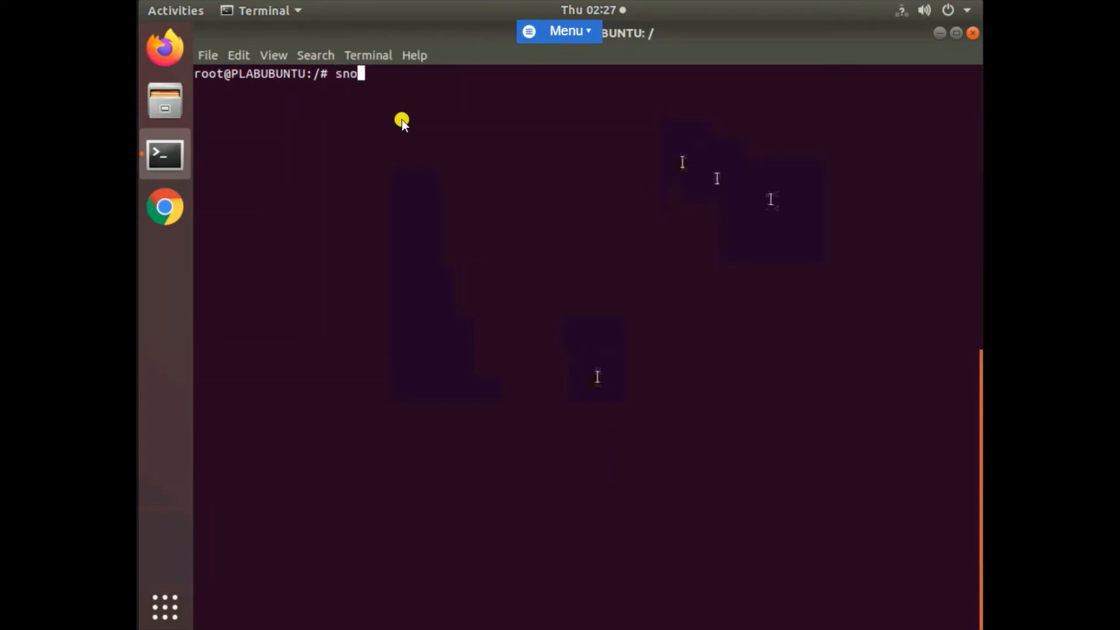
pyautogui.write('rt')
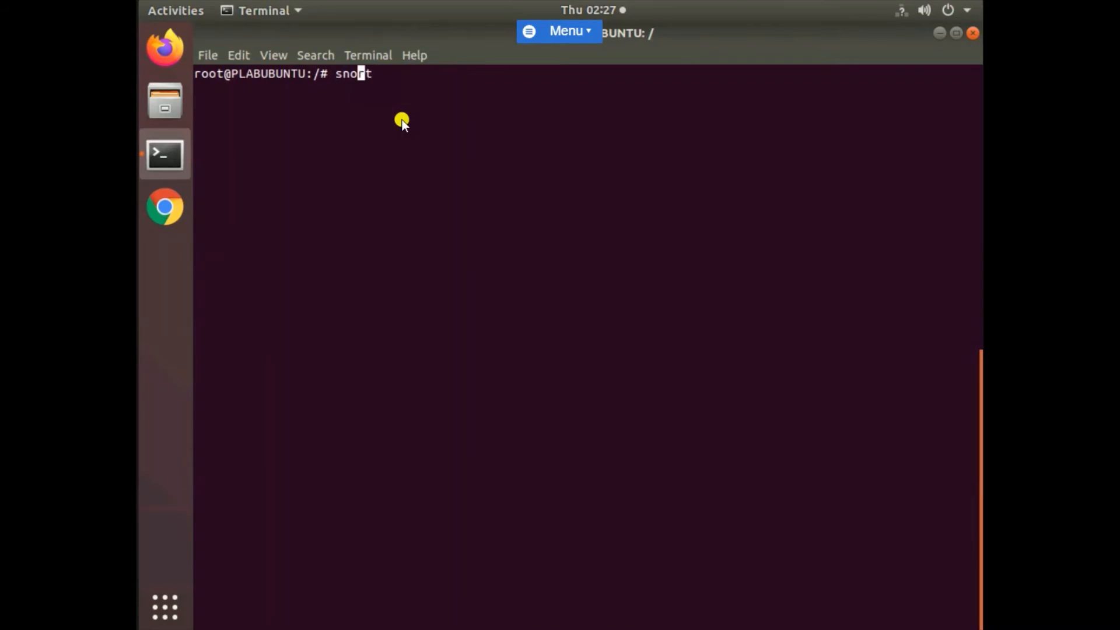
pyautogui.write('sudo s')
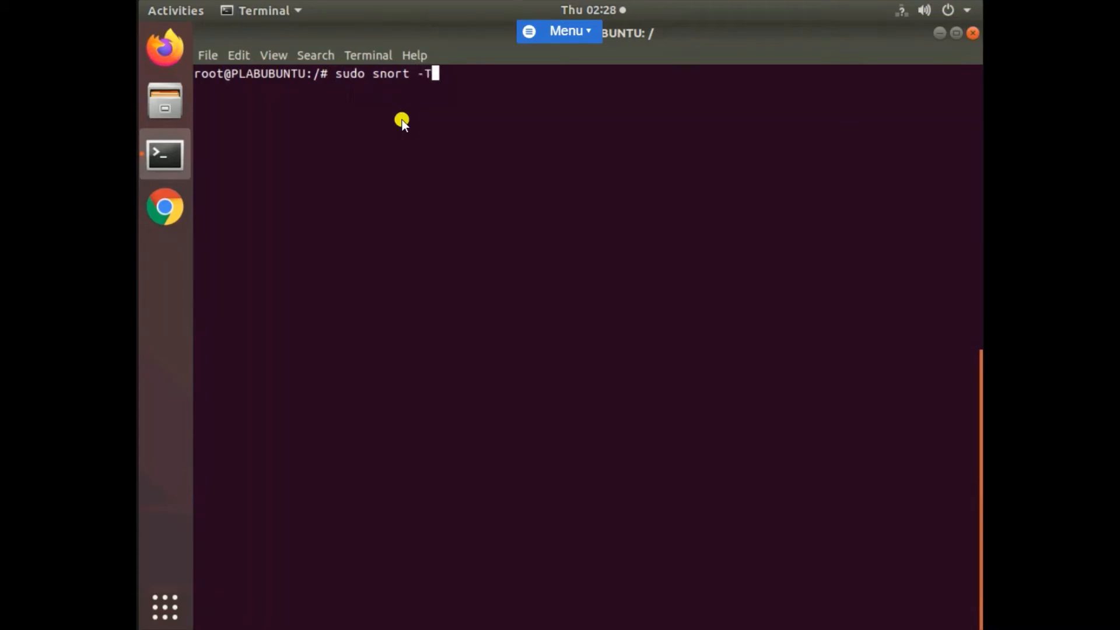
pyautogui.write('" "')
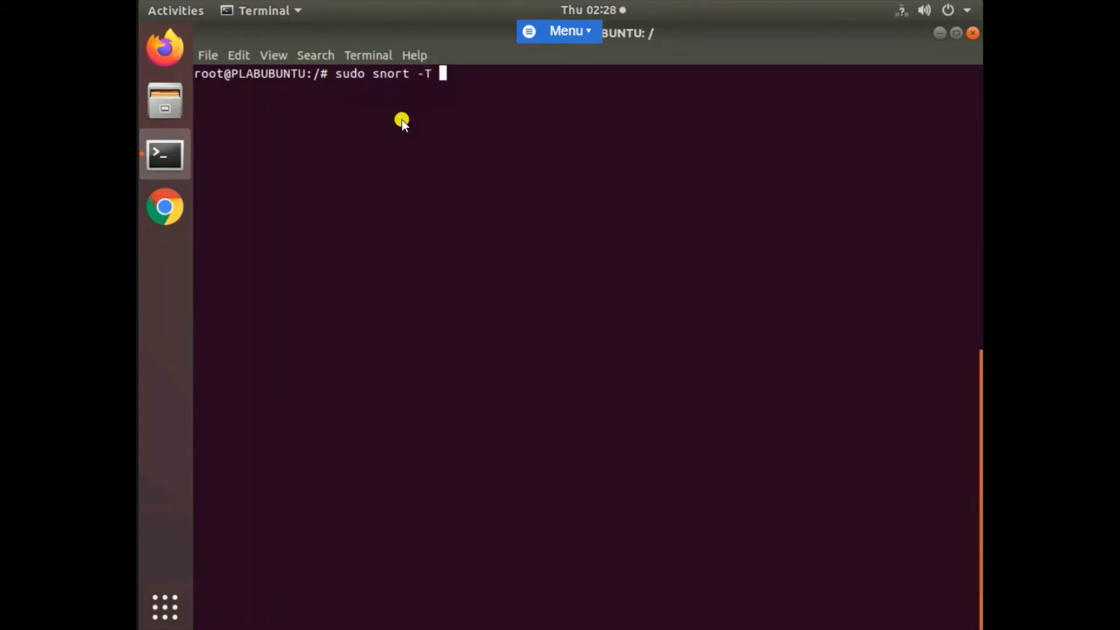
pyautogui.write('----c')
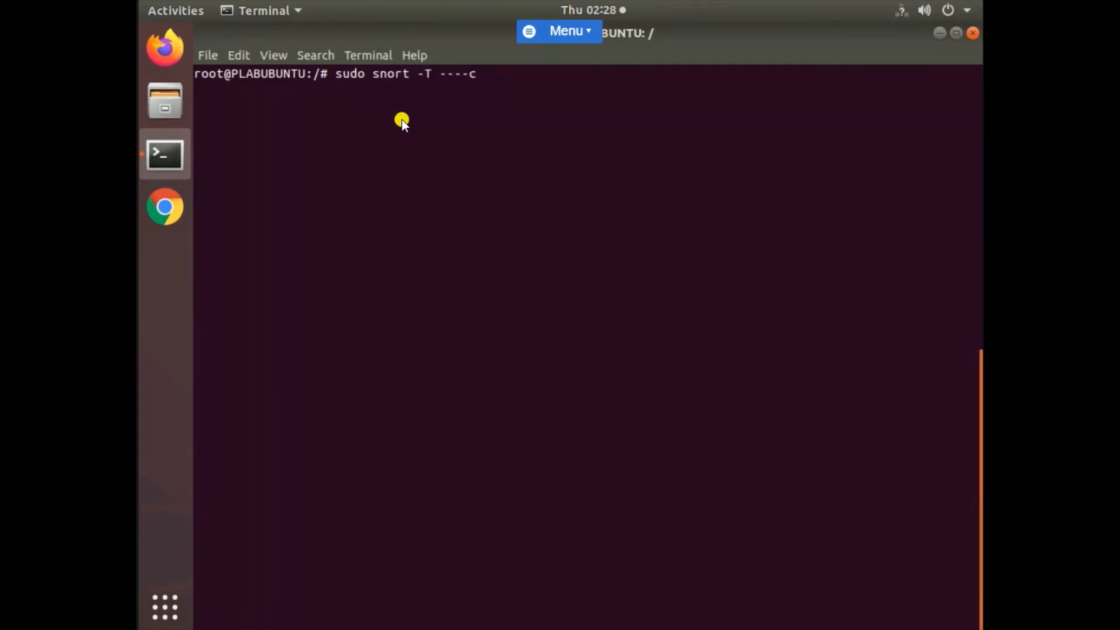
pyautogui.press('BackSpace')
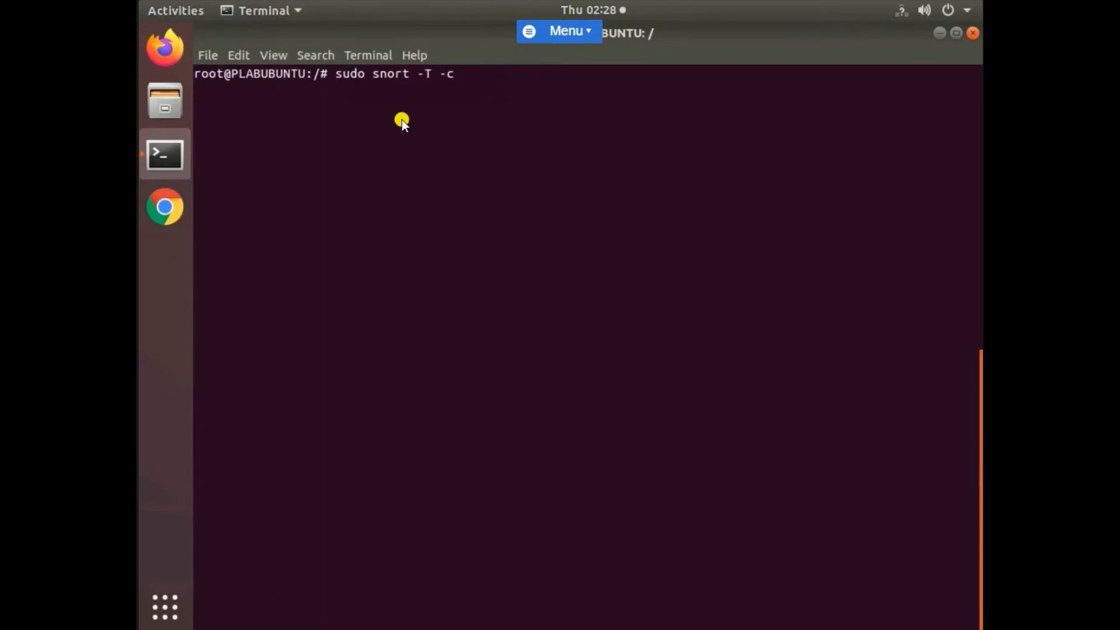
pyautogui.write('/etc/')
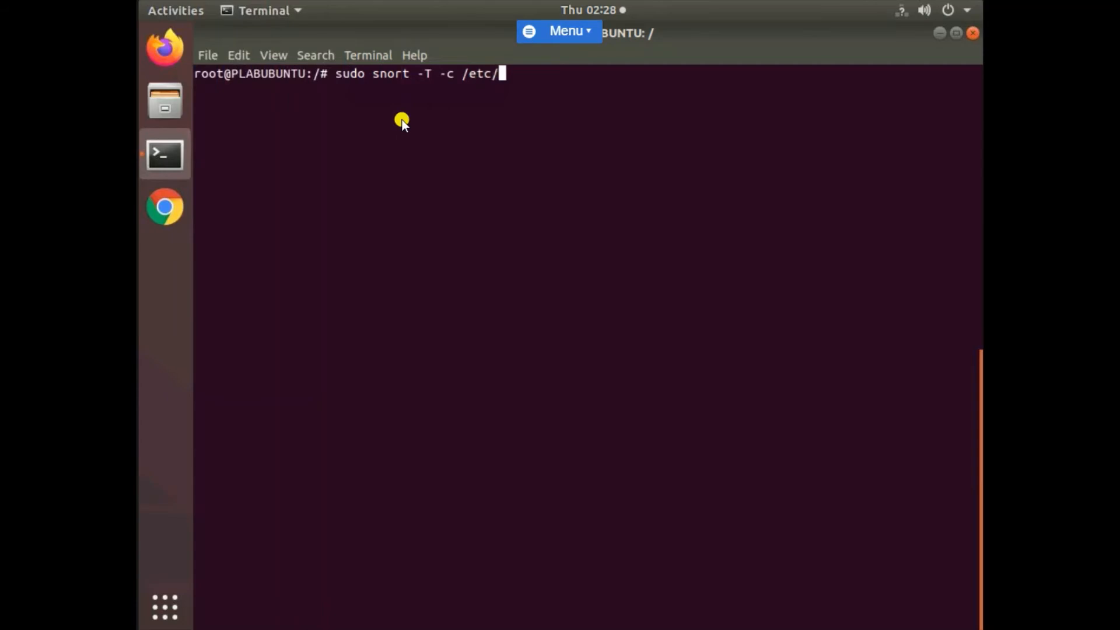
pyautogui.write('snort')
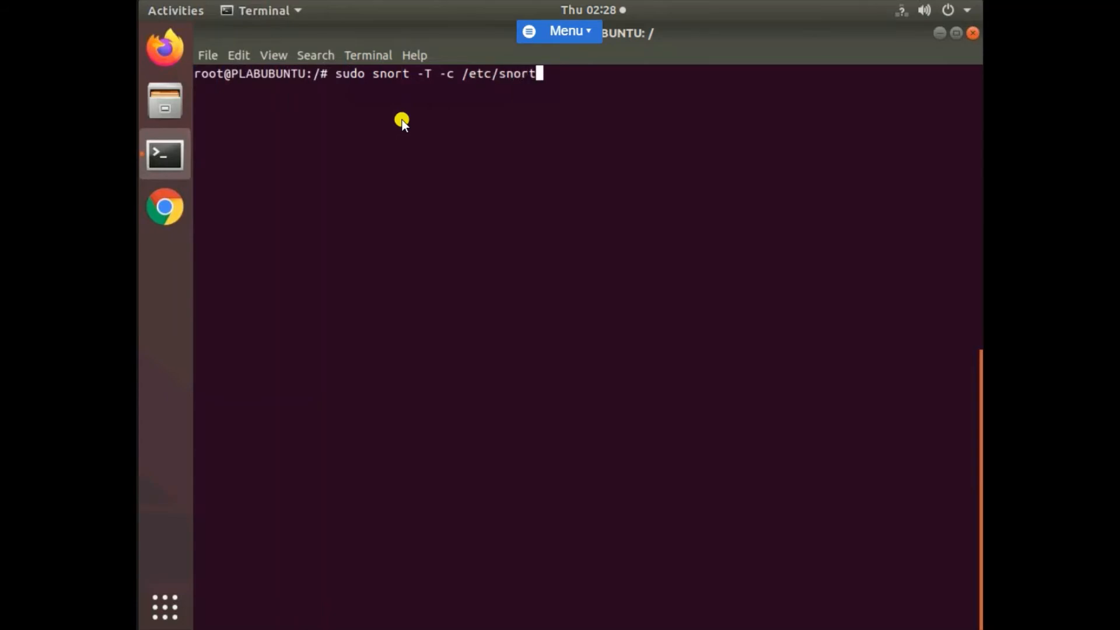
pyautogui.write('/')
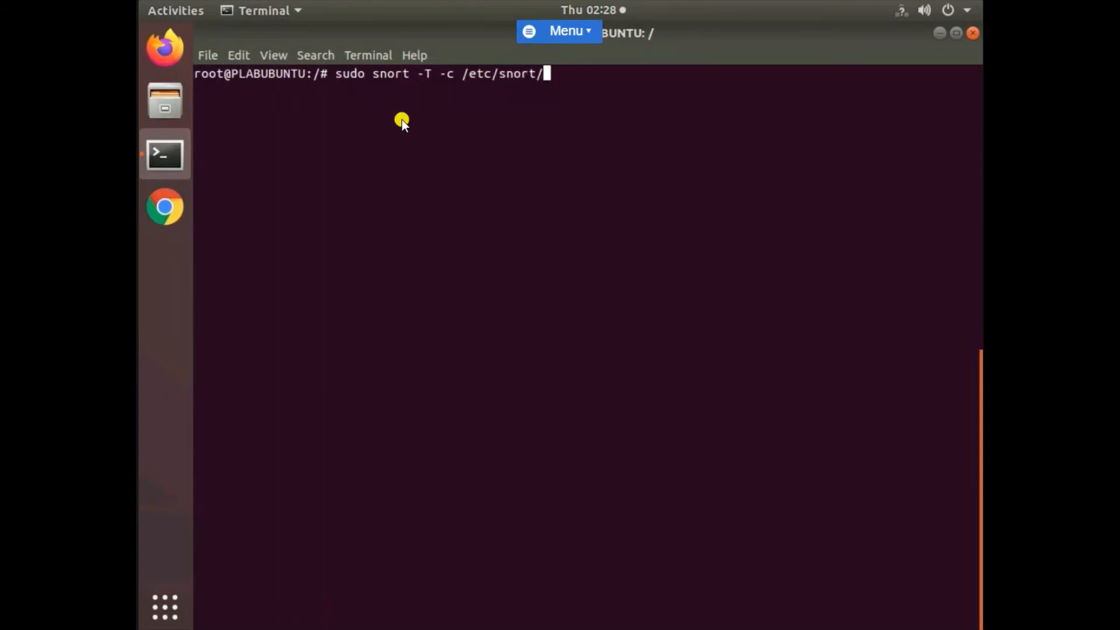
pyautogui.write('rules')
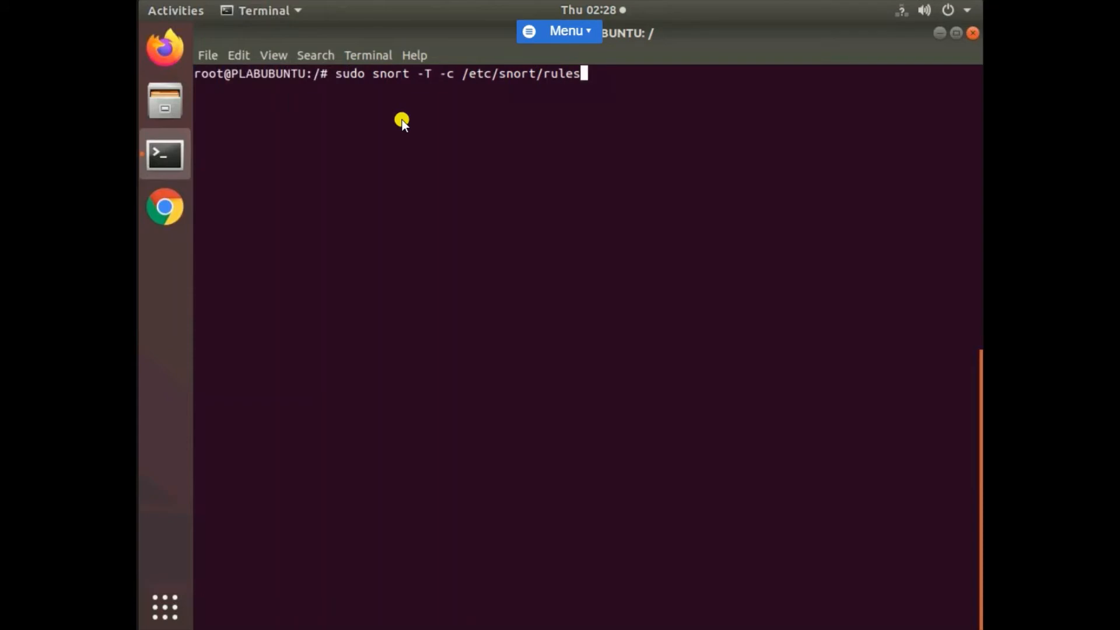
pyautogui.write('/local.')
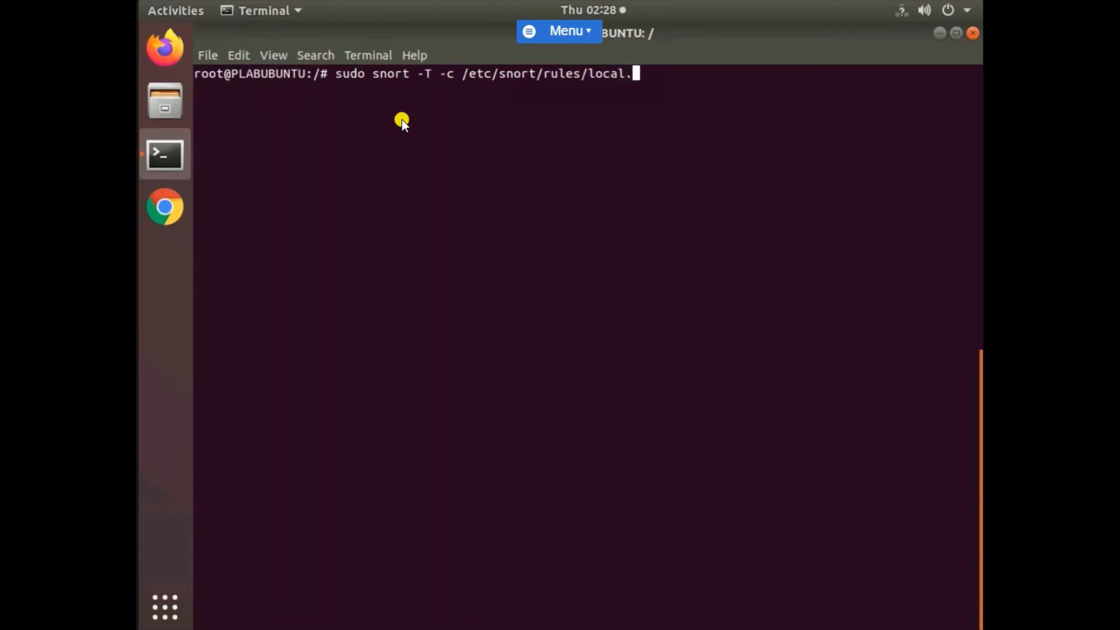
pyautogui.write('rules')
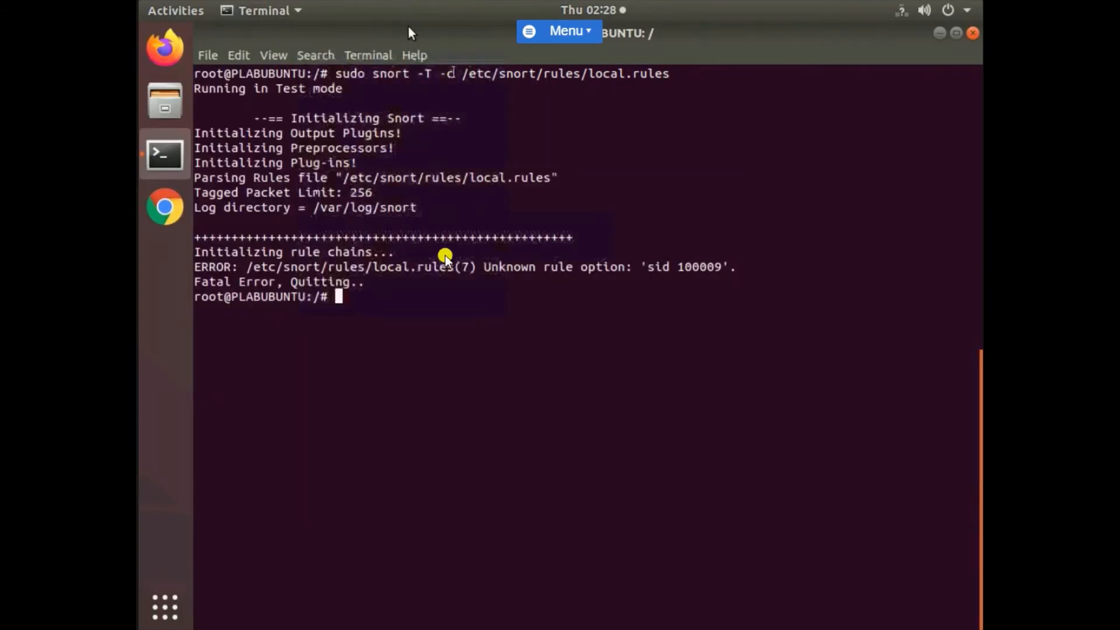
pyautogui.moveTo(350, 293)
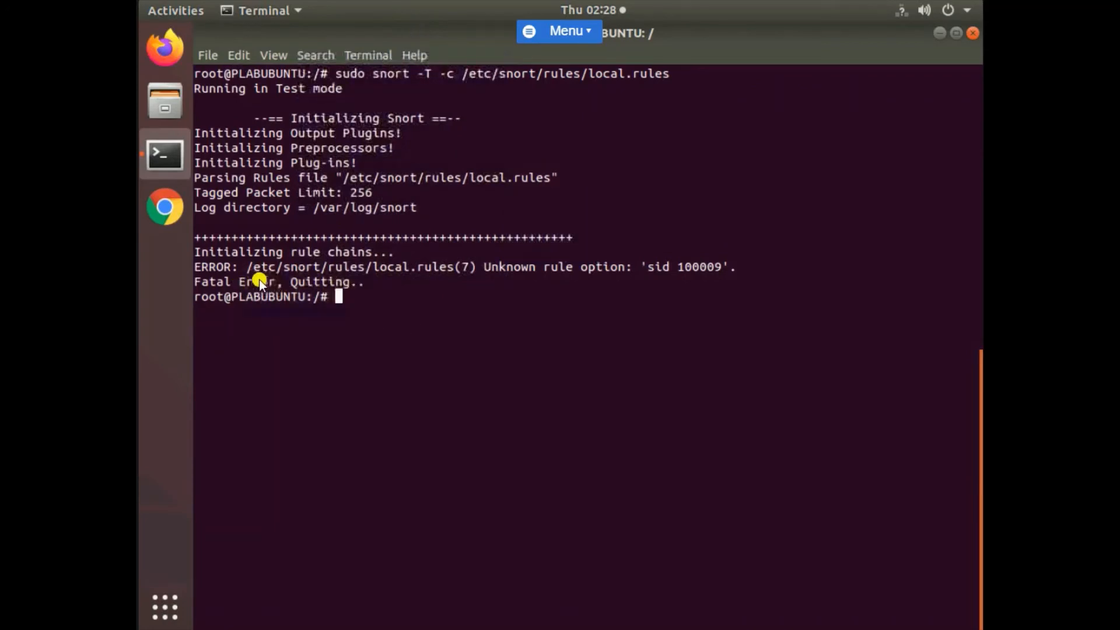
# - Read the fatal 'sid 100009' error and begin a new gedit command
pyautogui.doubleClick(234, 281)
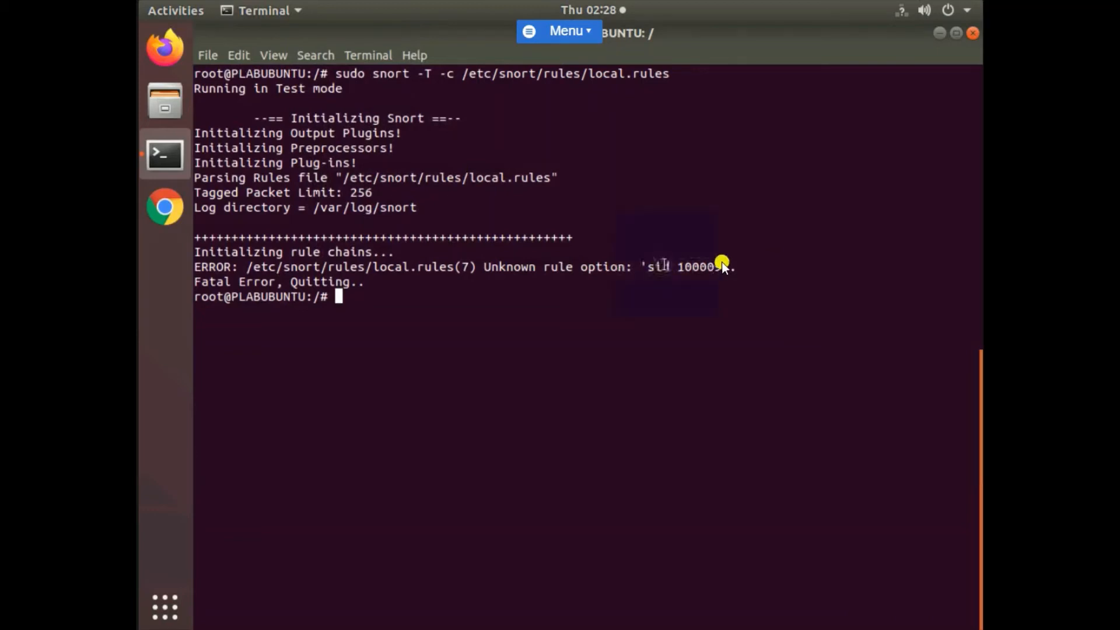
pyautogui.moveTo(639, 296)
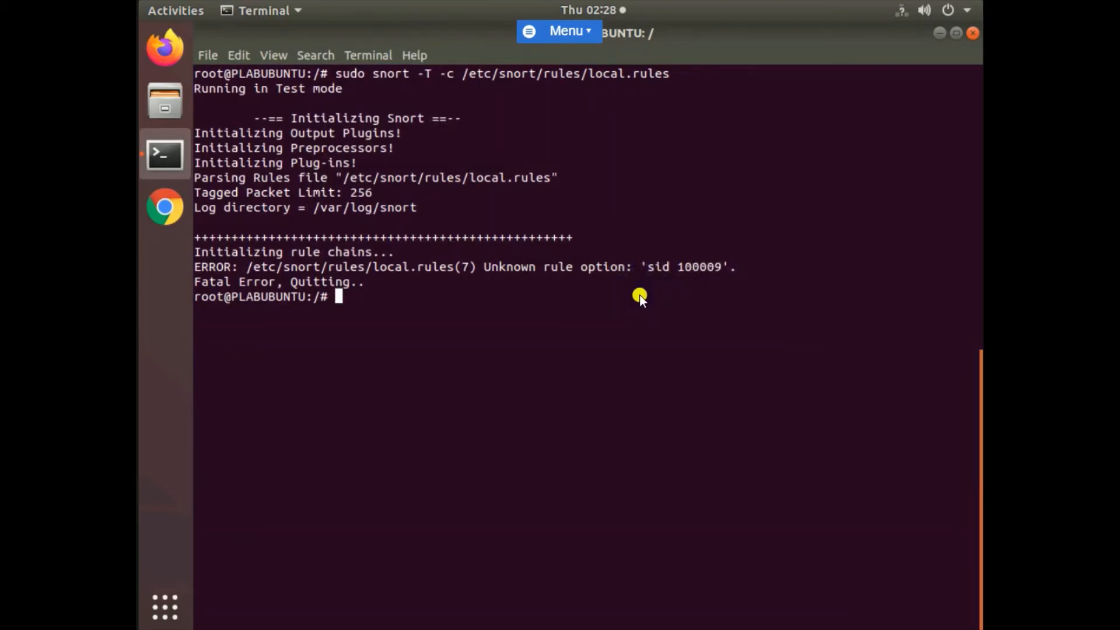
pyautogui.moveTo(507, 293)
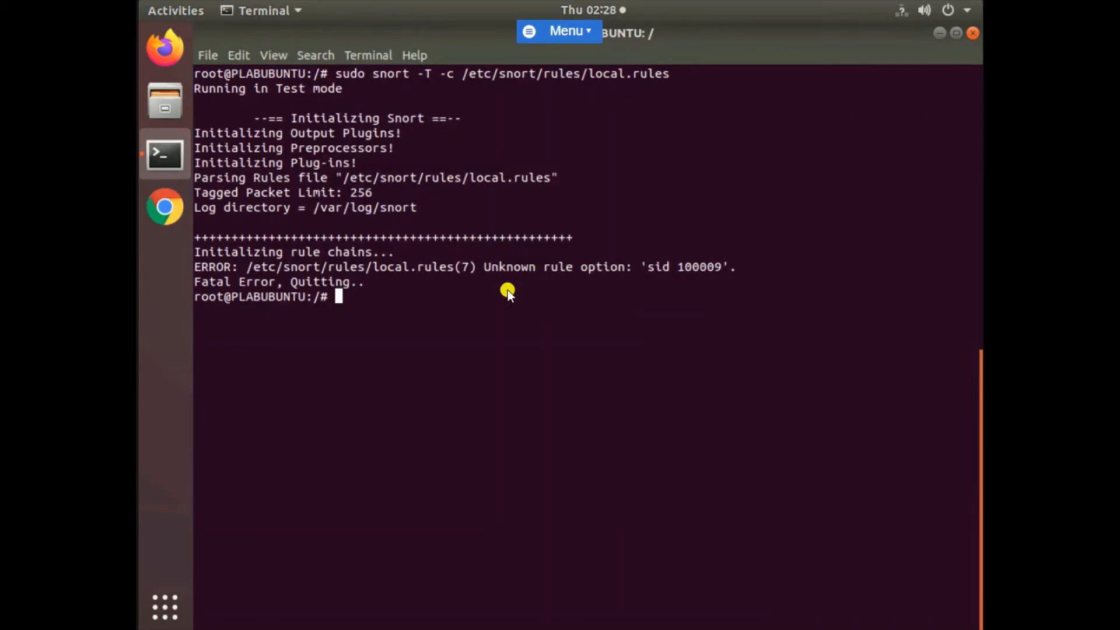
pyautogui.write('dit')
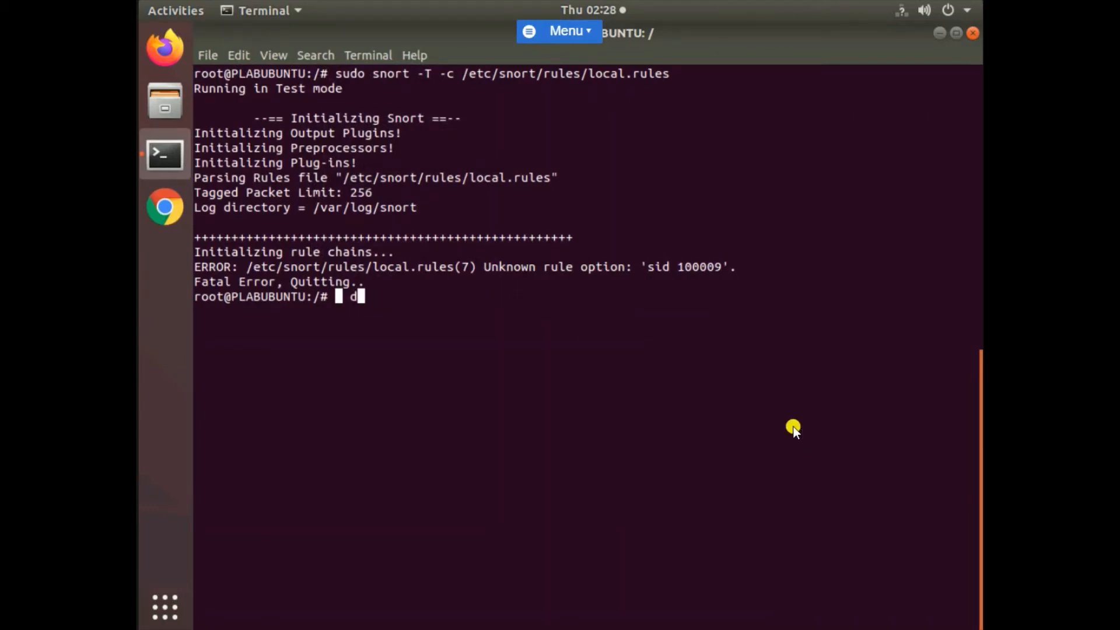
# - Type 'gedit /etc/snort/rules/local.rules' at the prompt
pyautogui.press('BackSpace')
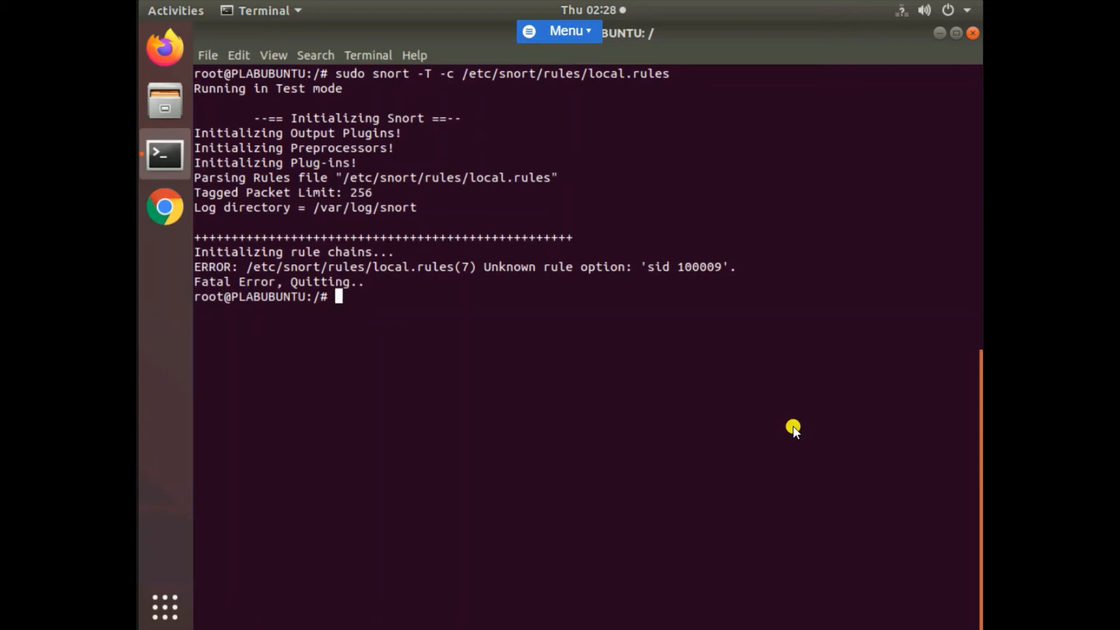
pyautogui.write('ge')
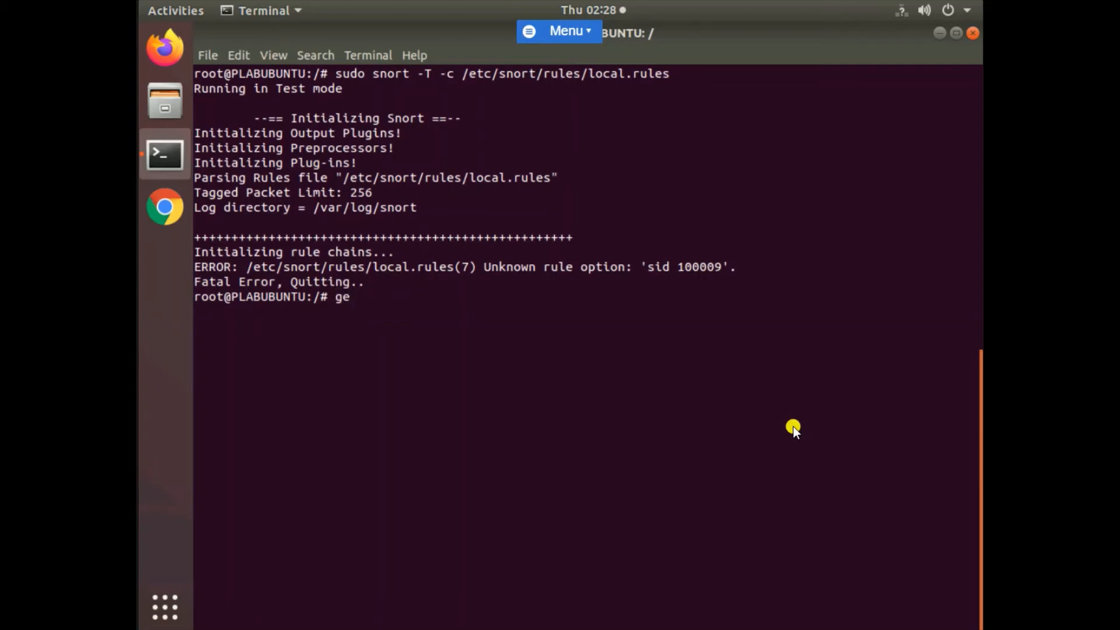
pyautogui.write('dit')
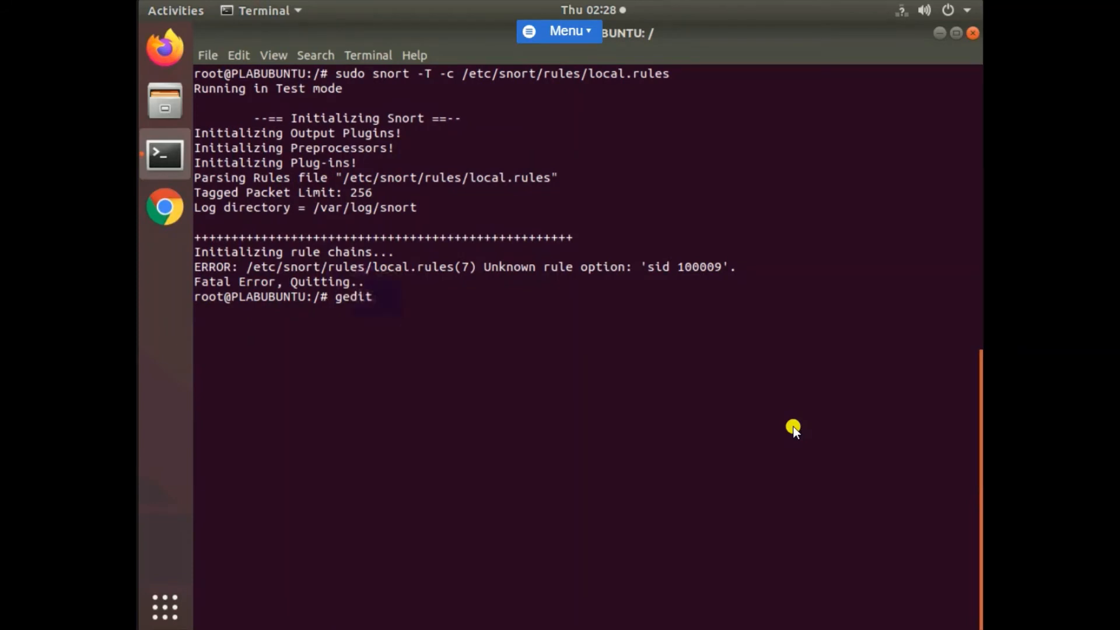
pyautogui.write('/etc/')
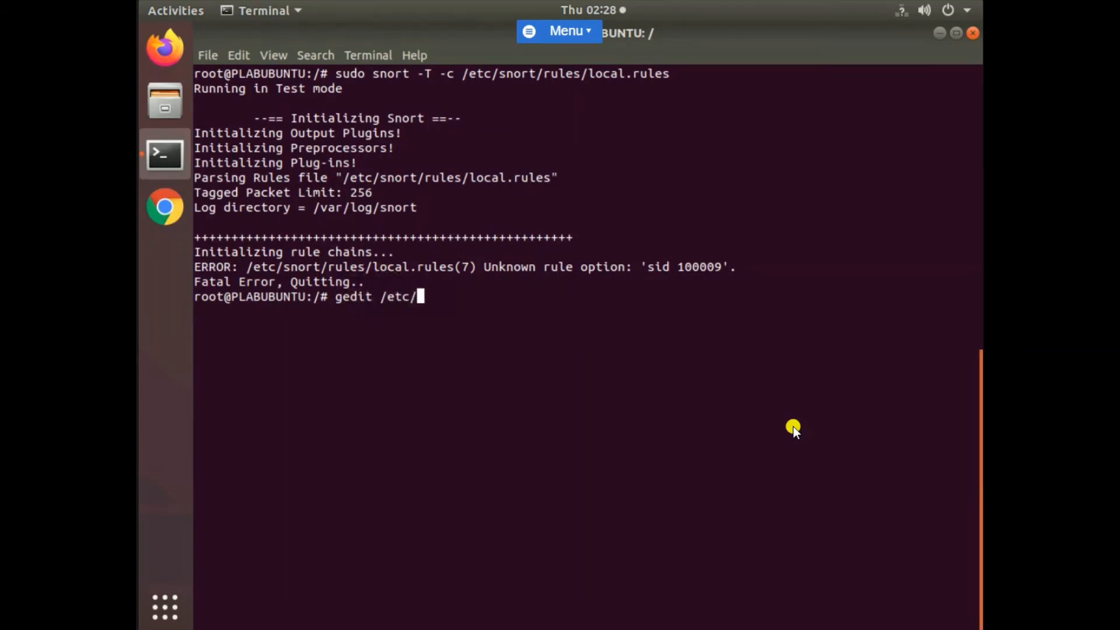
pyautogui.write('snort')
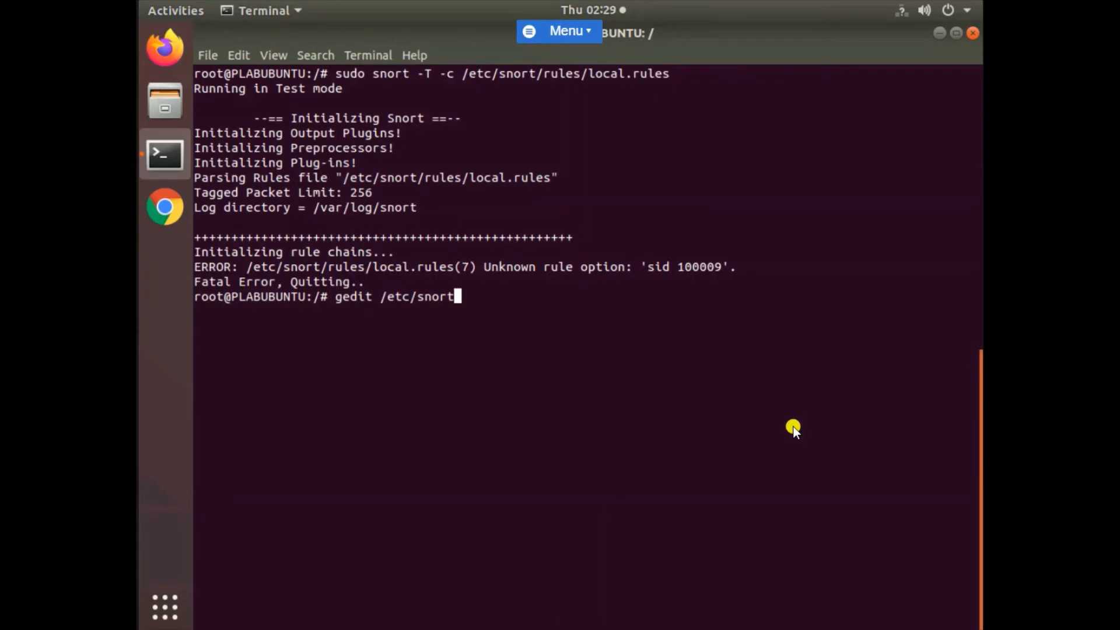
pyautogui.write('/rul')
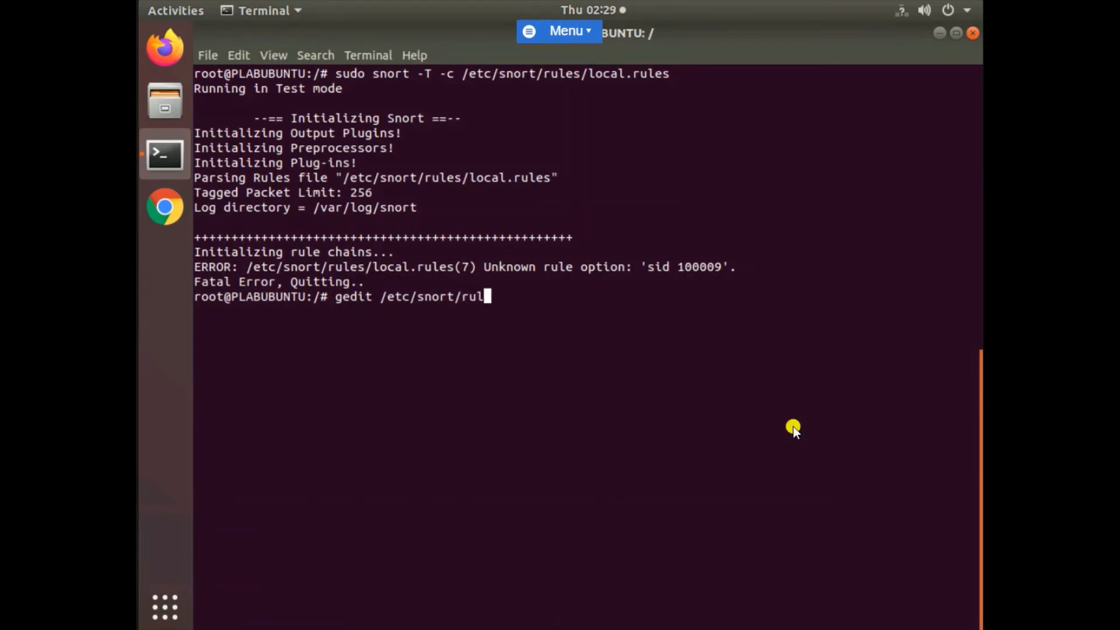
pyautogui.write('es/')
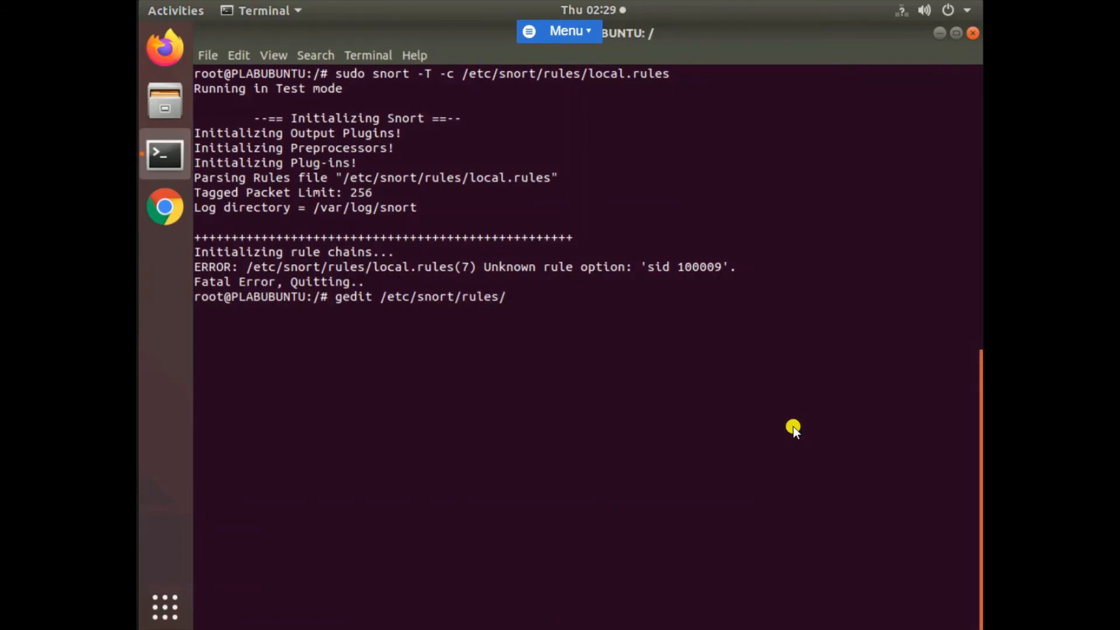
pyautogui.write('l')
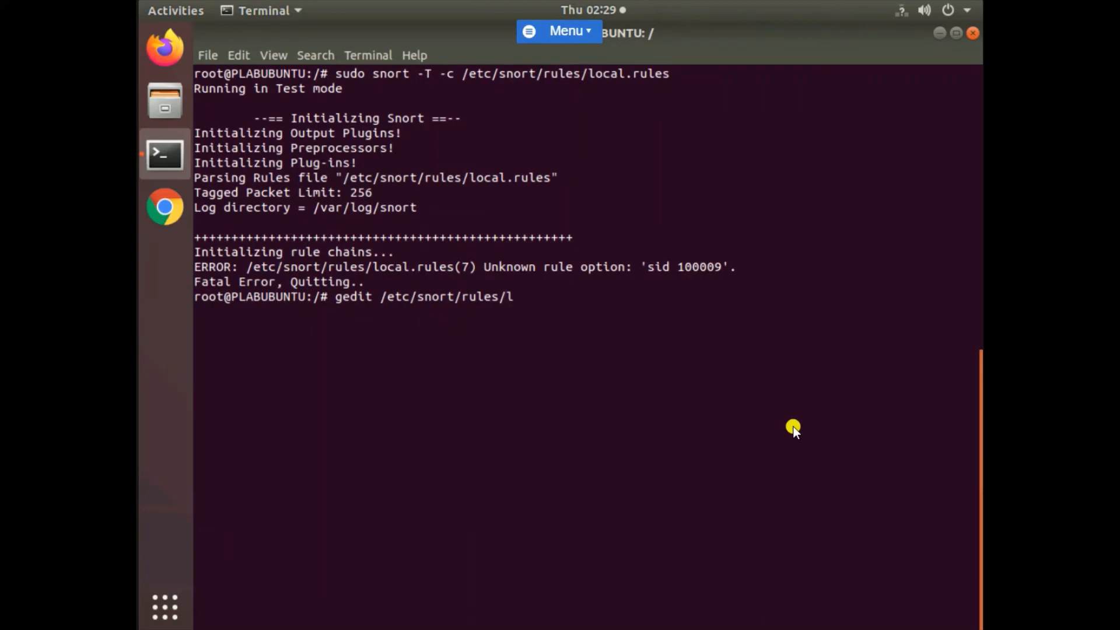
pyautogui.write('ocal.')
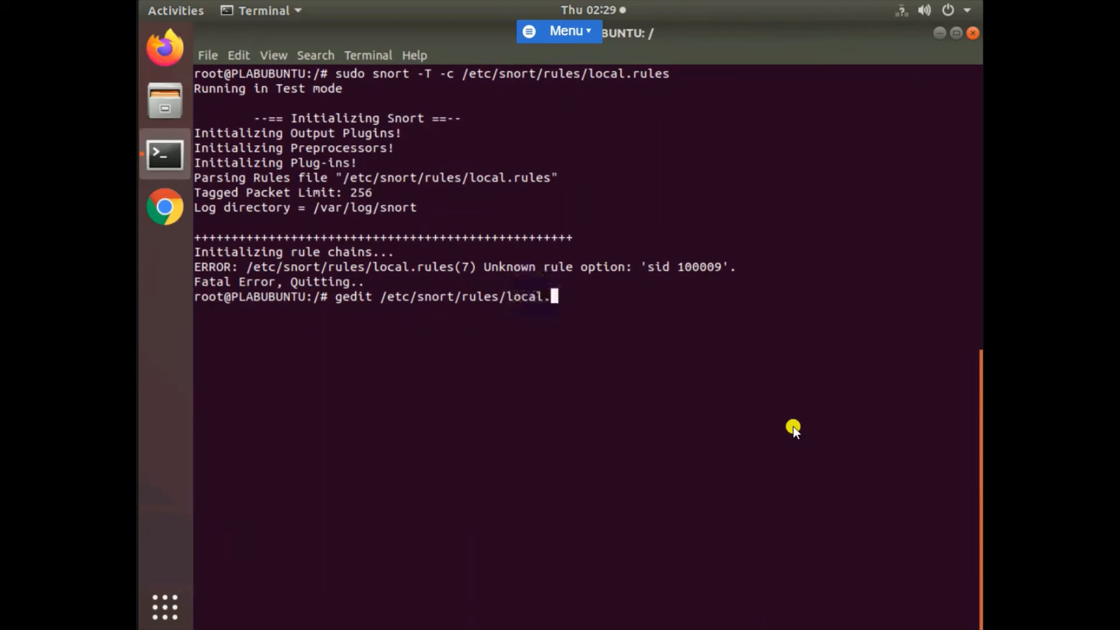
pyautogui.write('rules')
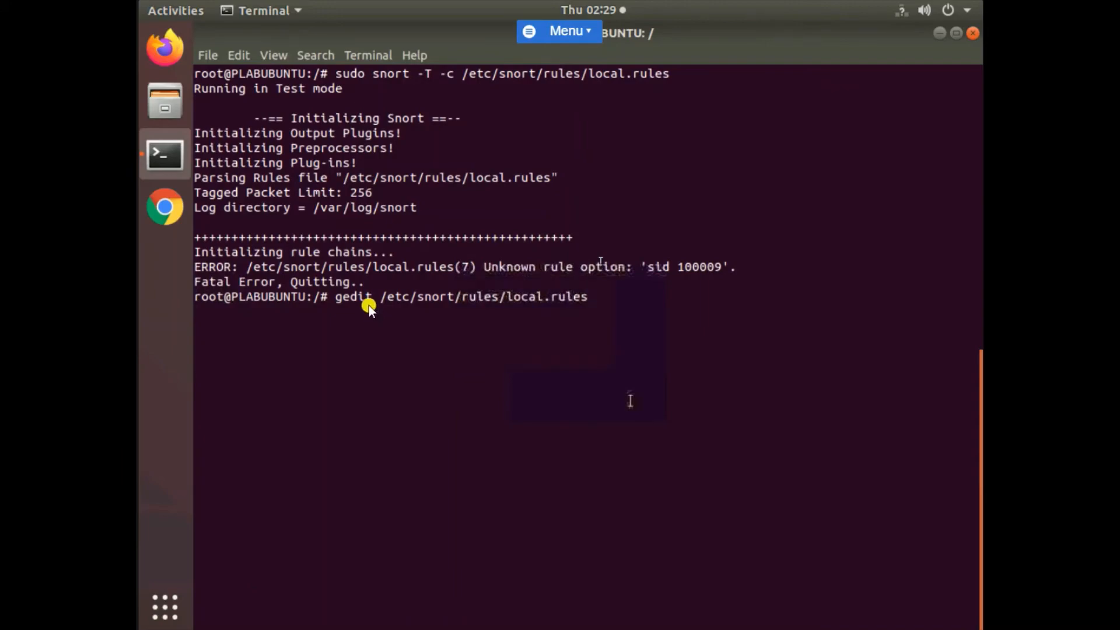
# - Recall the gedit command and rerun it with sudo to open local.rules as root
pyautogui.press('Up')
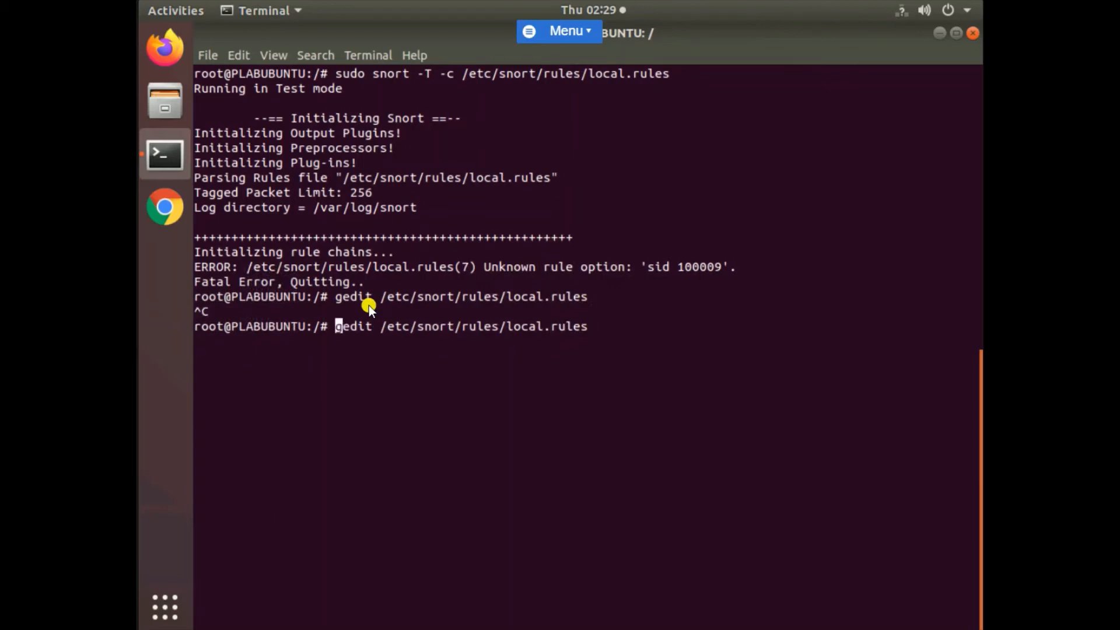
pyautogui.write('sudo')
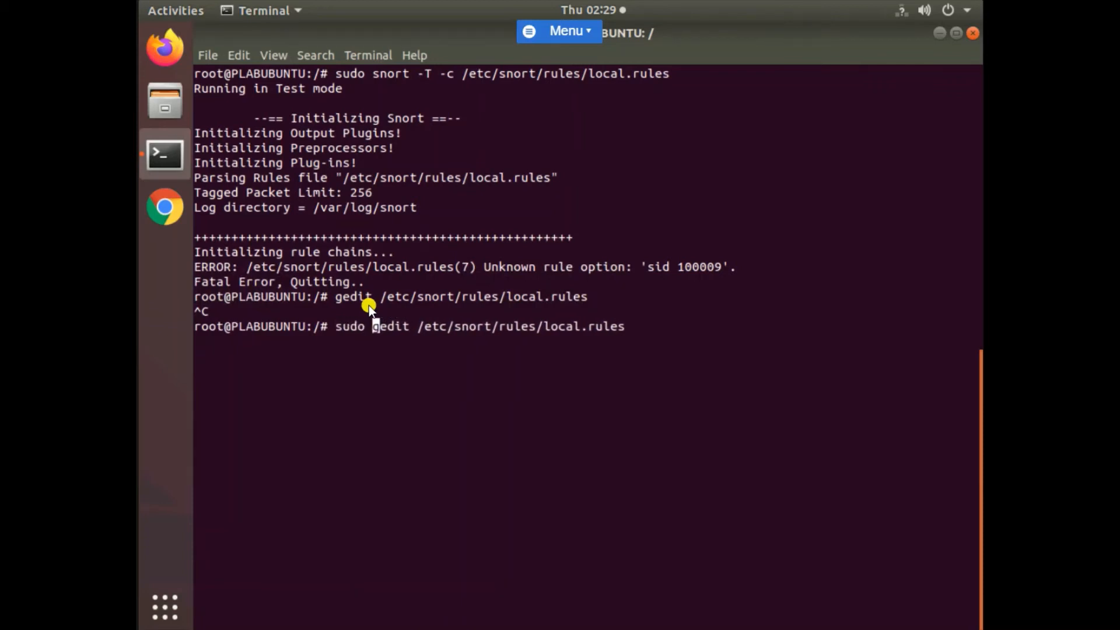
pyautogui.press('Return')
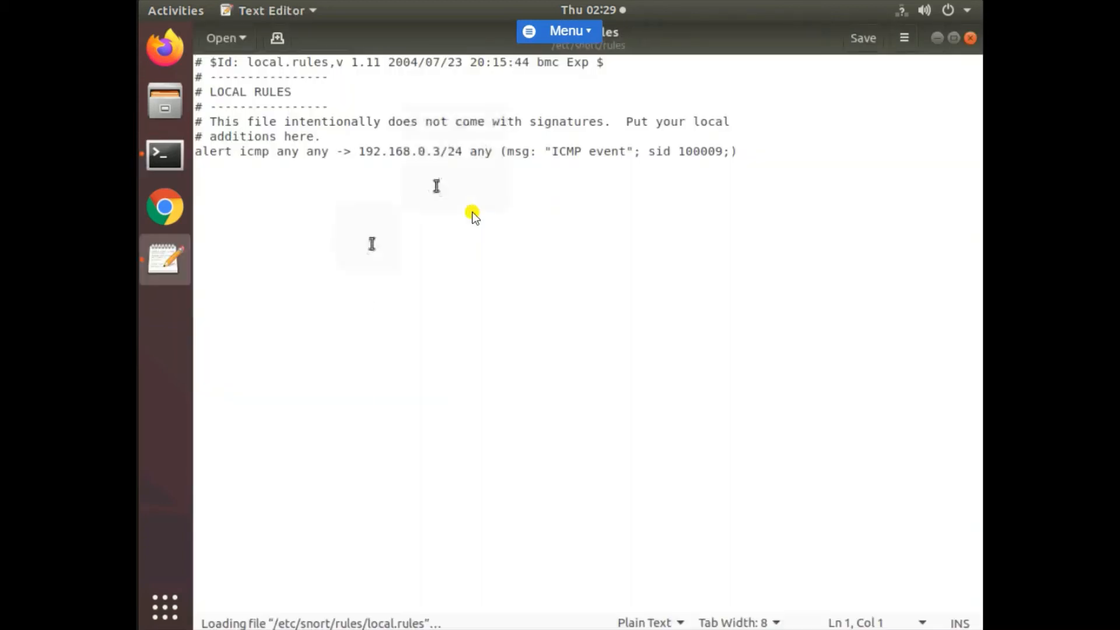
pyautogui.moveTo(654, 152)
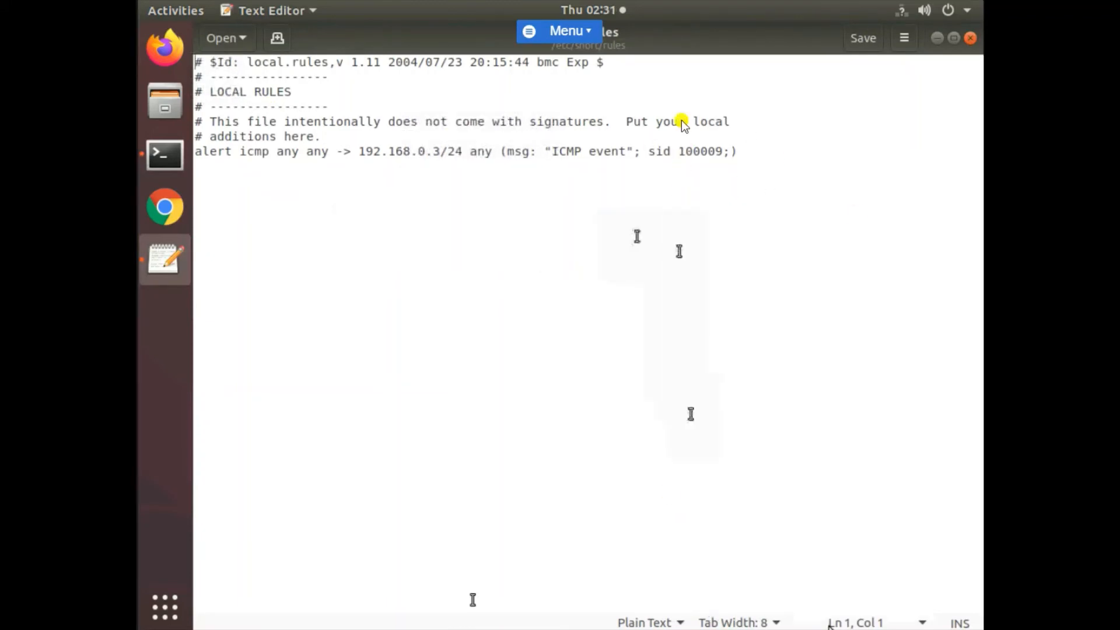
pyautogui.moveTo(671, 156)
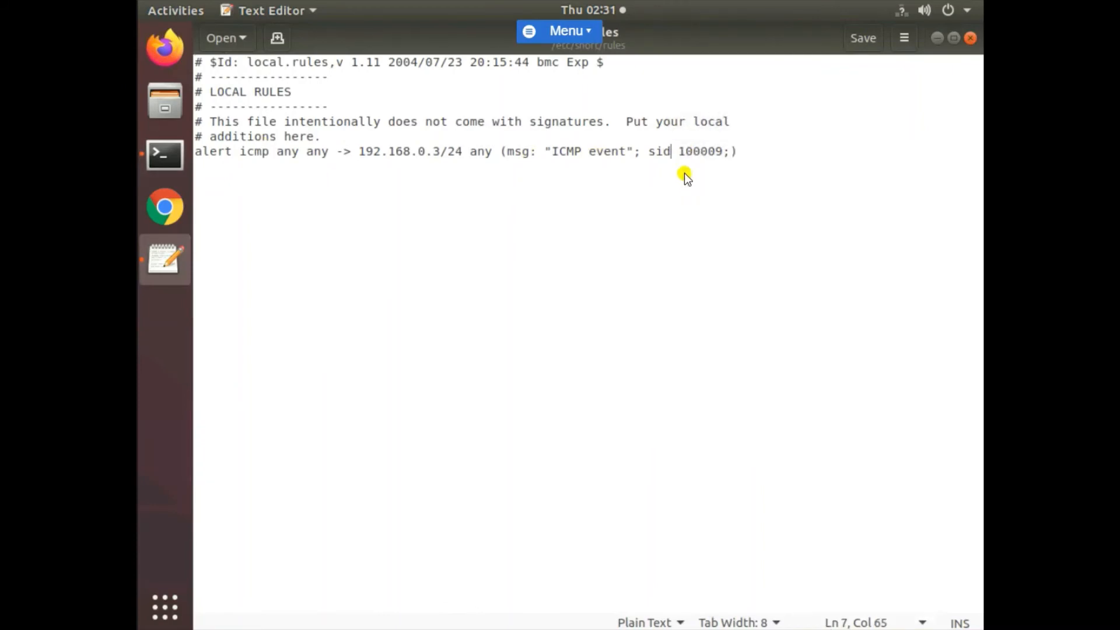
# - Rewrite the option as 'sid:100009', removing the extra space, and save local.rules
pyautogui.write(':')
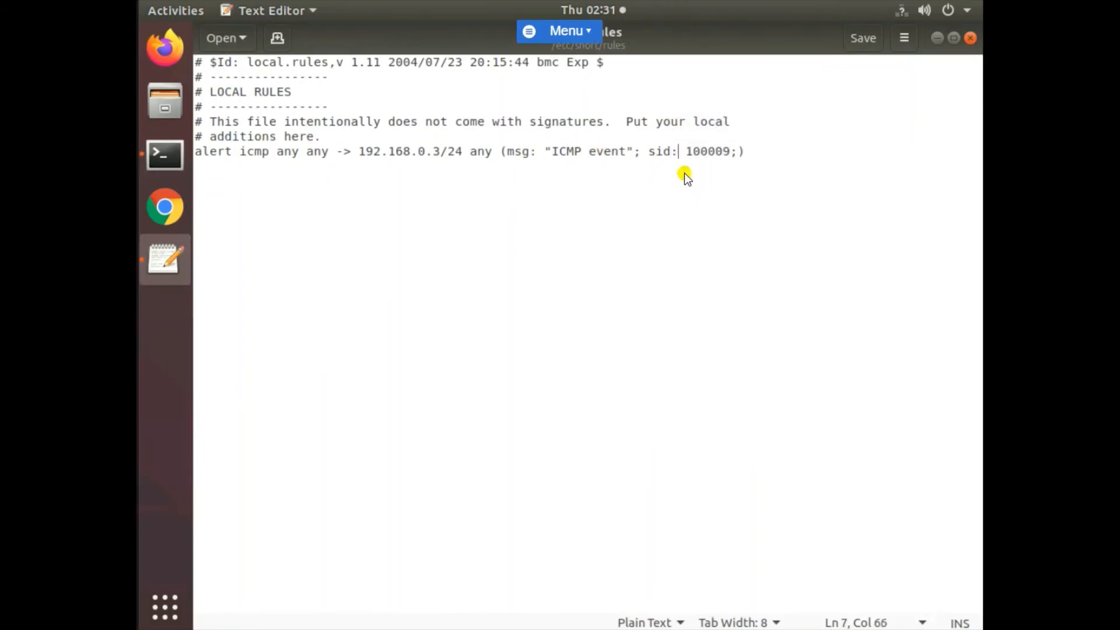
pyautogui.press('BackSpace')
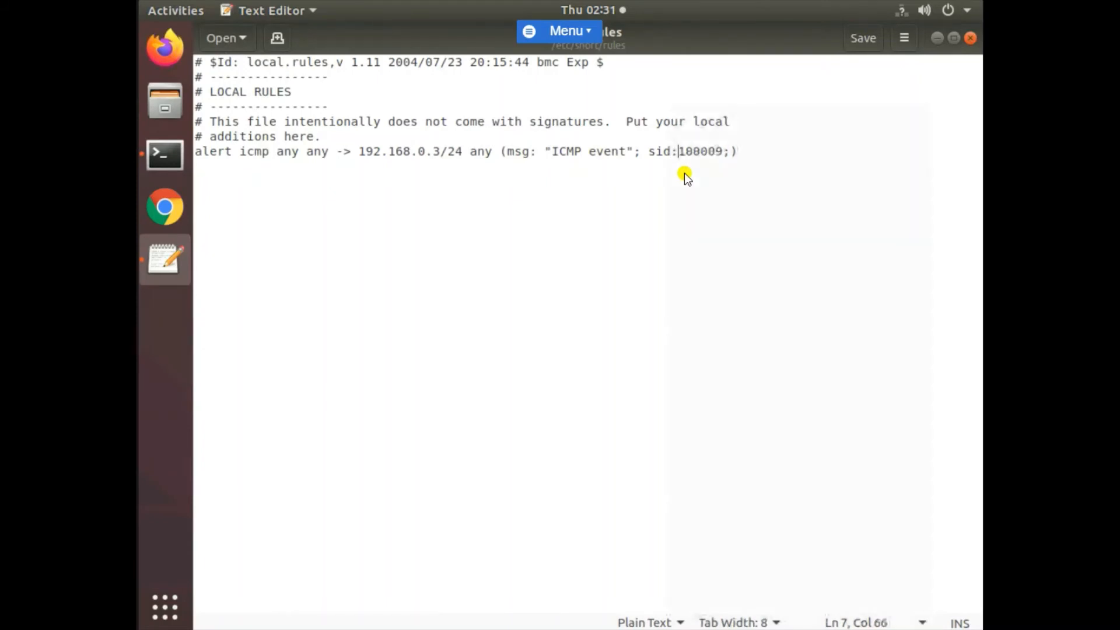
pyautogui.write('00')
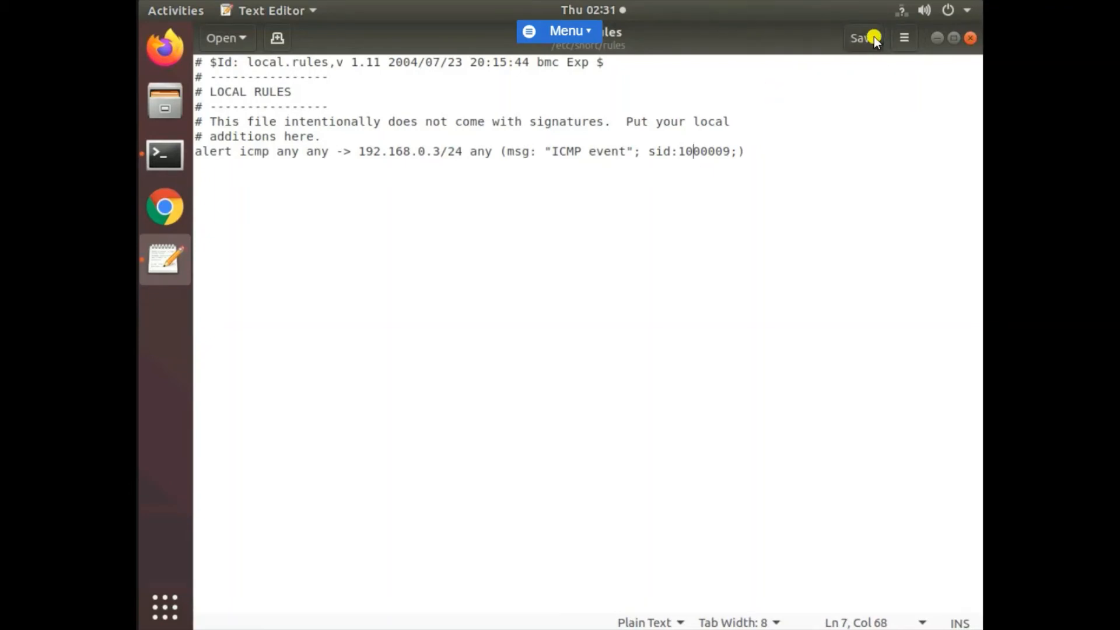
pyautogui.click(862, 38)
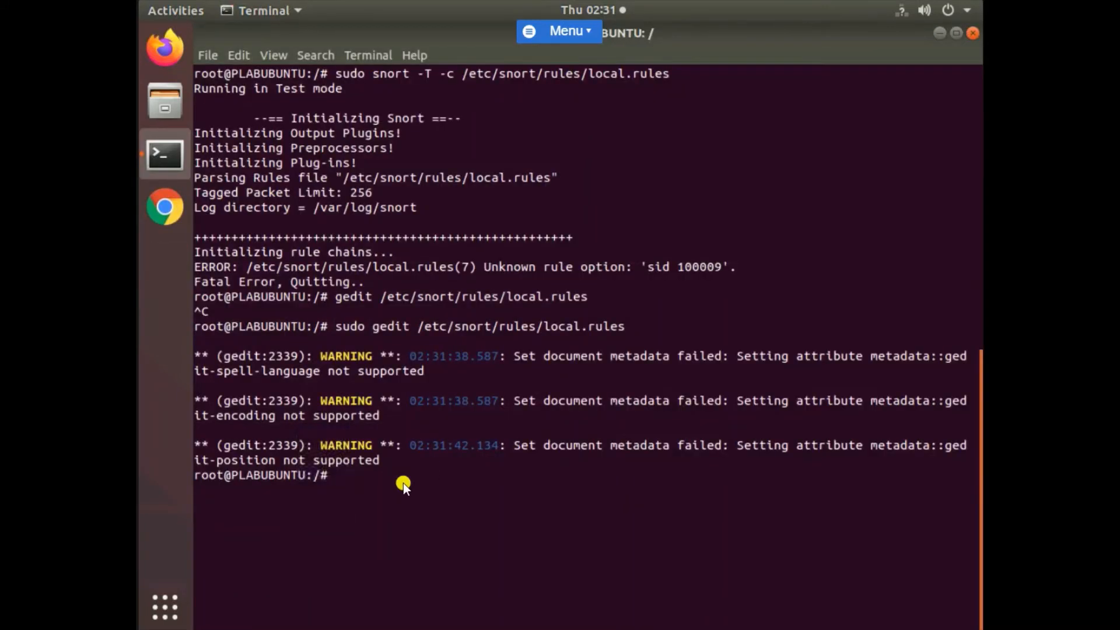
# - Clear the screen and rerun 'sudo snort -T -c /etc/snort/rules/local.rules'
pyautogui.write('clear')
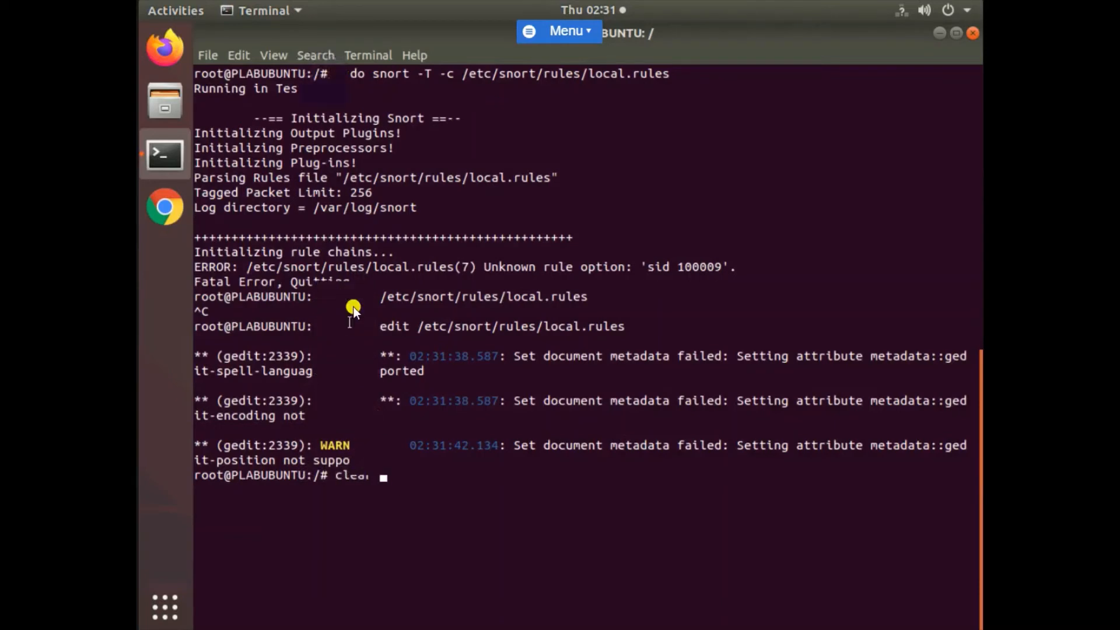
pyautogui.press('Return')
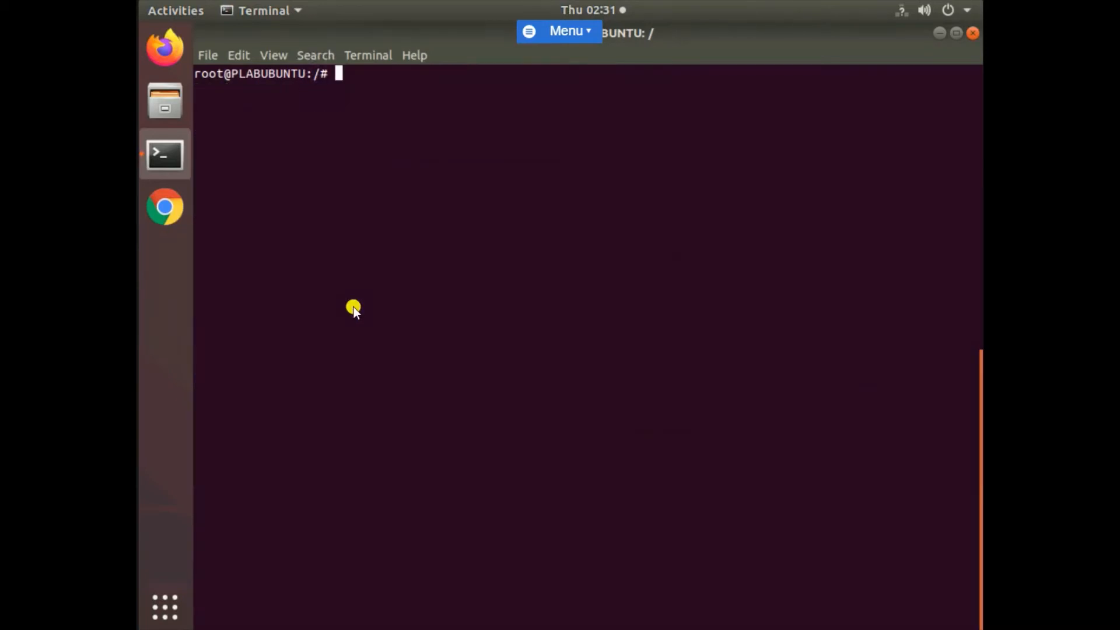
pyautogui.write('sudo gedit /etc/snort/rules/local.rules')
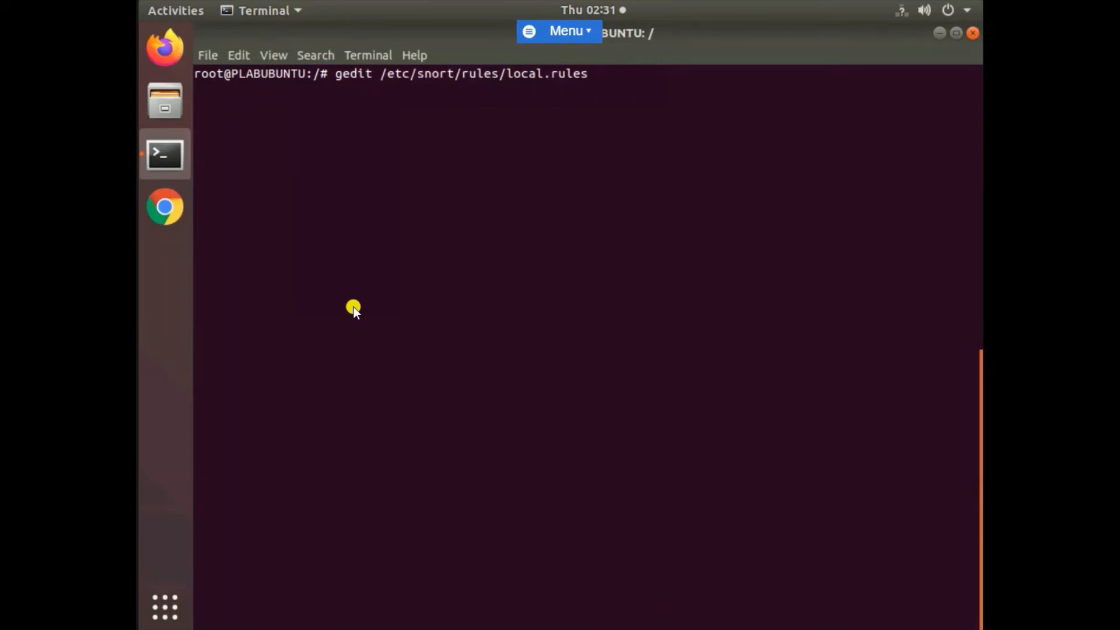
pyautogui.write('sudo snort -T -c /etc/snort/rules/local.rules')
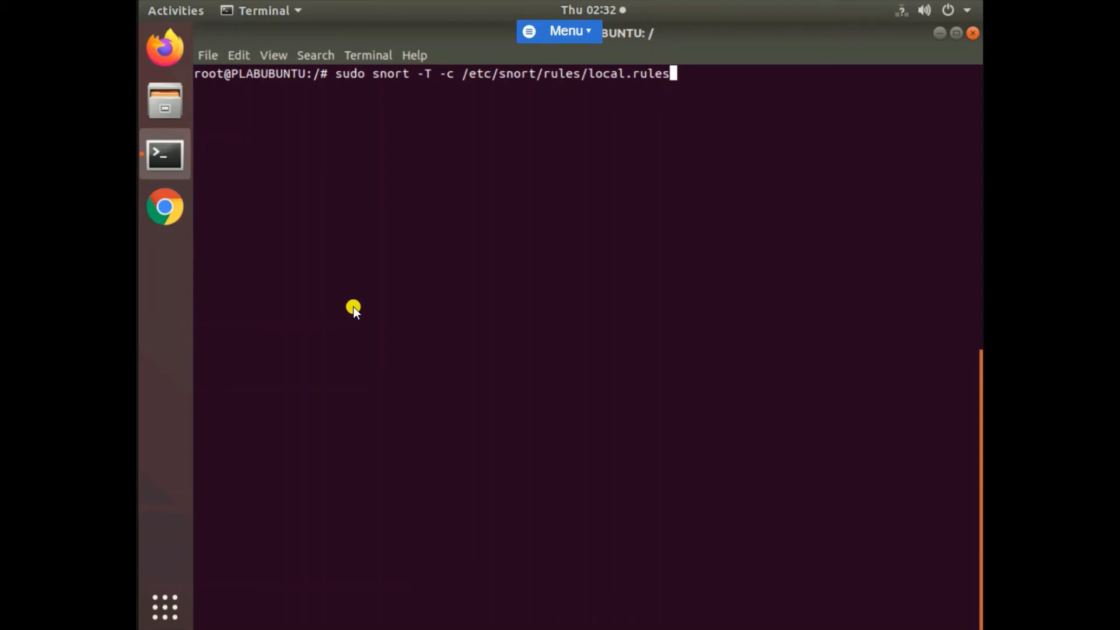
pyautogui.press('Return')
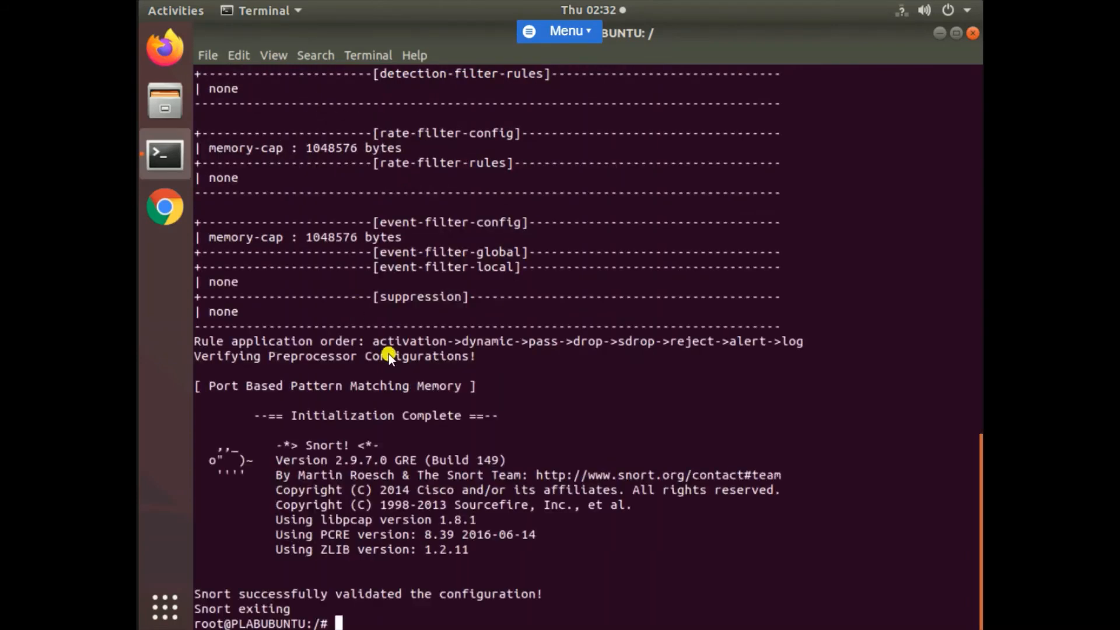
pyautogui.moveTo(561, 595)
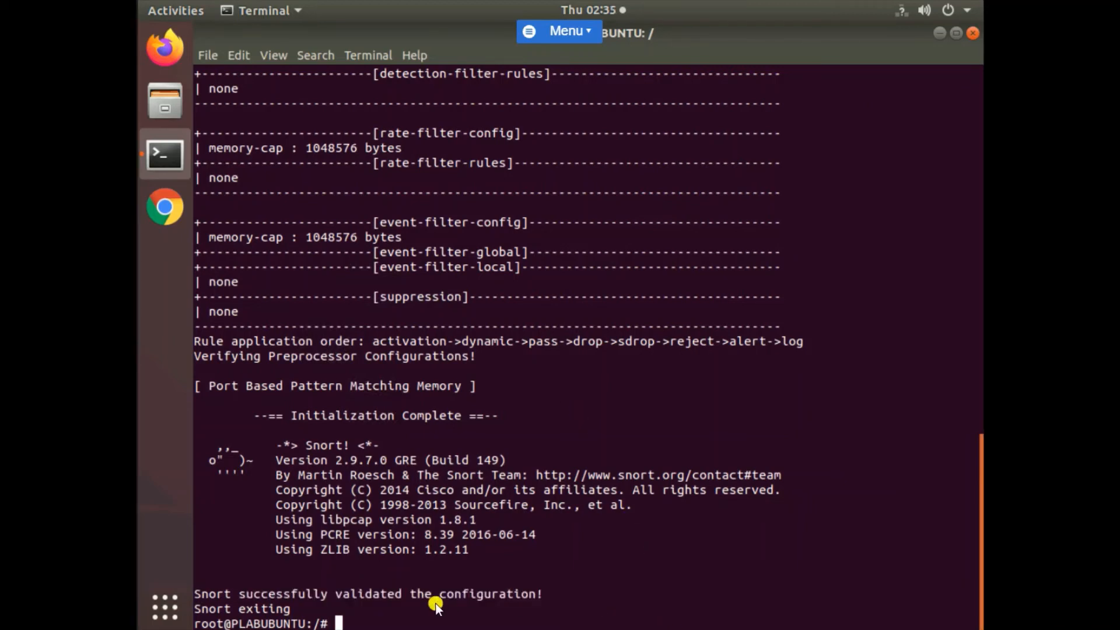
# - Clear the screen and start typing 'sudo snort -l ./' for logging
pyautogui.write('clear')
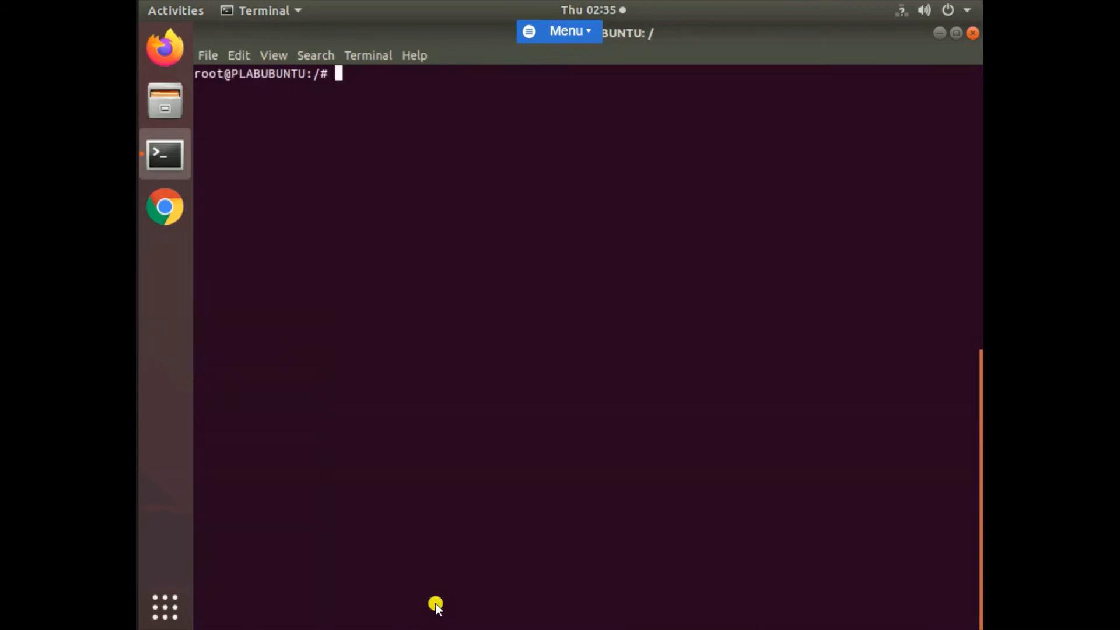
pyautogui.write('sudo snort -d')
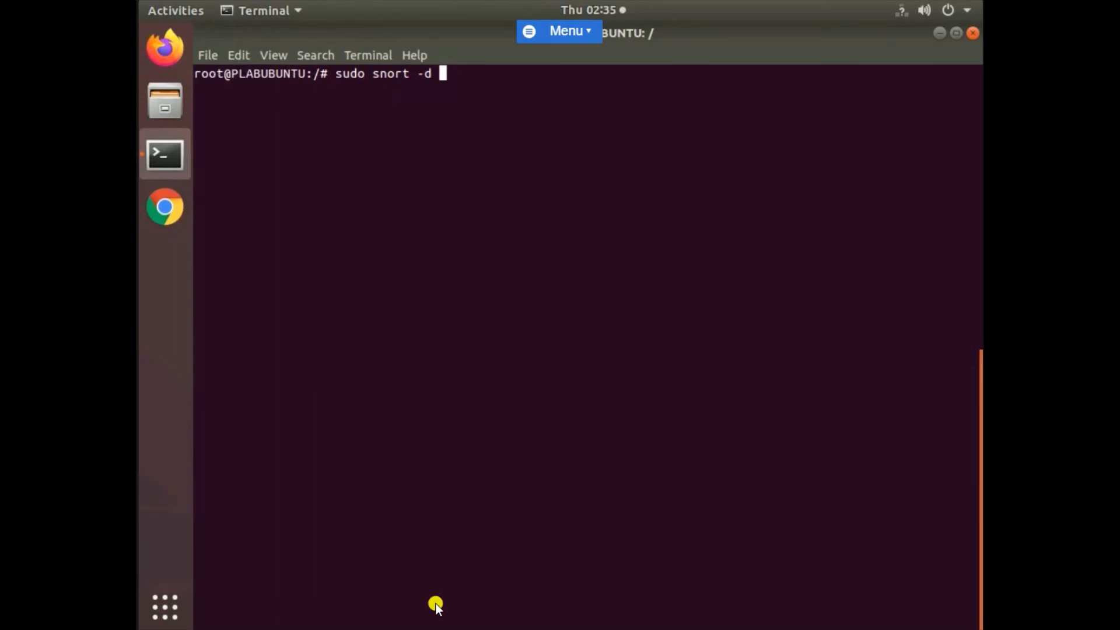
pyautogui.write('-')
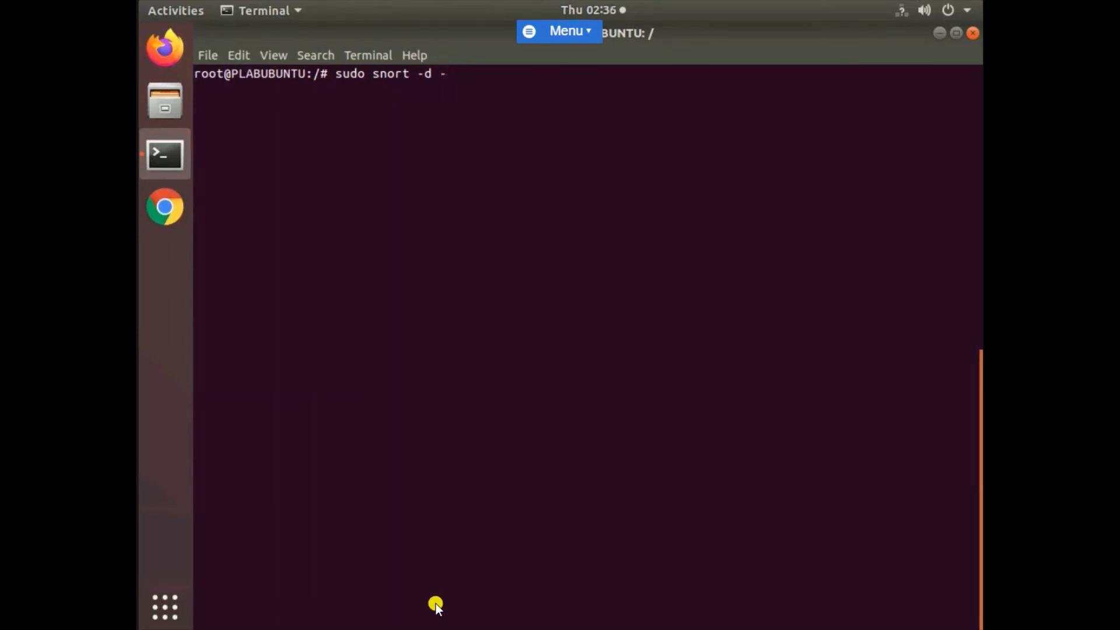
pyautogui.write('l')
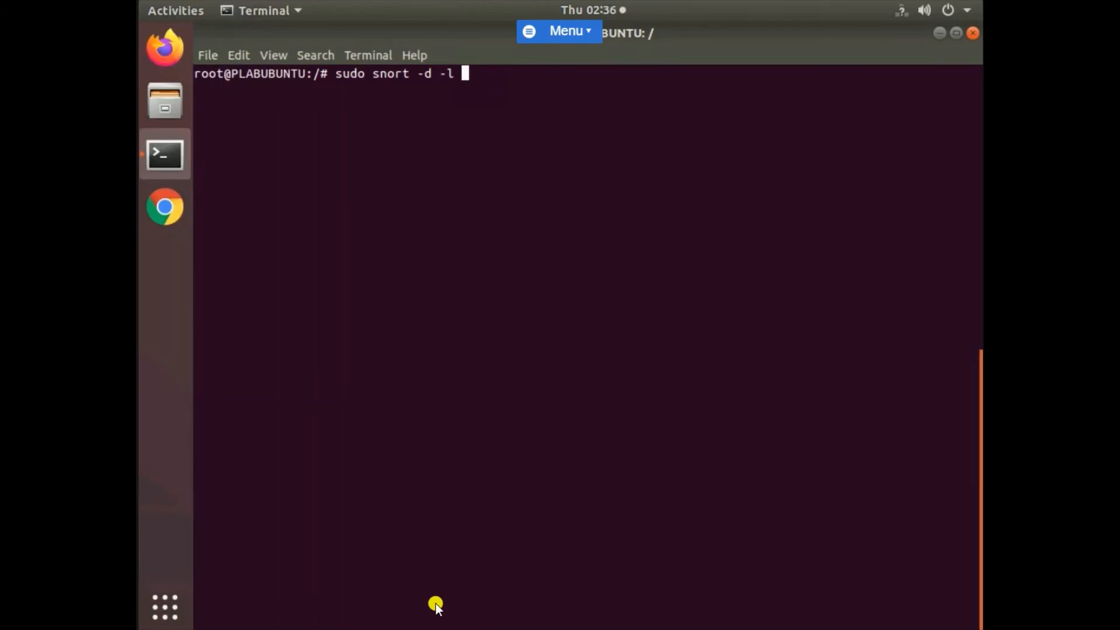
pyautogui.write('.')
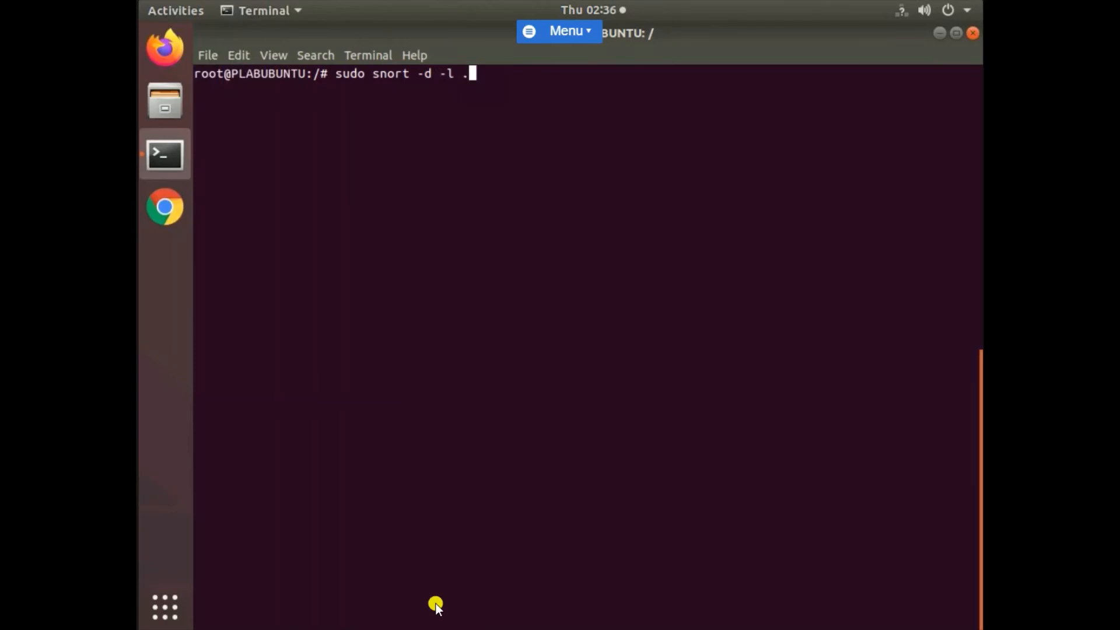
pyautogui.write('/')
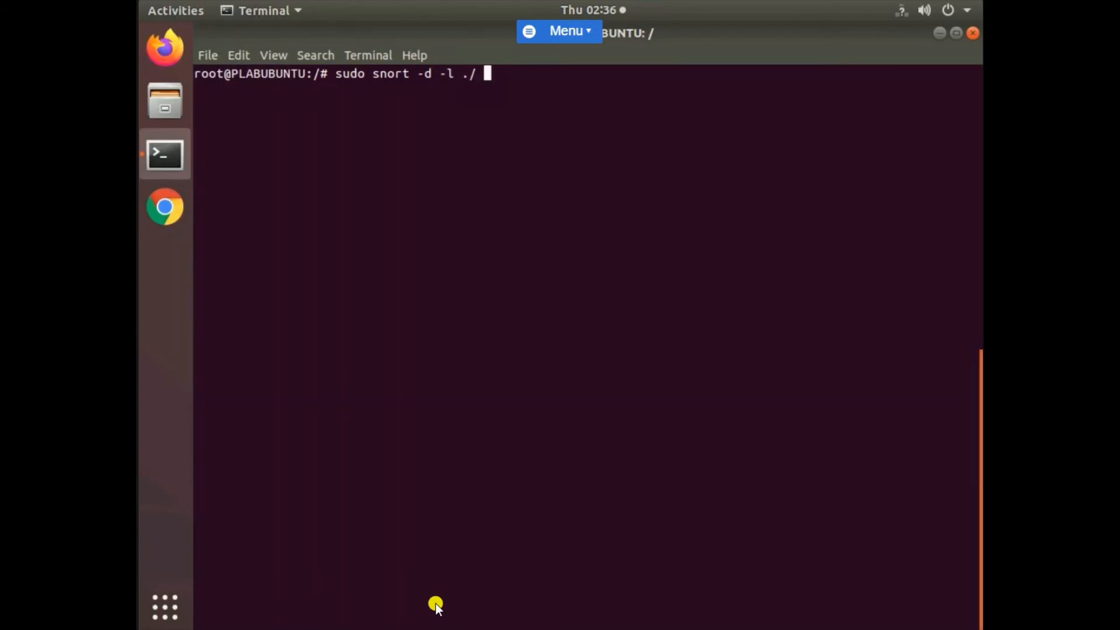
# - Add '-c /etc/snort/rules/local.rules' to launch Snort and watch it initialize
pyautogui.write('-c')
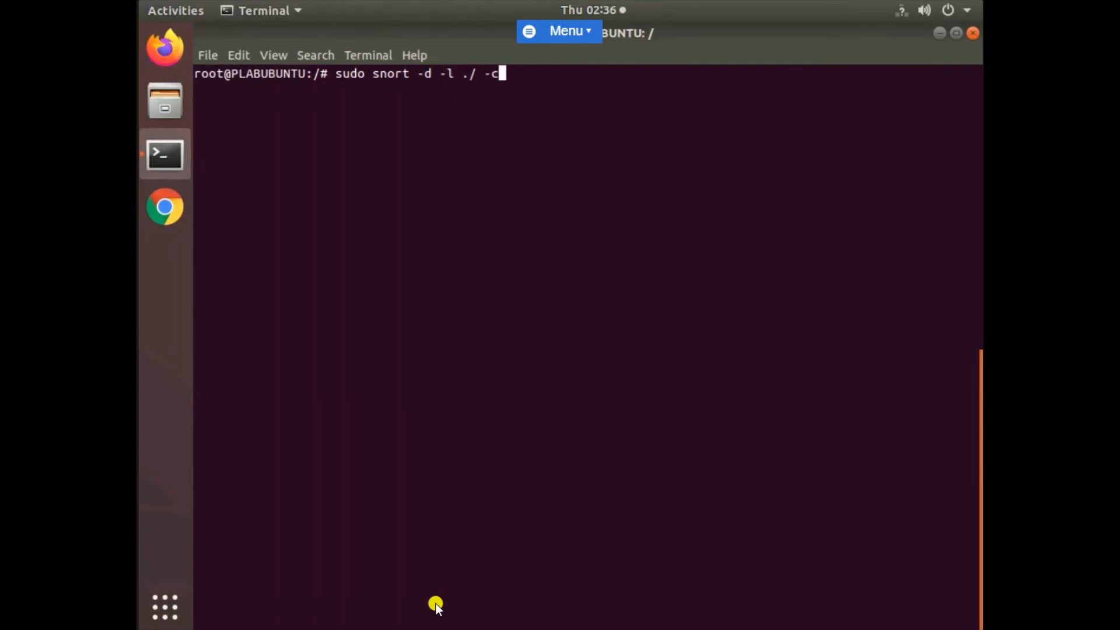
pyautogui.write('/')
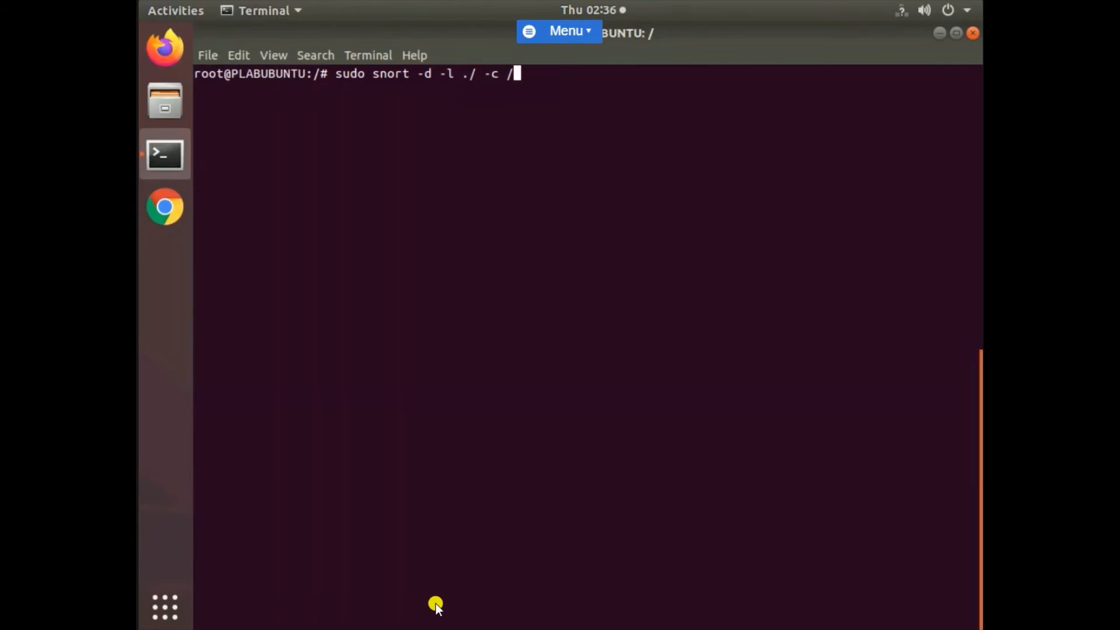
pyautogui.write('etc/')
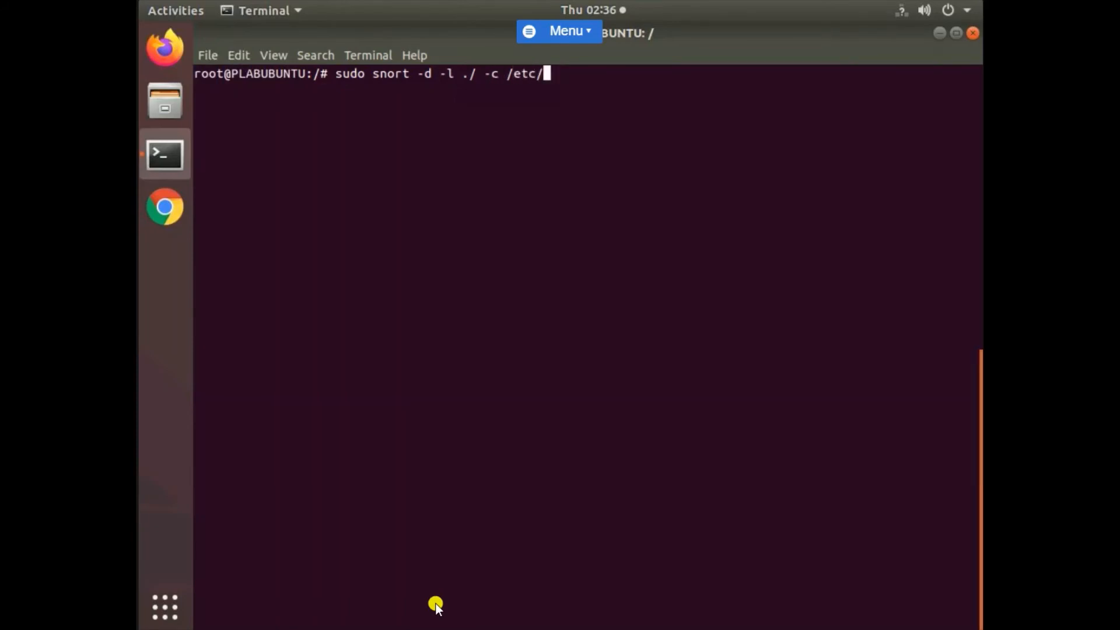
pyautogui.write('snort/')
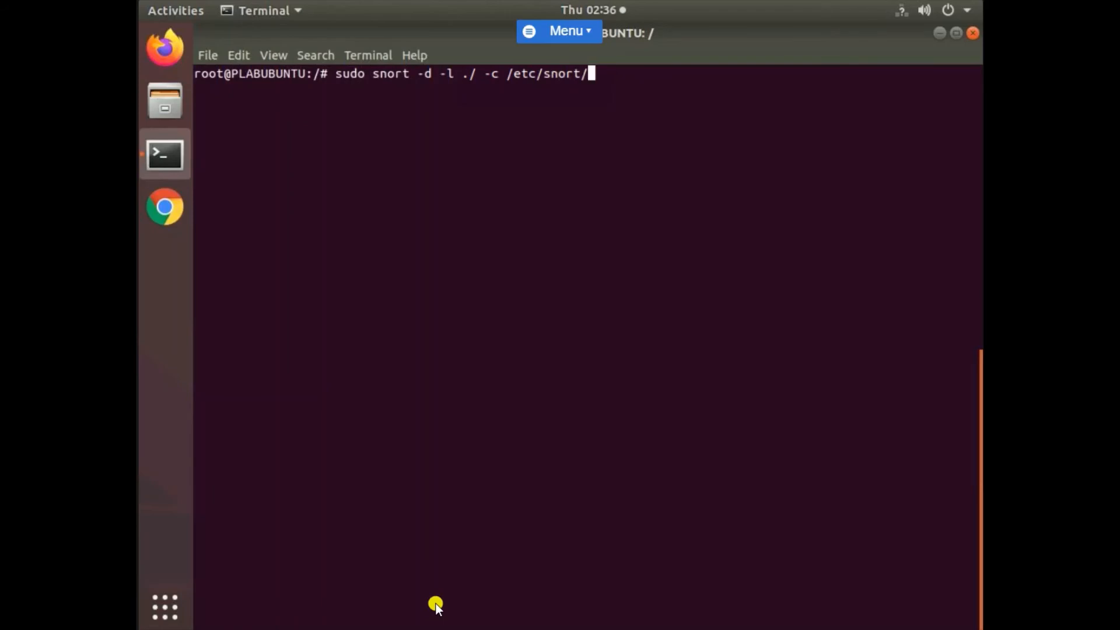
pyautogui.write('rules/')
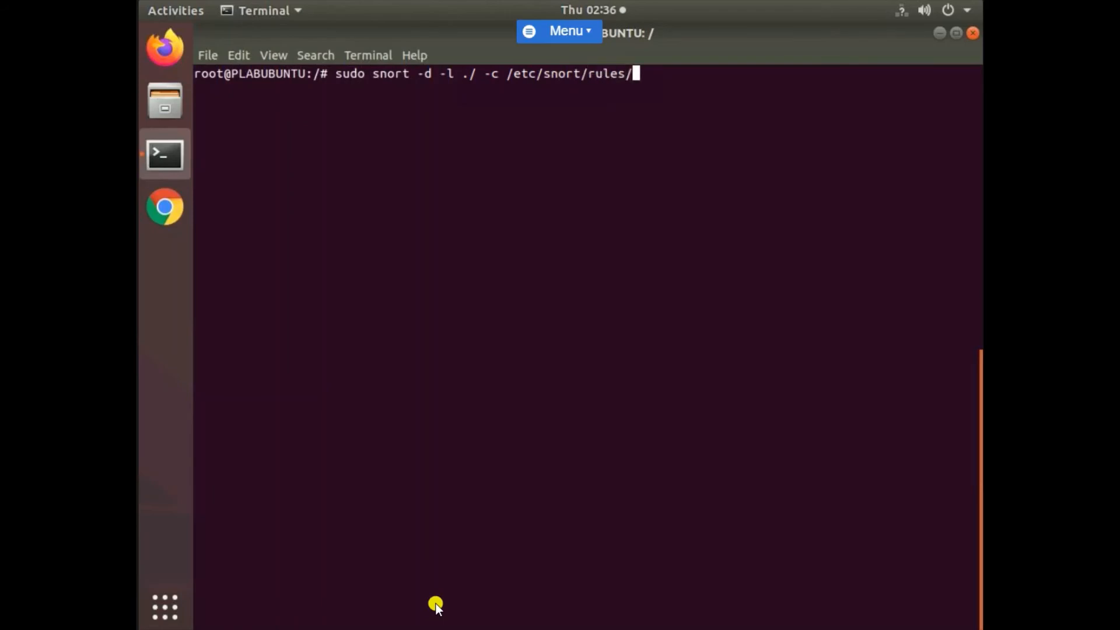
pyautogui.write('local.ru')
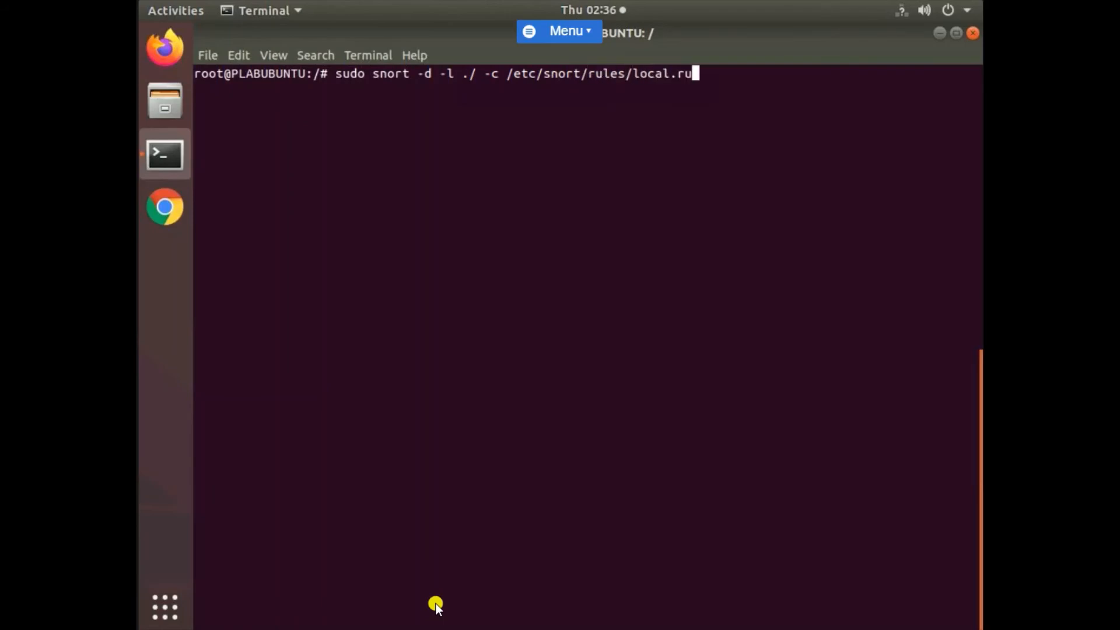
pyautogui.write('es')
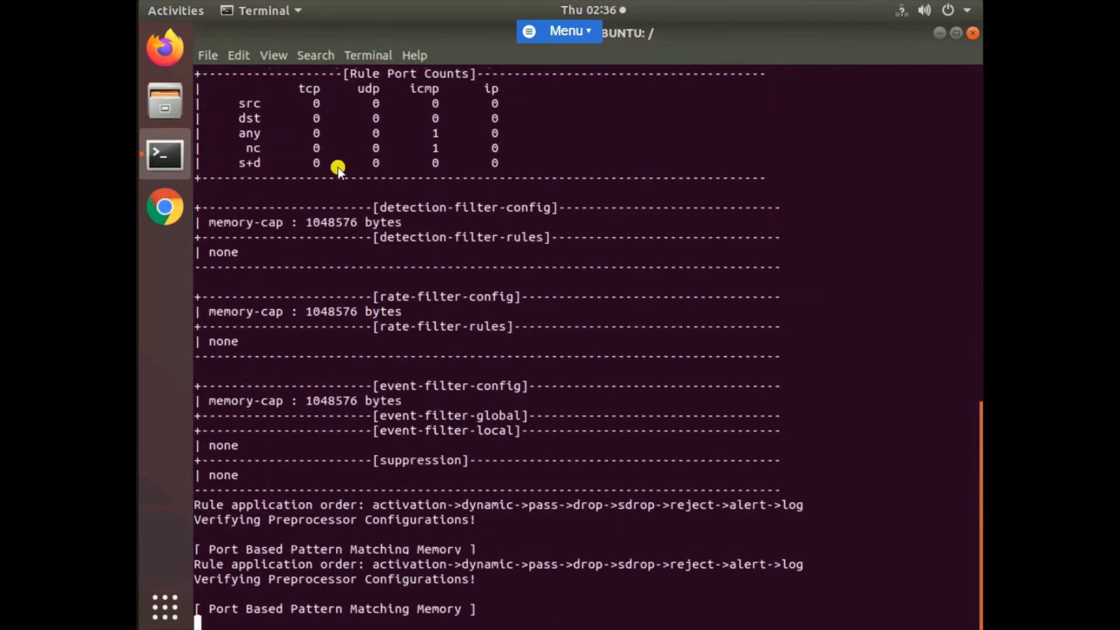
pyautogui.scroll(-3)
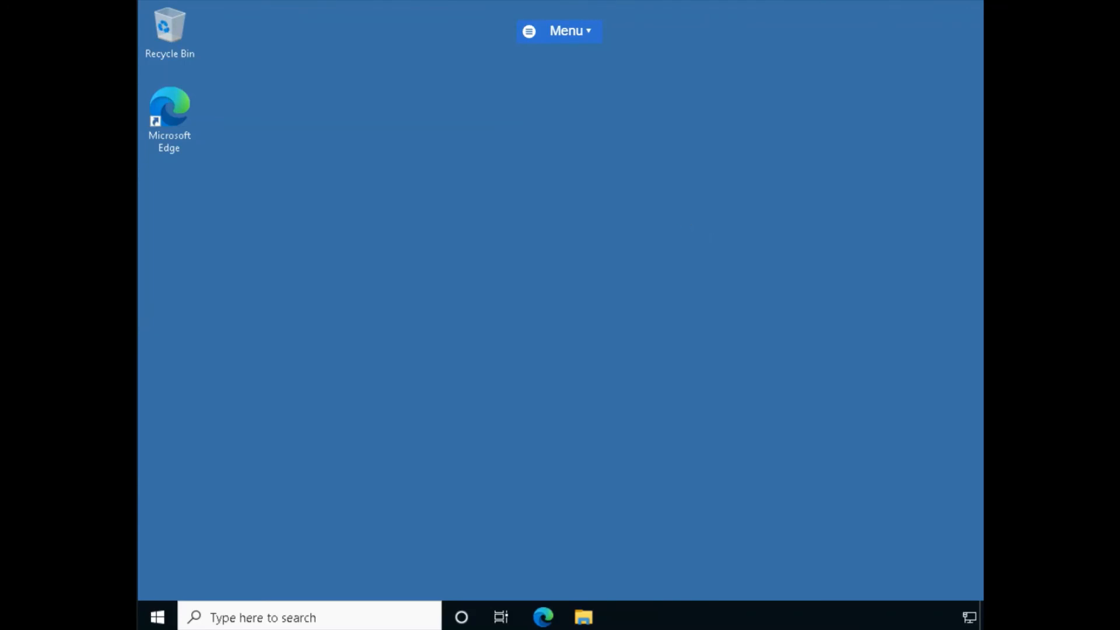
# - Open Command Prompt from a 'cmd' search and ping 192.168.0.3
pyautogui.write('cmd')
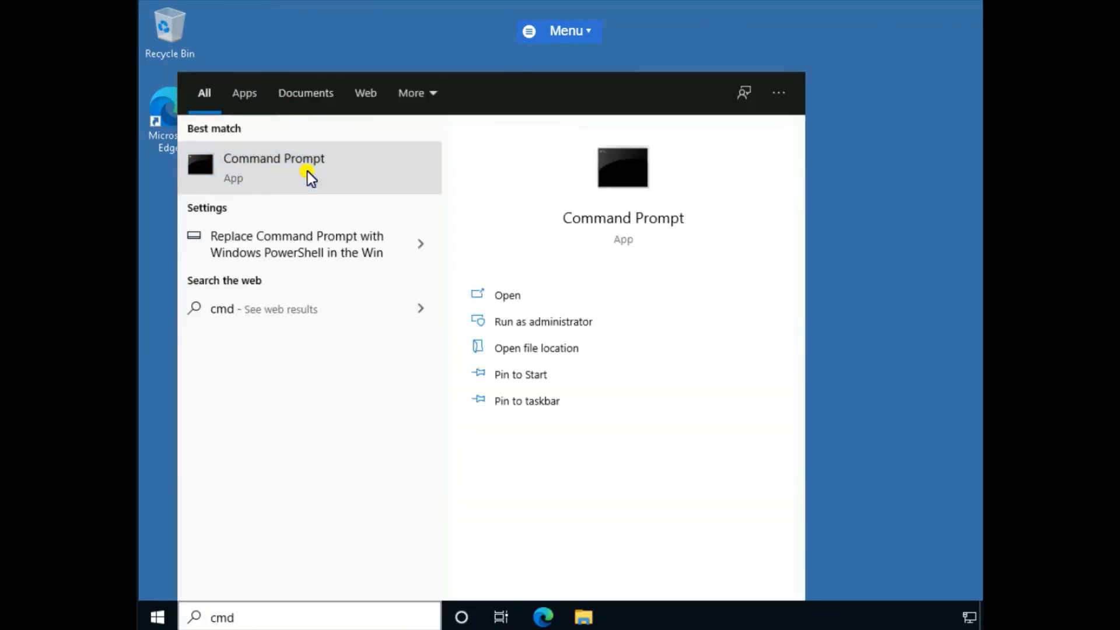
pyautogui.click(274, 167)
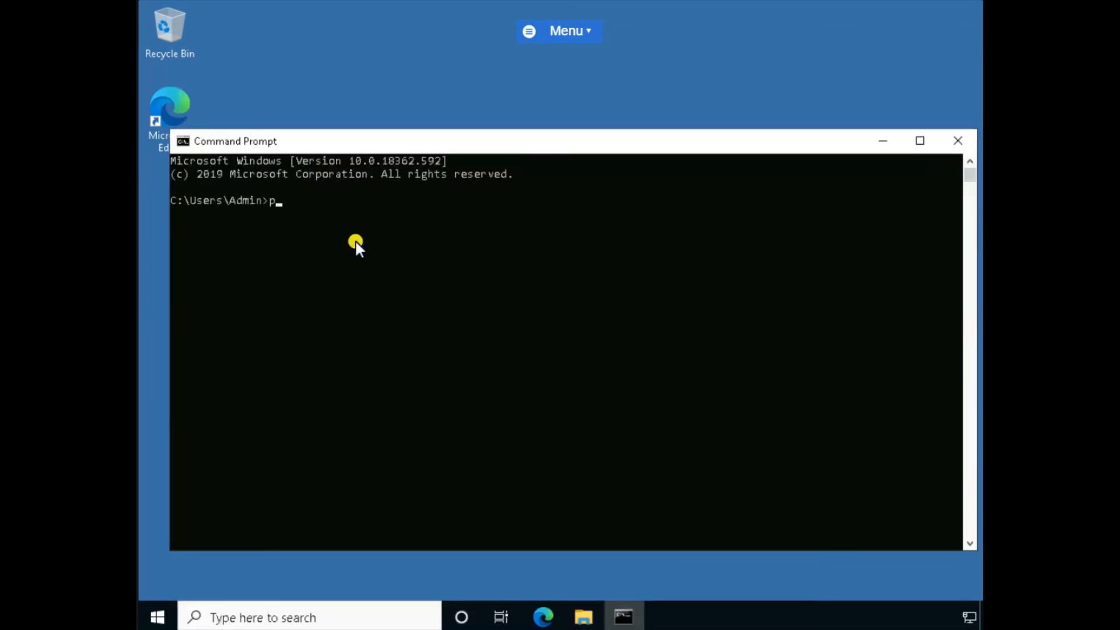
pyautogui.write('ing')
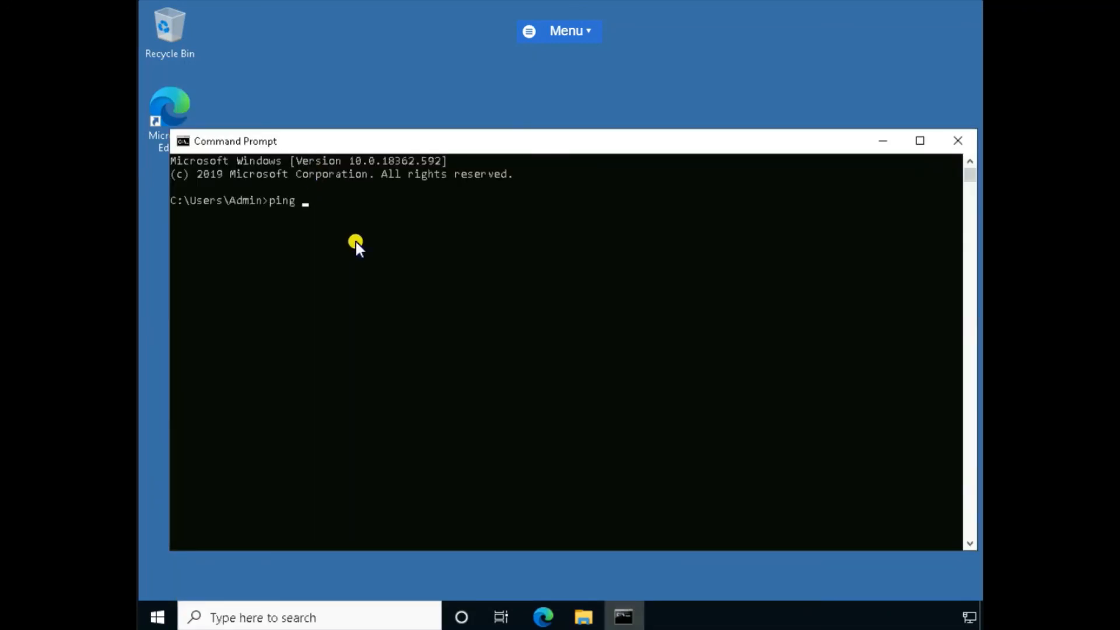
pyautogui.write('19')
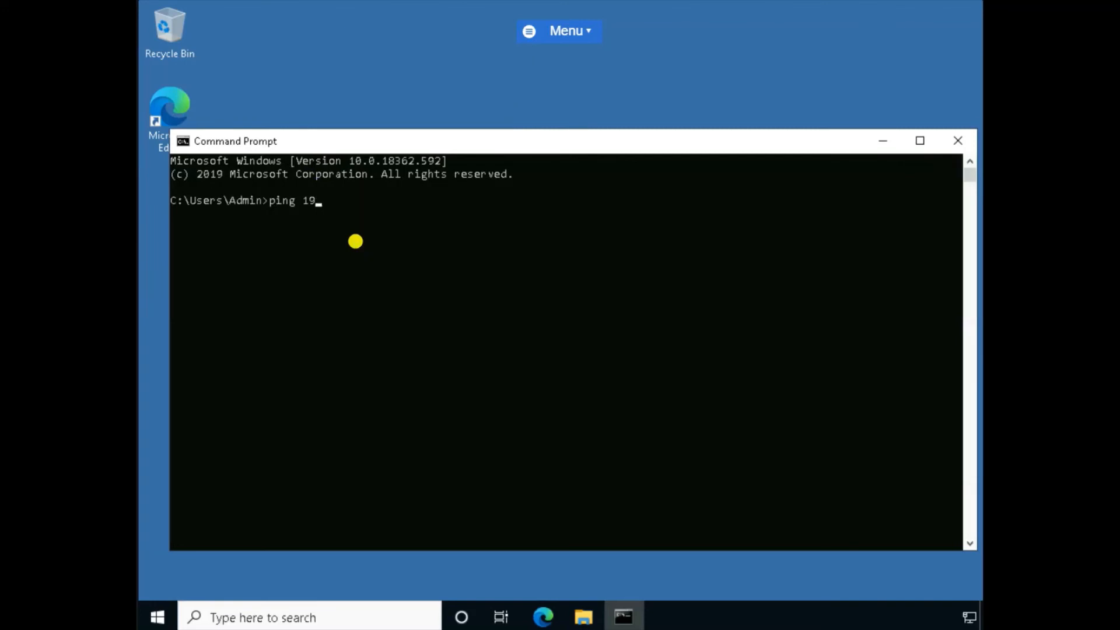
pyautogui.write('2.168')
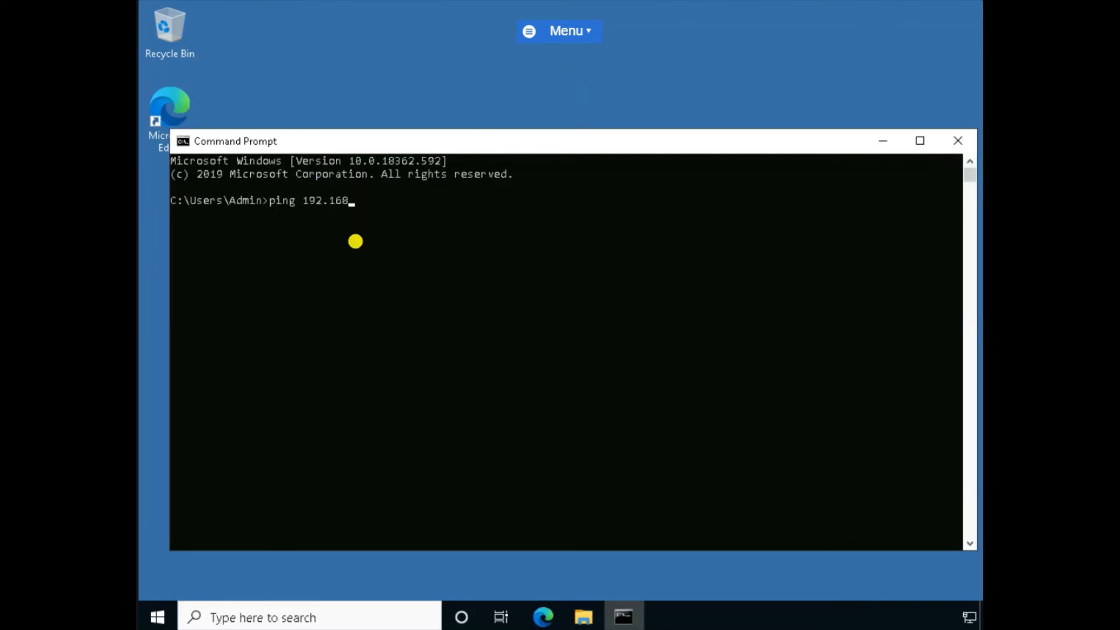
pyautogui.write('.09')
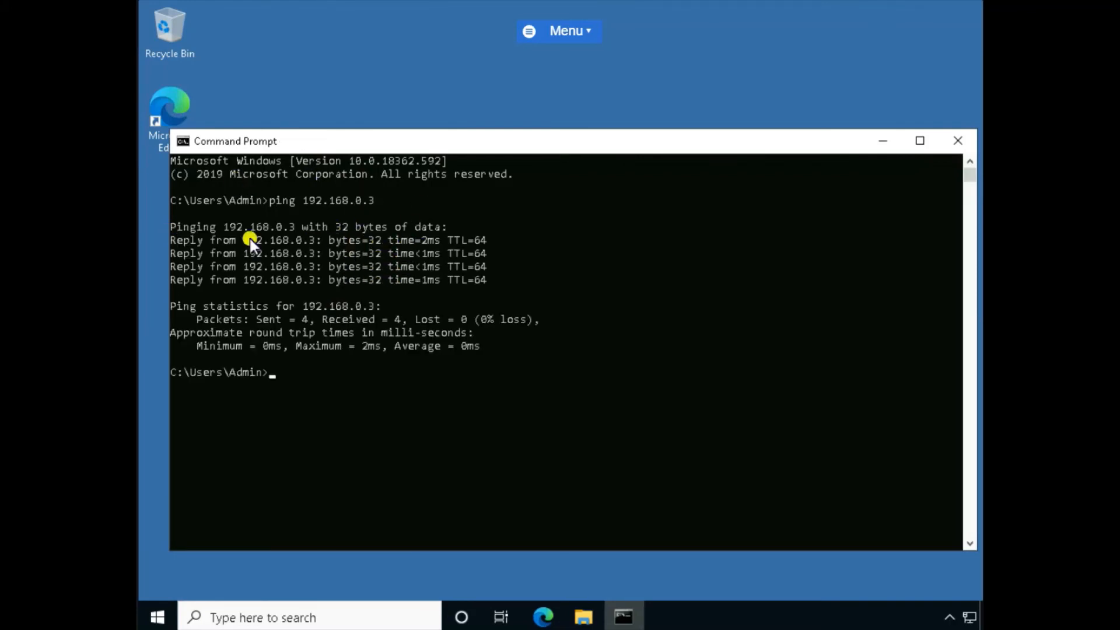
pyautogui.moveTo(251, 245)
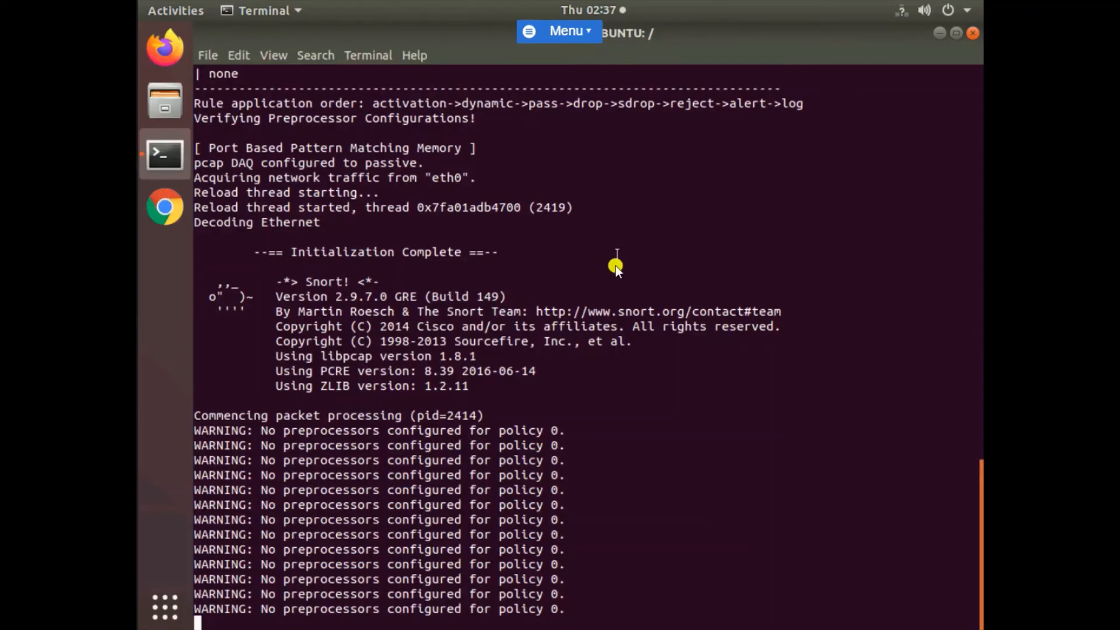
pyautogui.moveTo(668, 411)
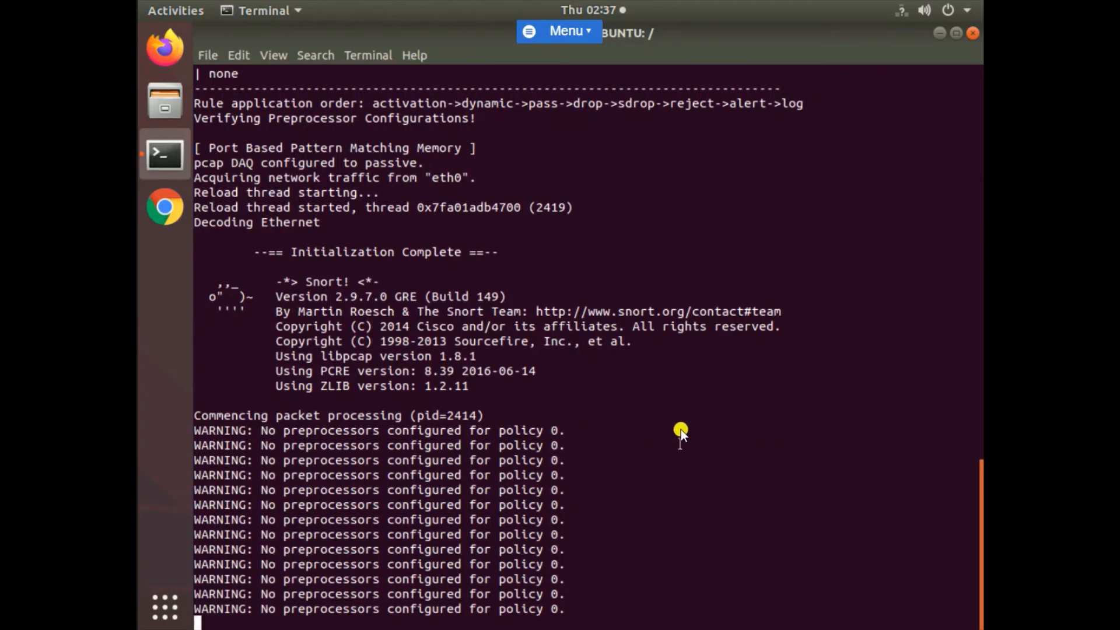
# - Stop Snort with Ctrl+C and review its final statistics of 8 alerts
pyautogui.press('ctrl+c')
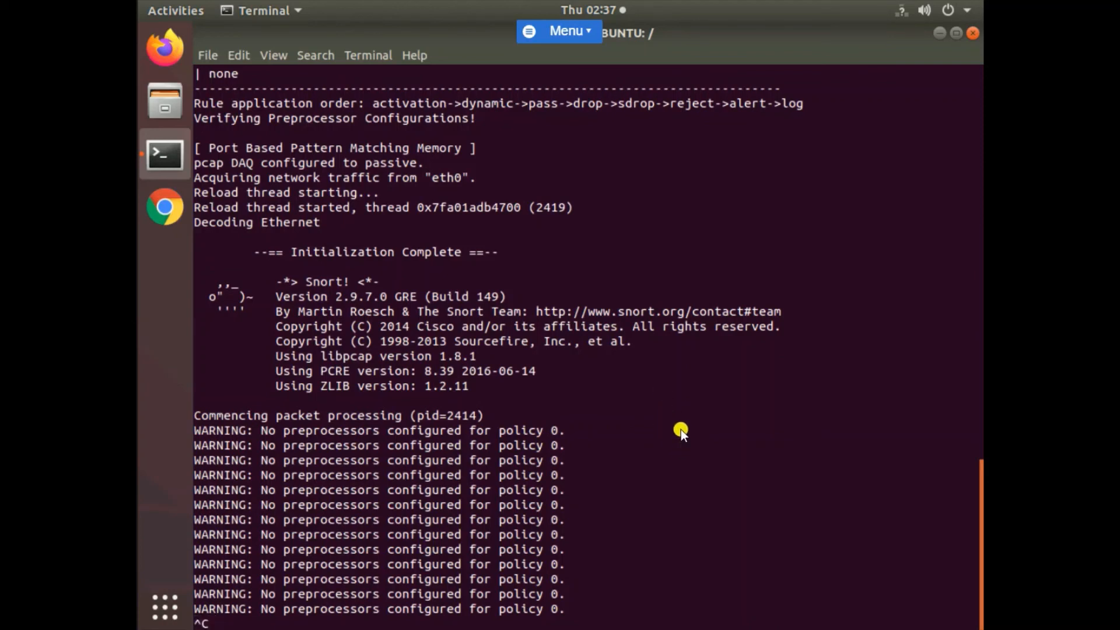
pyautogui.scroll(-3)
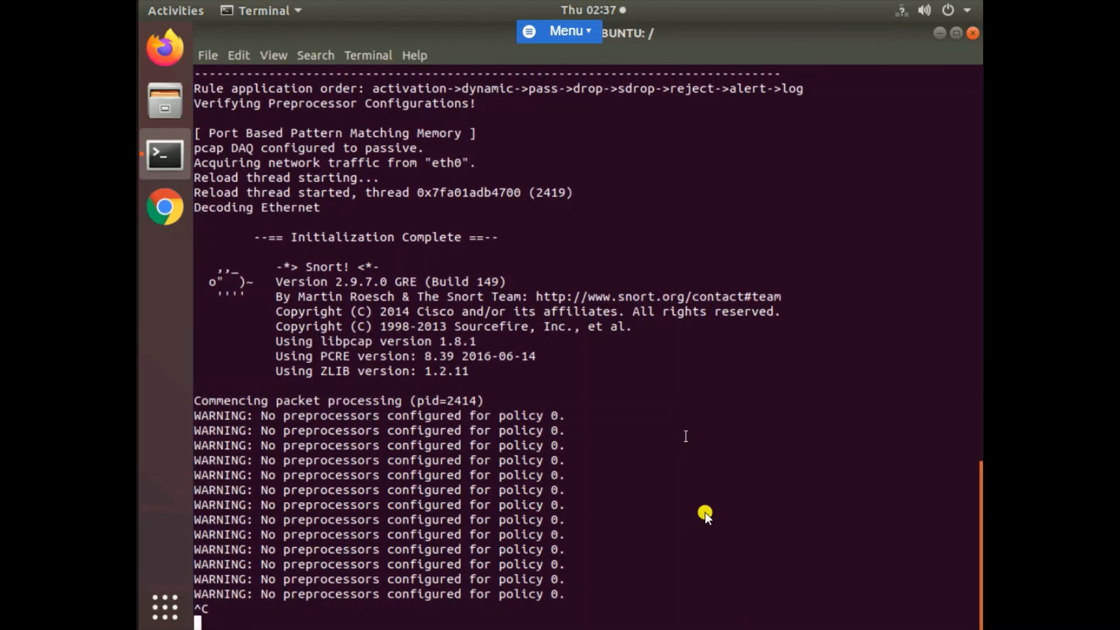
pyautogui.press('ctrl+c')
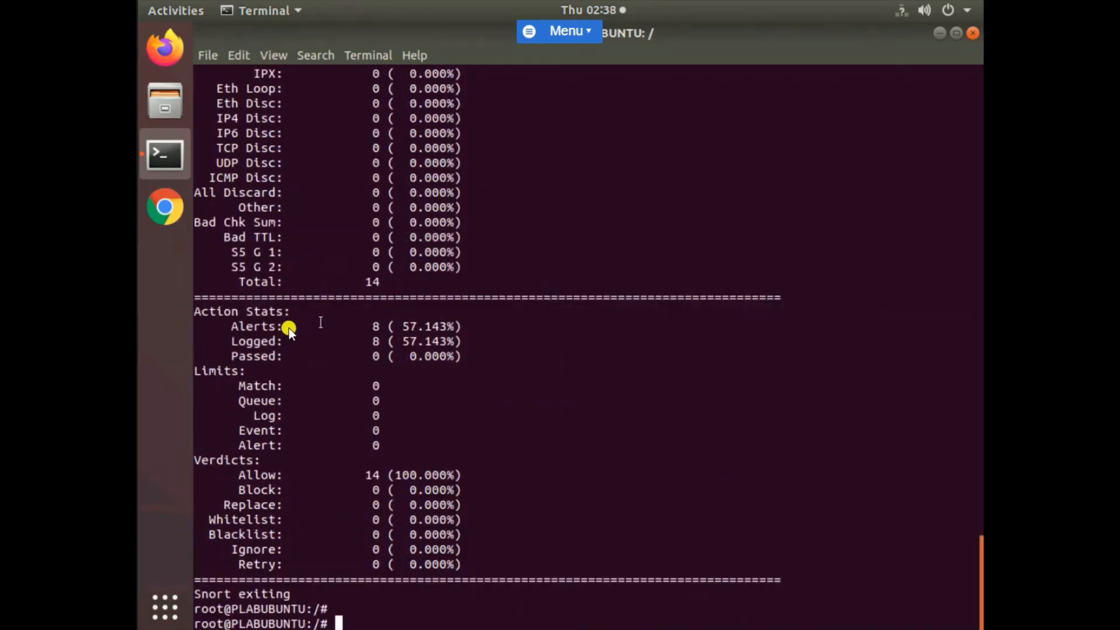
pyautogui.moveTo(230, 327)
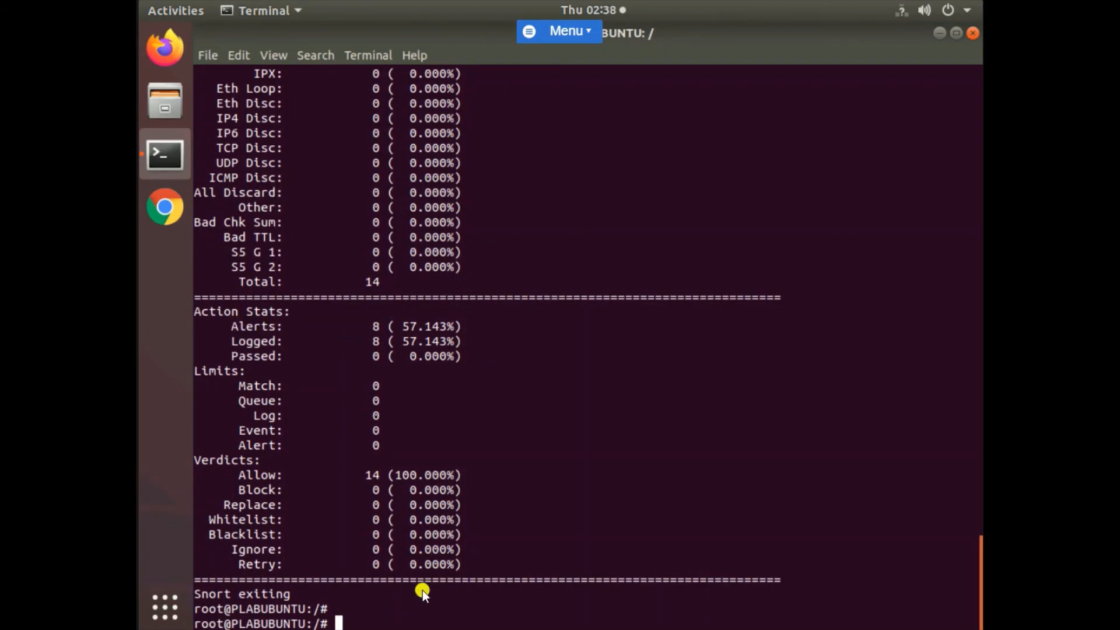
# - List the directory, select 'alert', try cd on it, then cat it
pyautogui.write('ls')
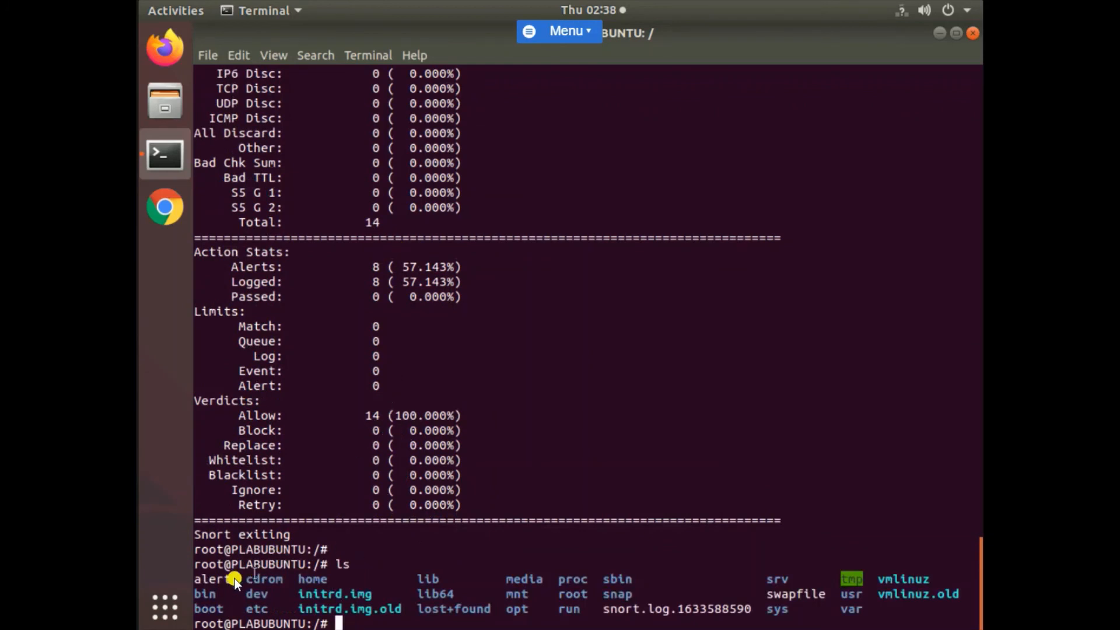
pyautogui.doubleClick(213, 579)
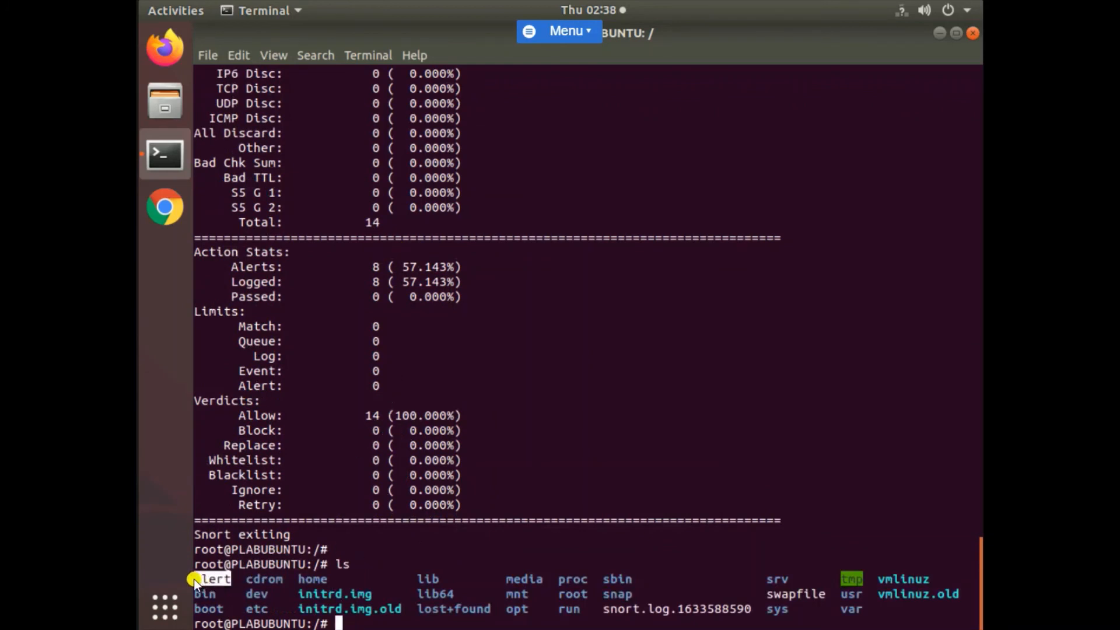
pyautogui.write('cd alert')
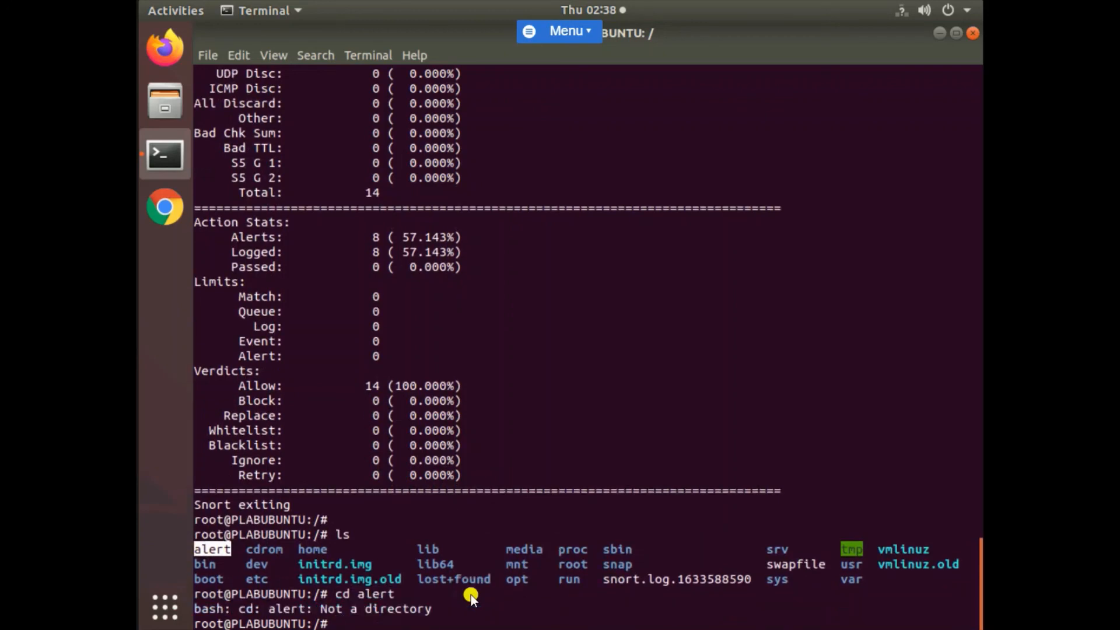
pyautogui.write('cat a')
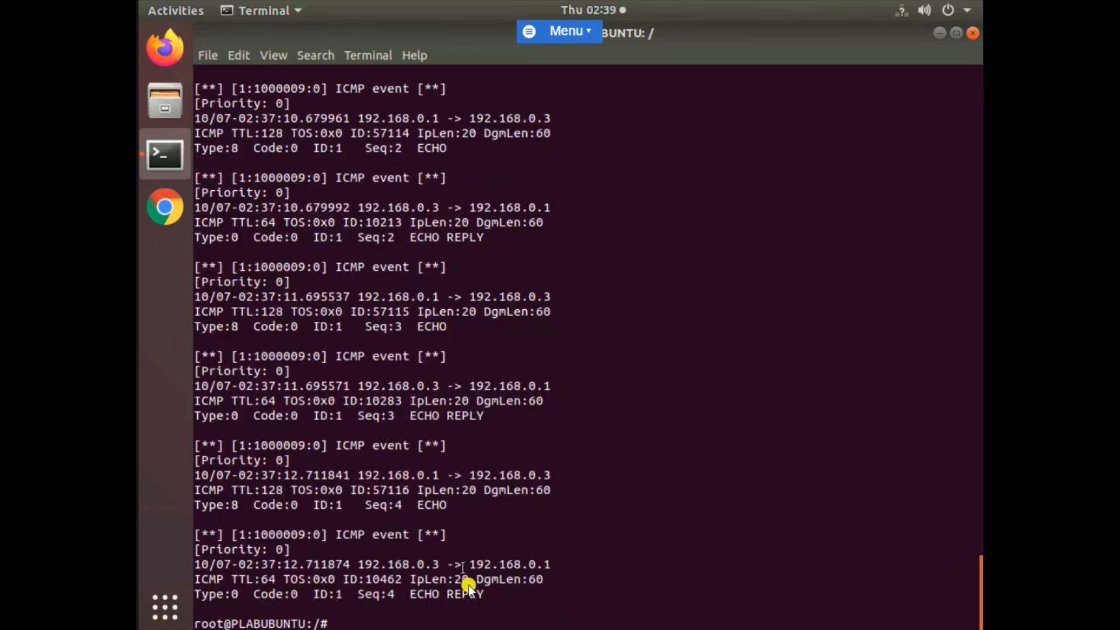
# - Highlight fields in the echo reply and first ICMP event entries
pyautogui.doubleClick(447, 594)
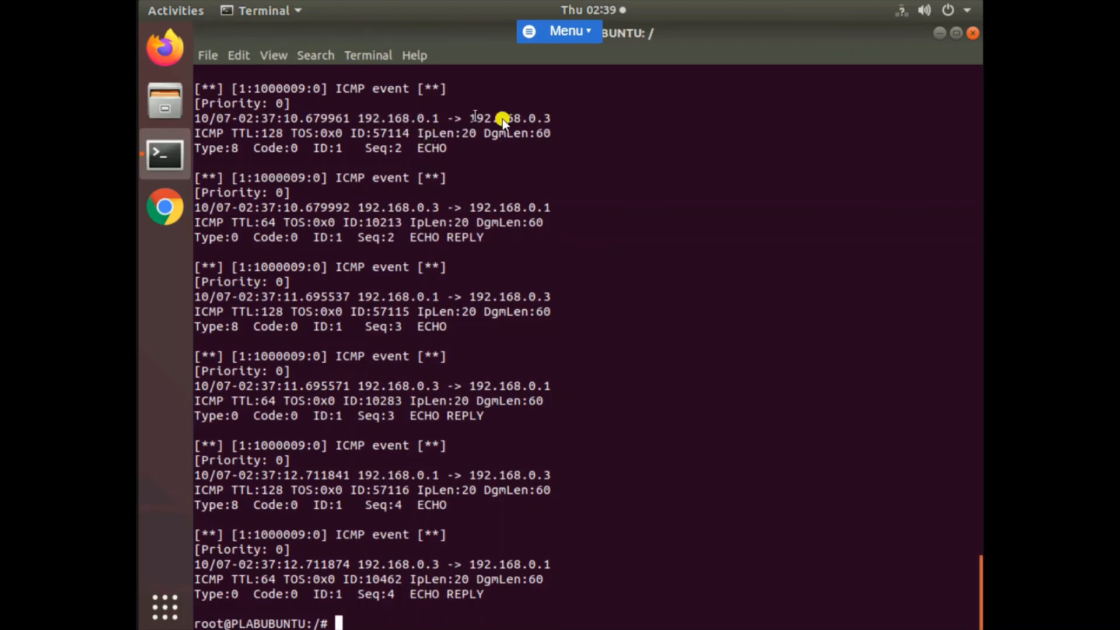
pyautogui.doubleClick(507, 118)
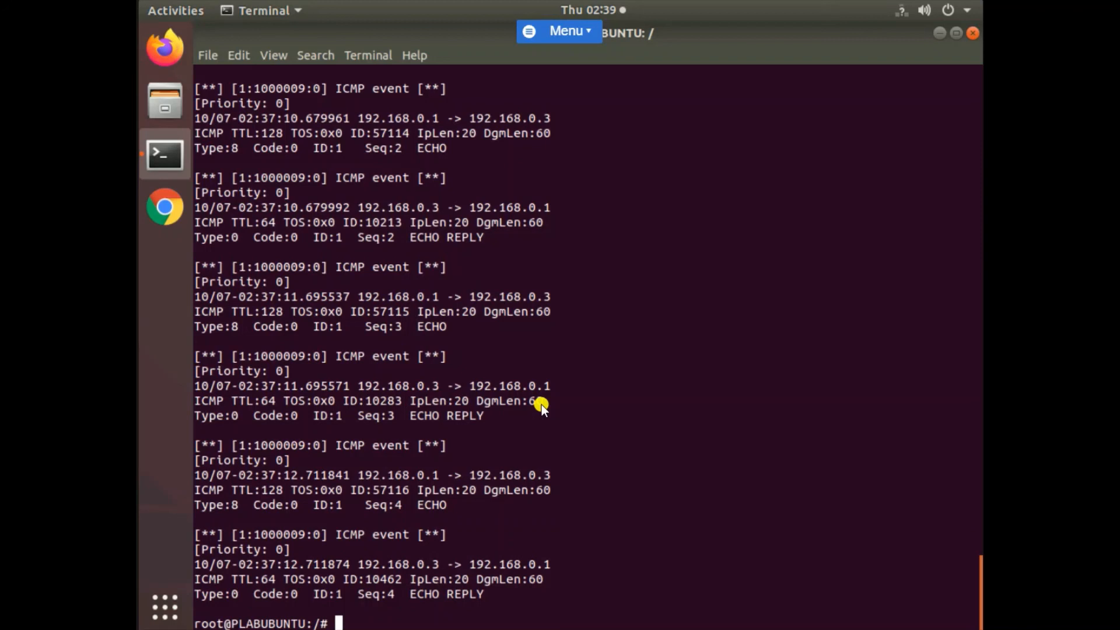
pyautogui.moveTo(607, 548)
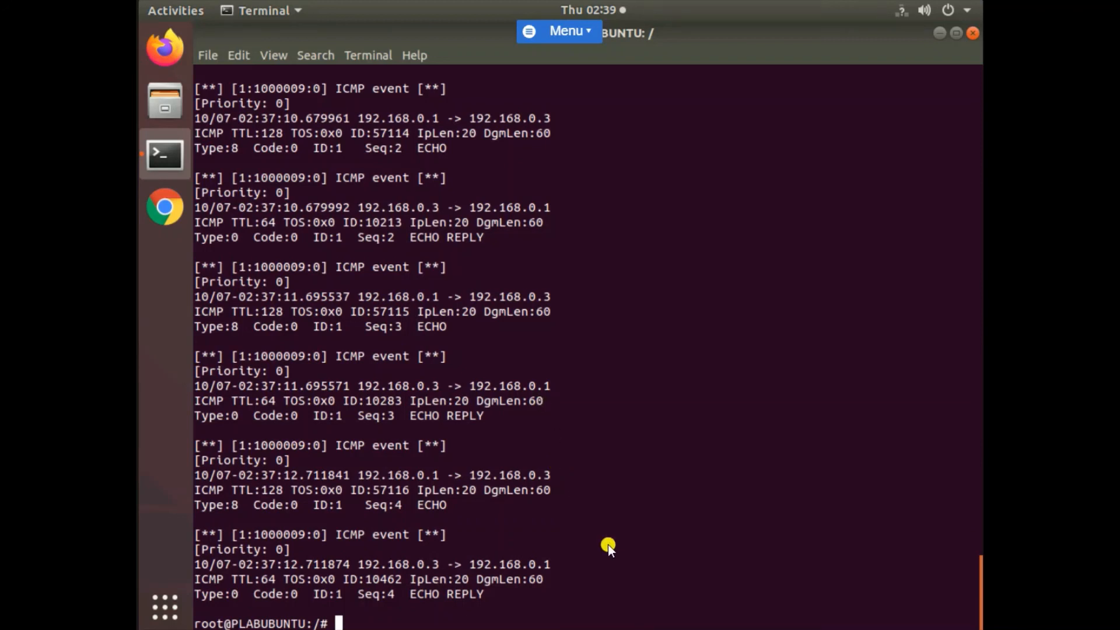